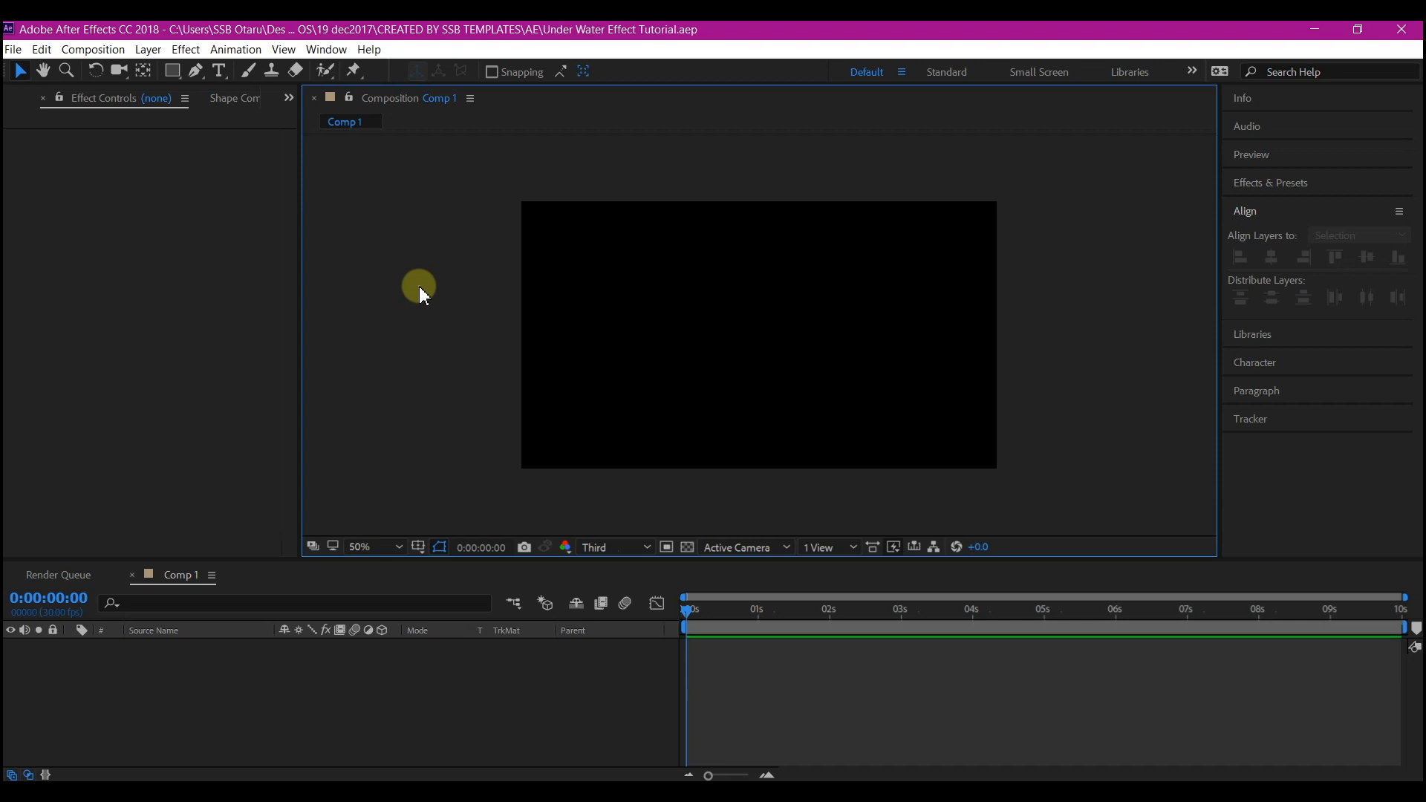
{"action": "mouse_move", "coordinate": [519, 445]}
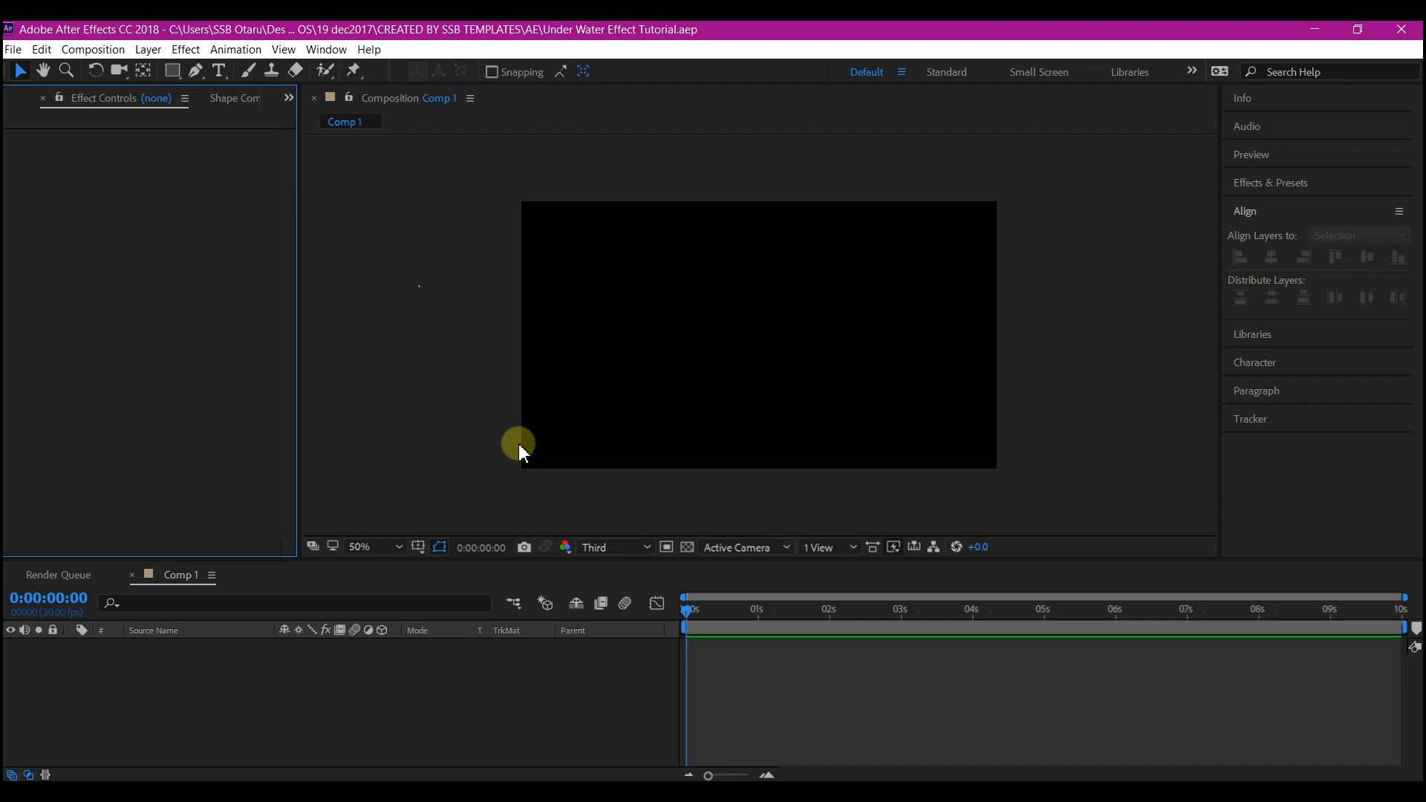
{"action": "mouse_move", "coordinate": [276, 122]}
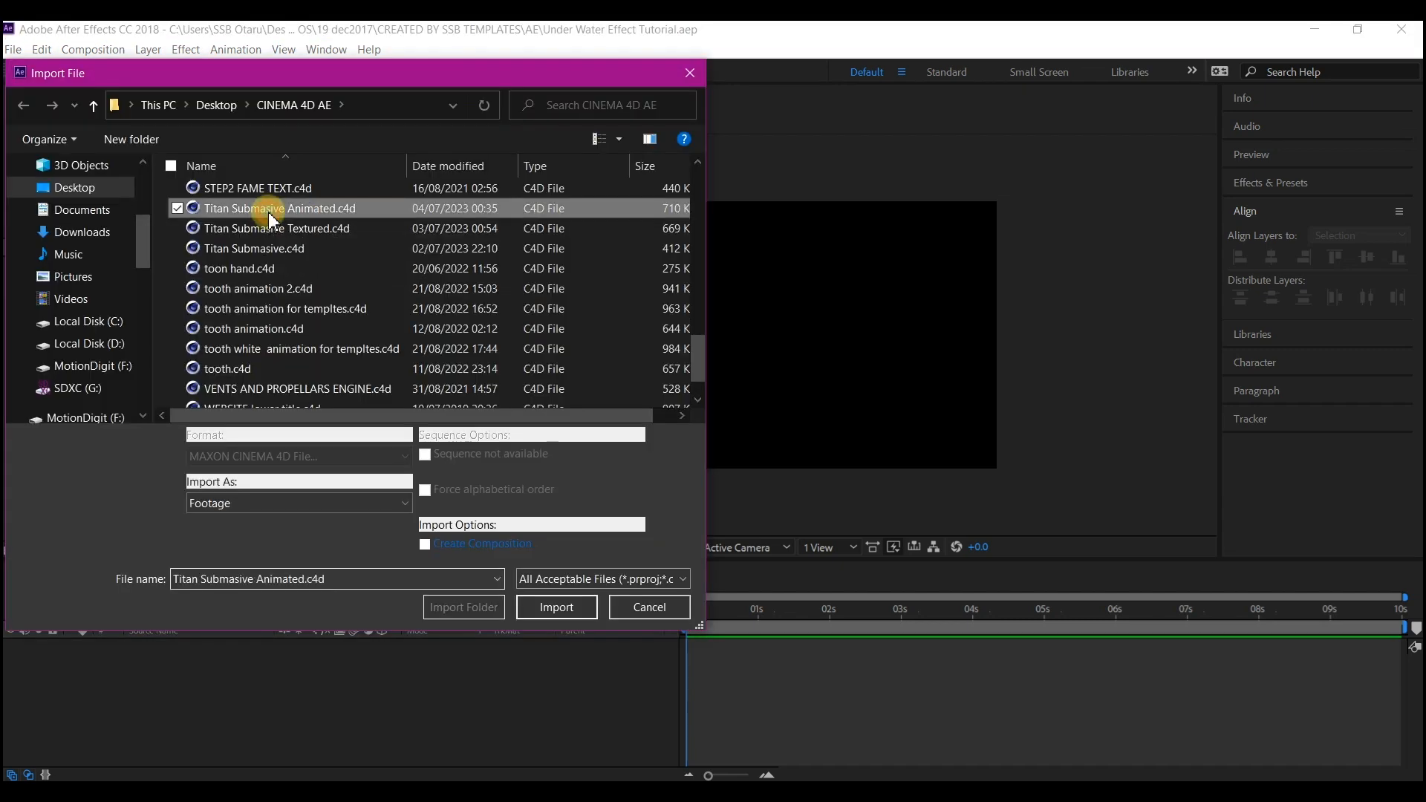
{"action": "mouse_move", "coordinate": [556, 607]}
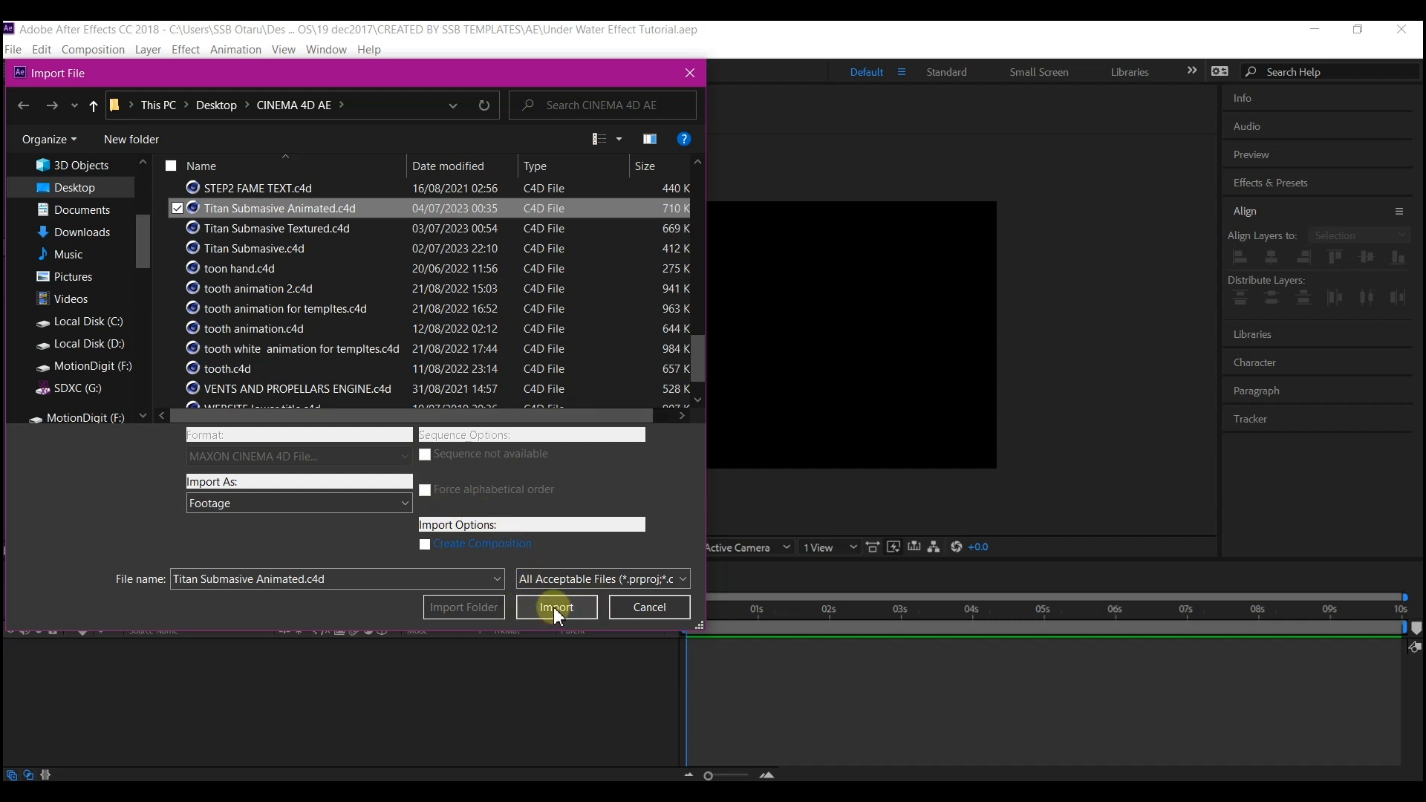
Step: Import Titan Submasive Animated.c4d from the CINEMA 4D AE folder
{"action": "left_click", "coordinate": [555, 607]}
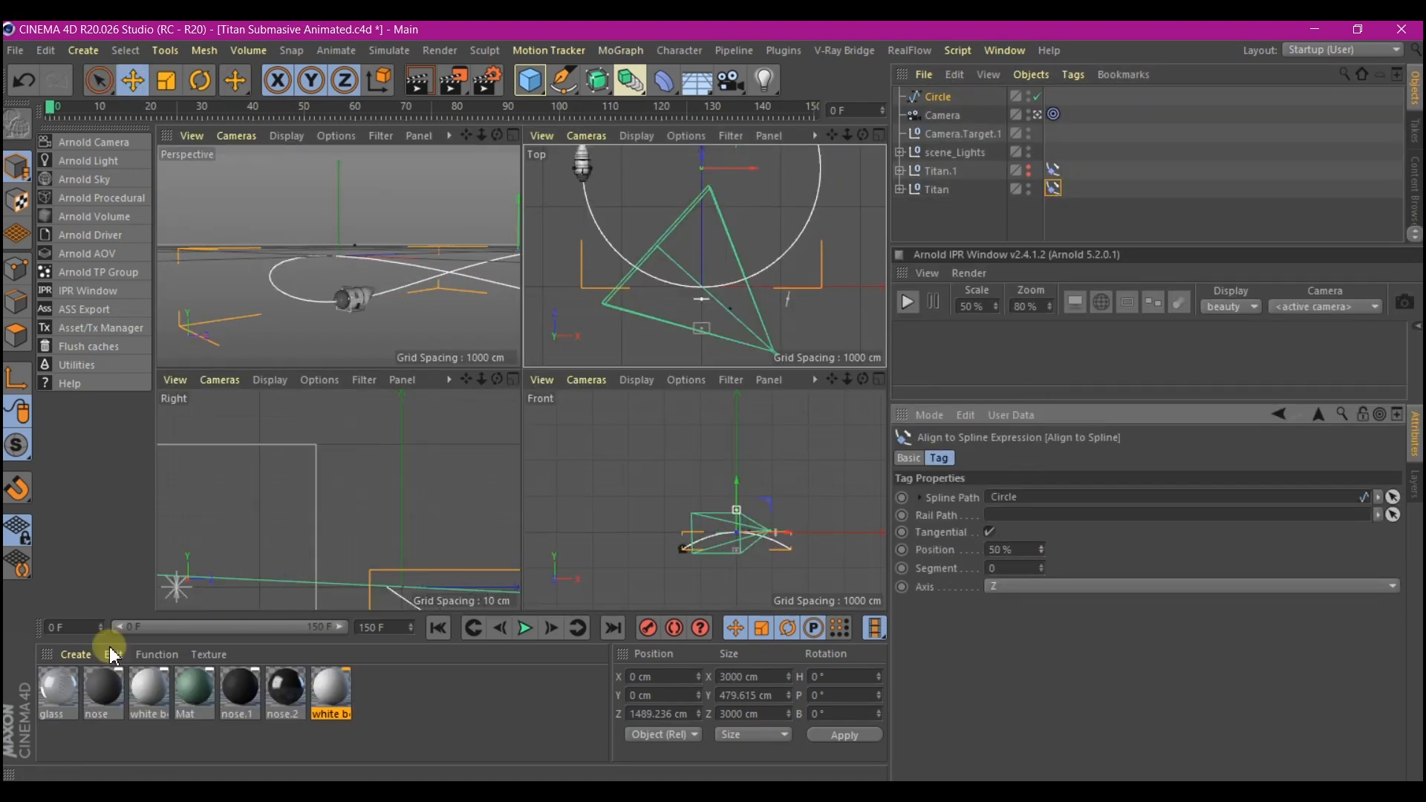
Step: Bring up the Picture Viewer from the Window menu
{"action": "left_click", "coordinate": [1004, 50]}
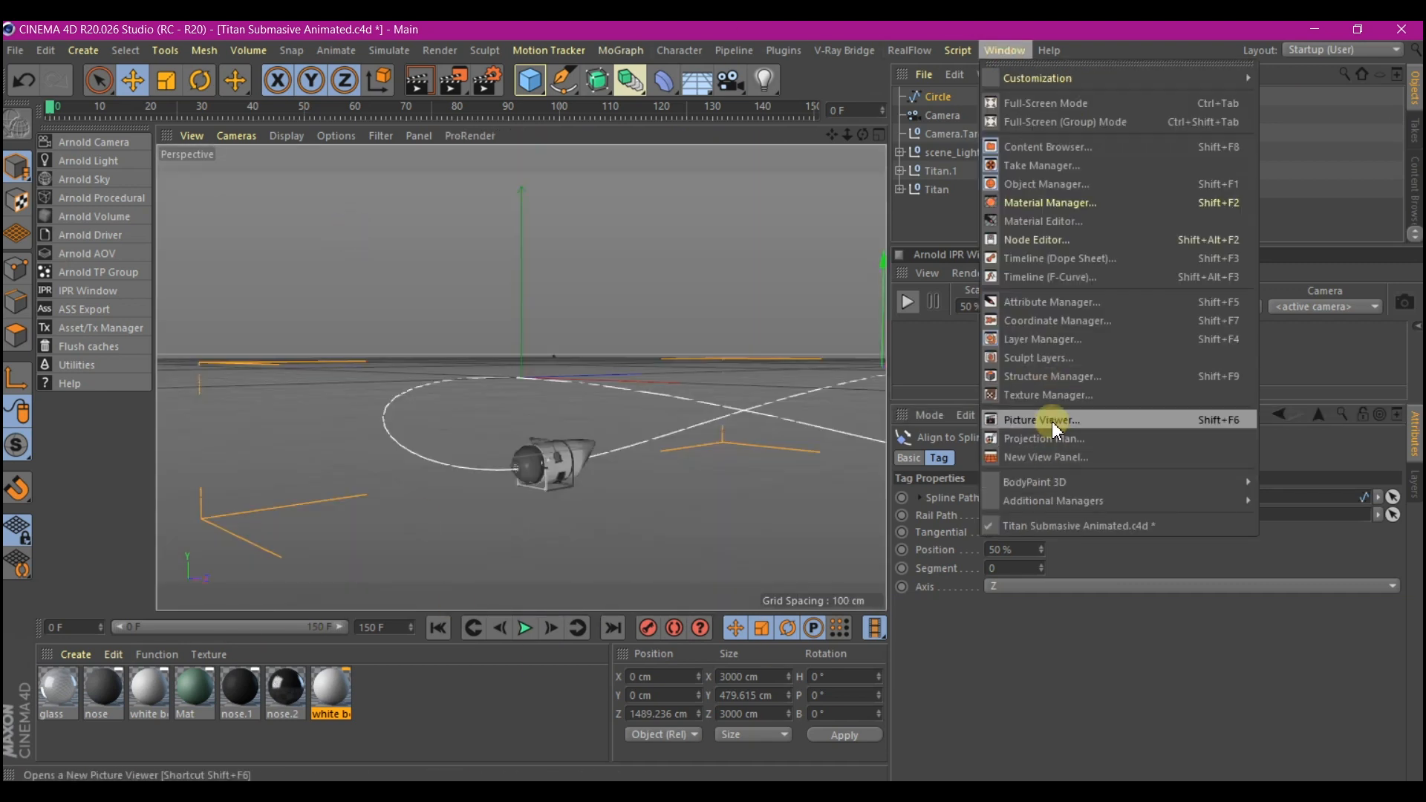
{"action": "left_click", "coordinate": [1059, 258]}
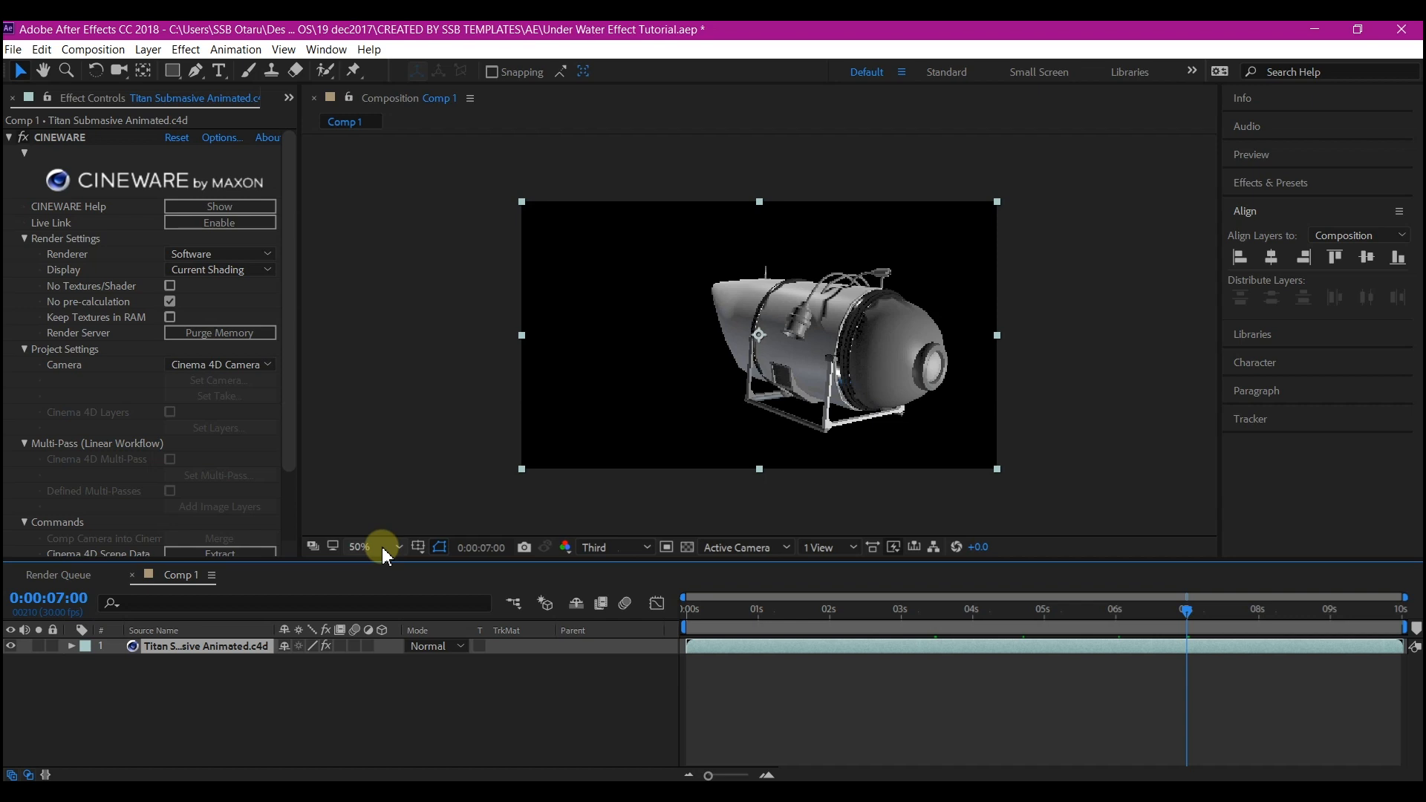
{"action": "mouse_move", "coordinate": [775, 374]}
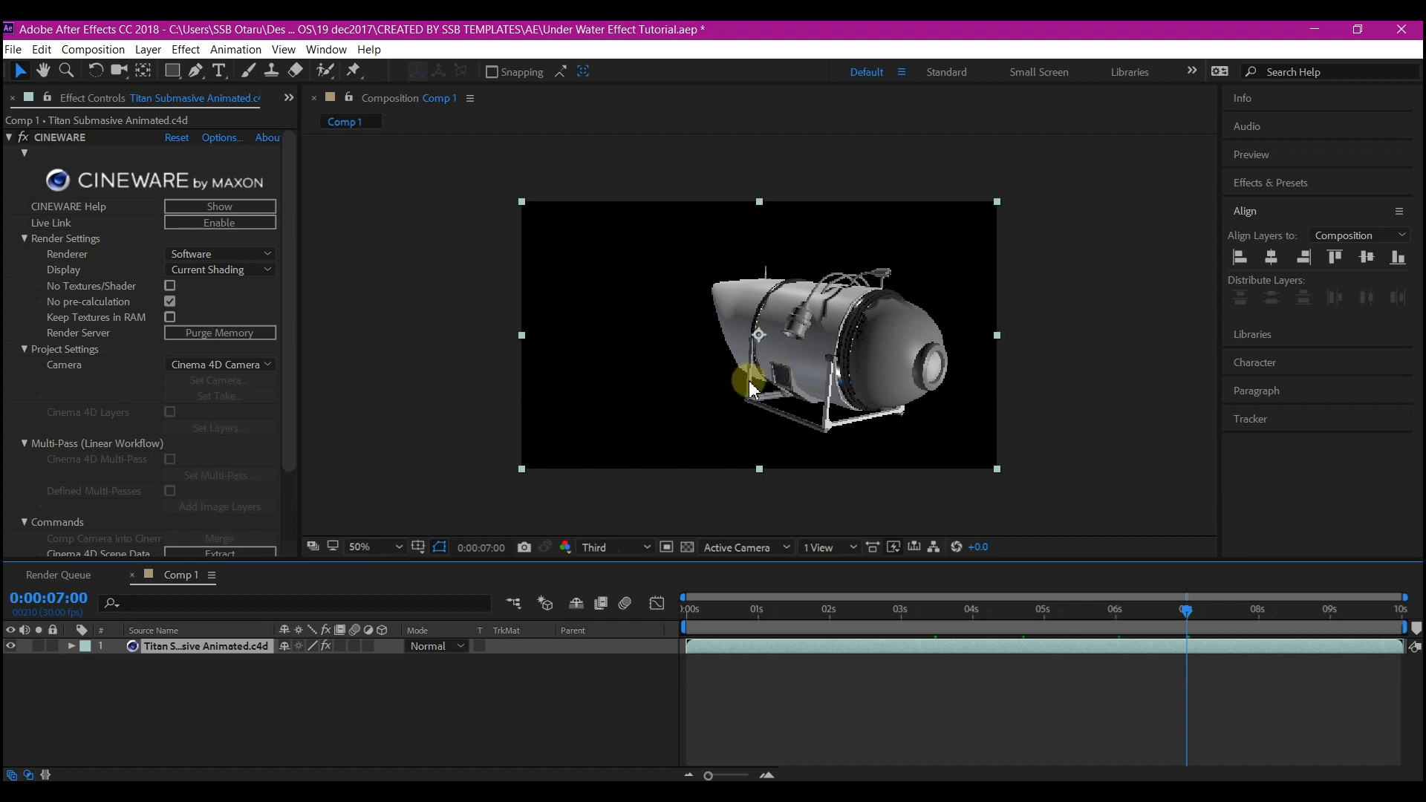
{"action": "mouse_move", "coordinate": [641, 450]}
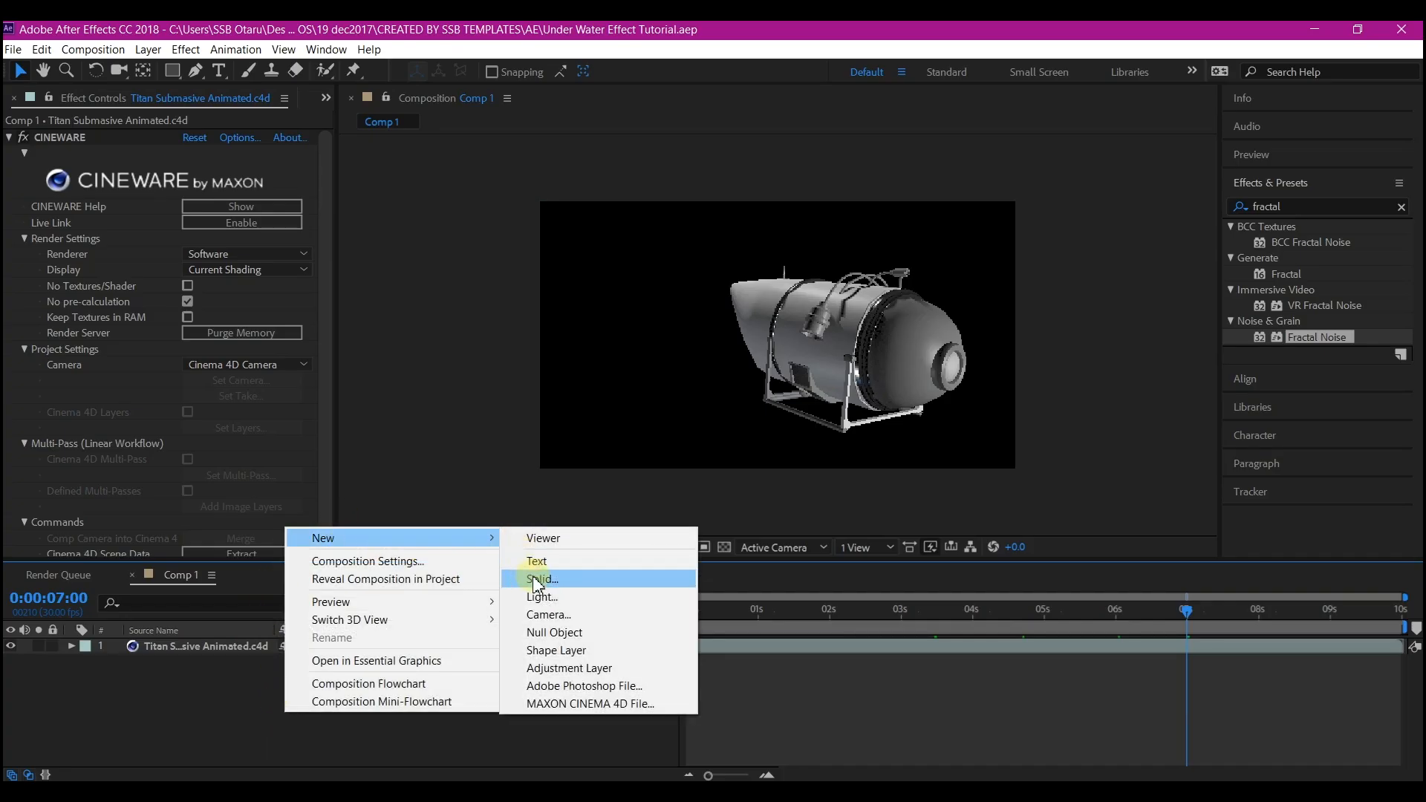
Step: Create a white 2500×2500 px solid named 'noise'
{"action": "left_click", "coordinate": [542, 579]}
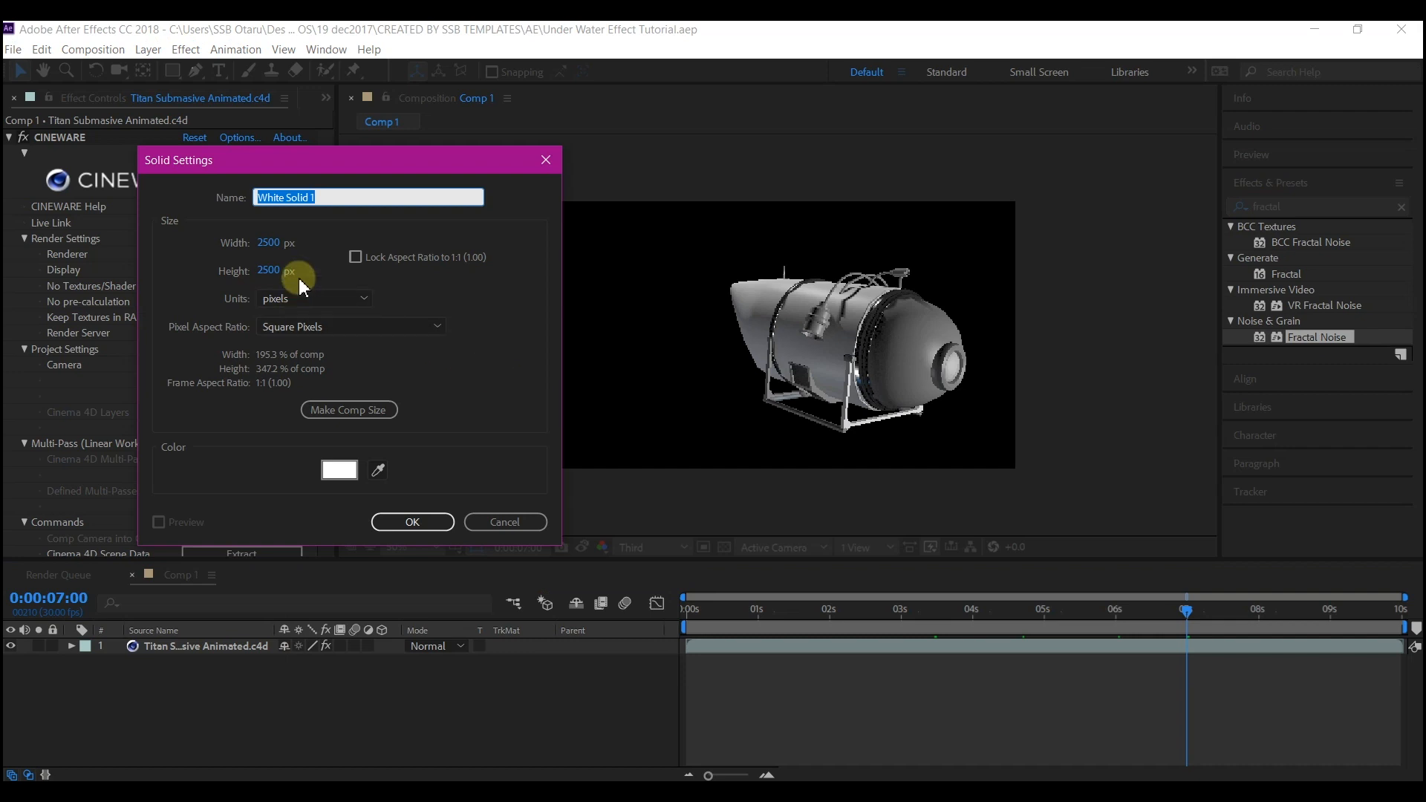
{"action": "type", "text": "noise"}
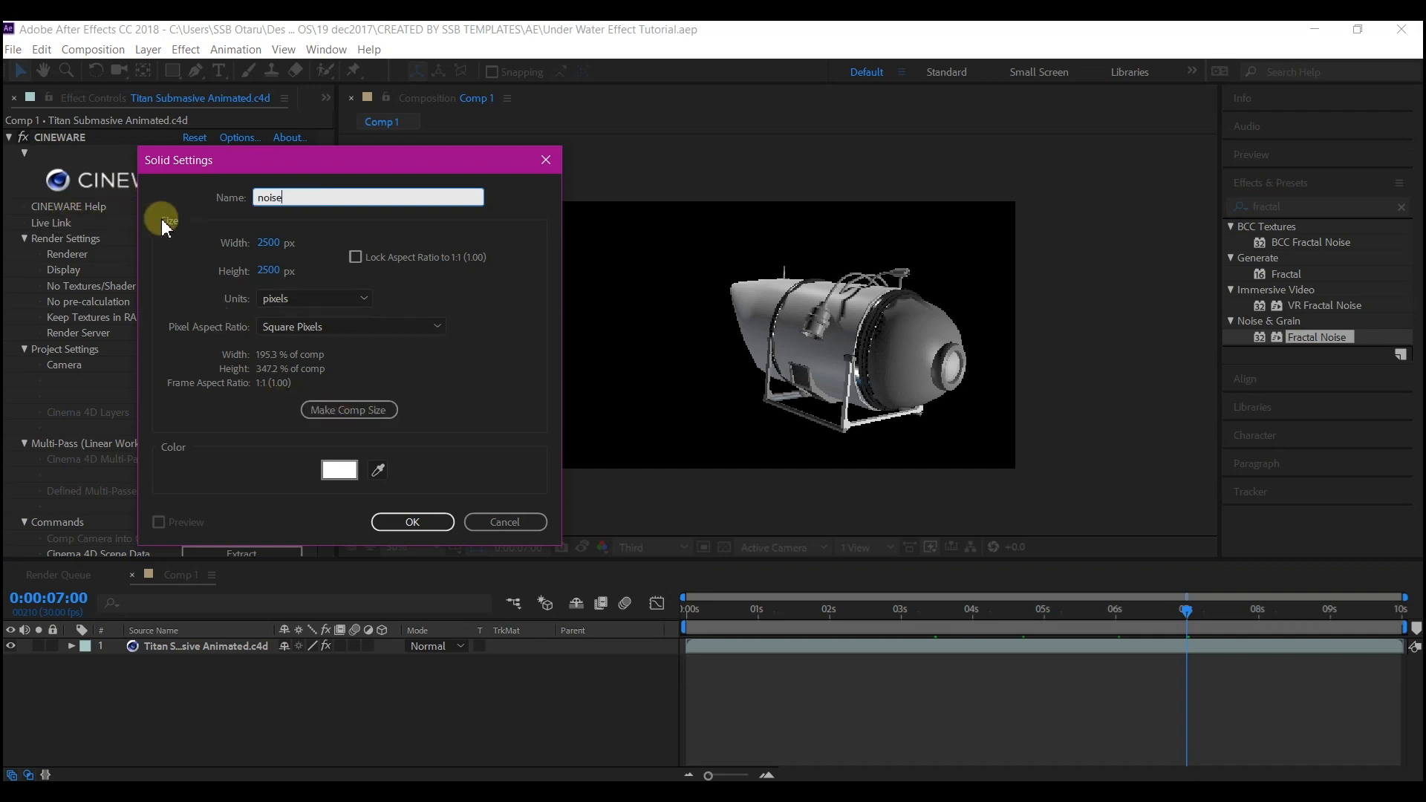
{"action": "mouse_move", "coordinate": [412, 522]}
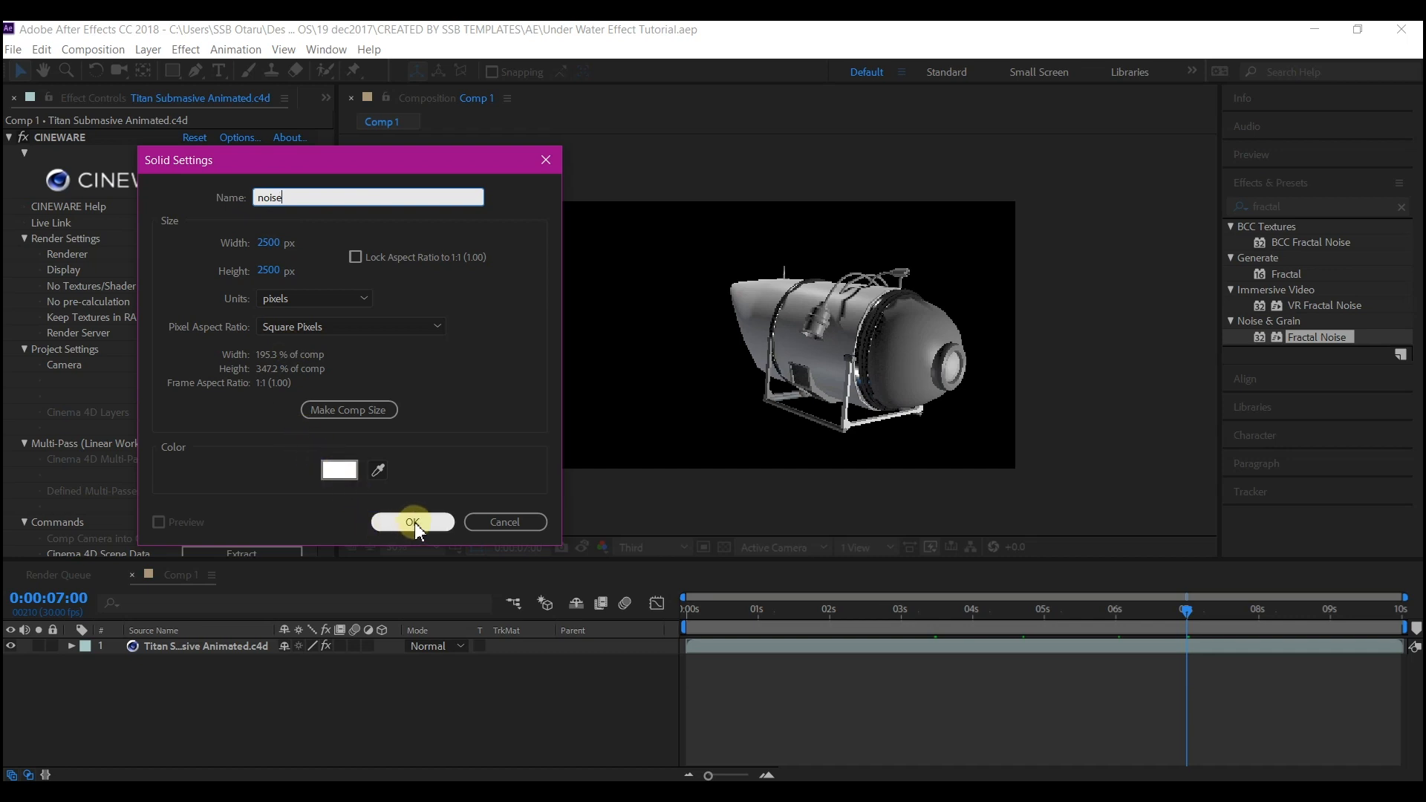
{"action": "left_click", "coordinate": [412, 522]}
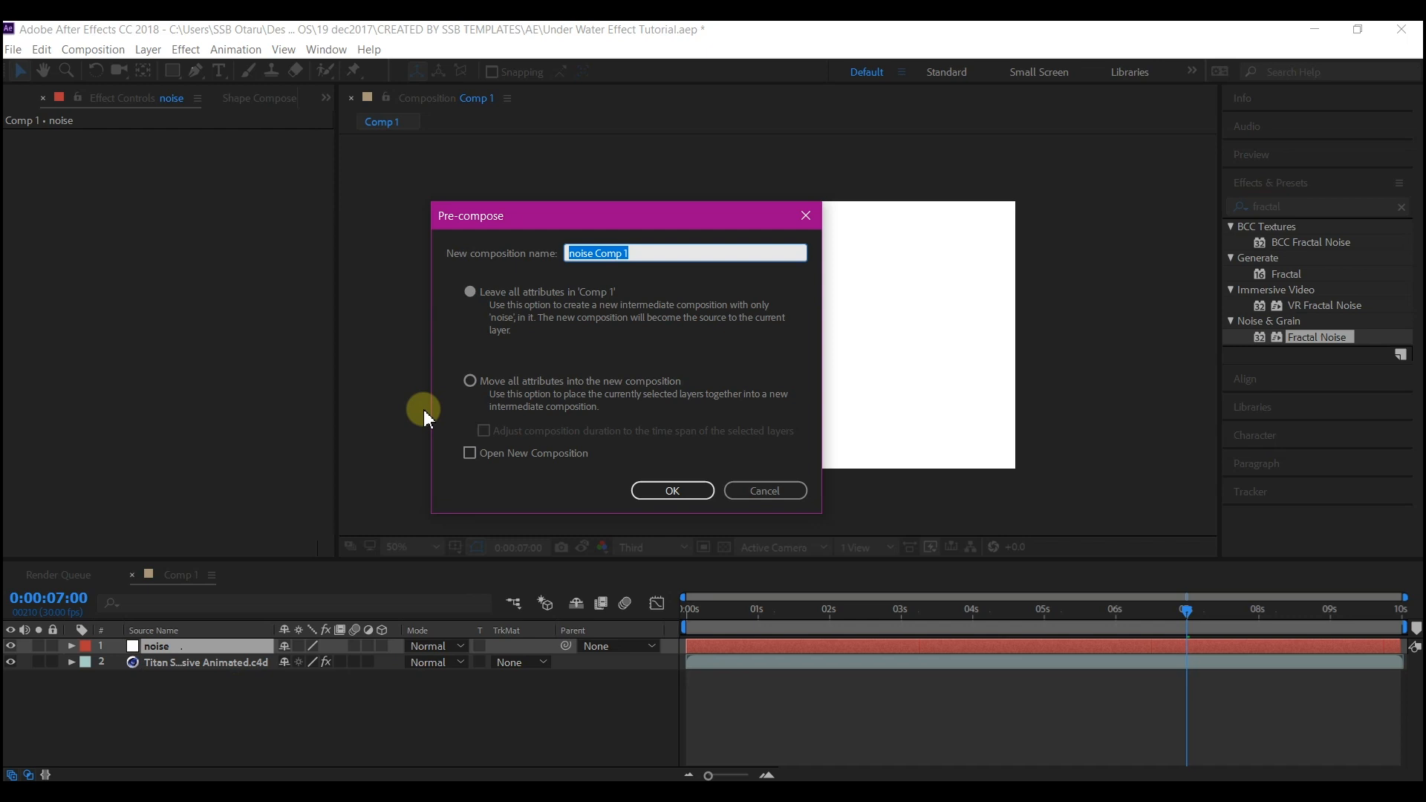
{"action": "mouse_move", "coordinate": [641, 246]}
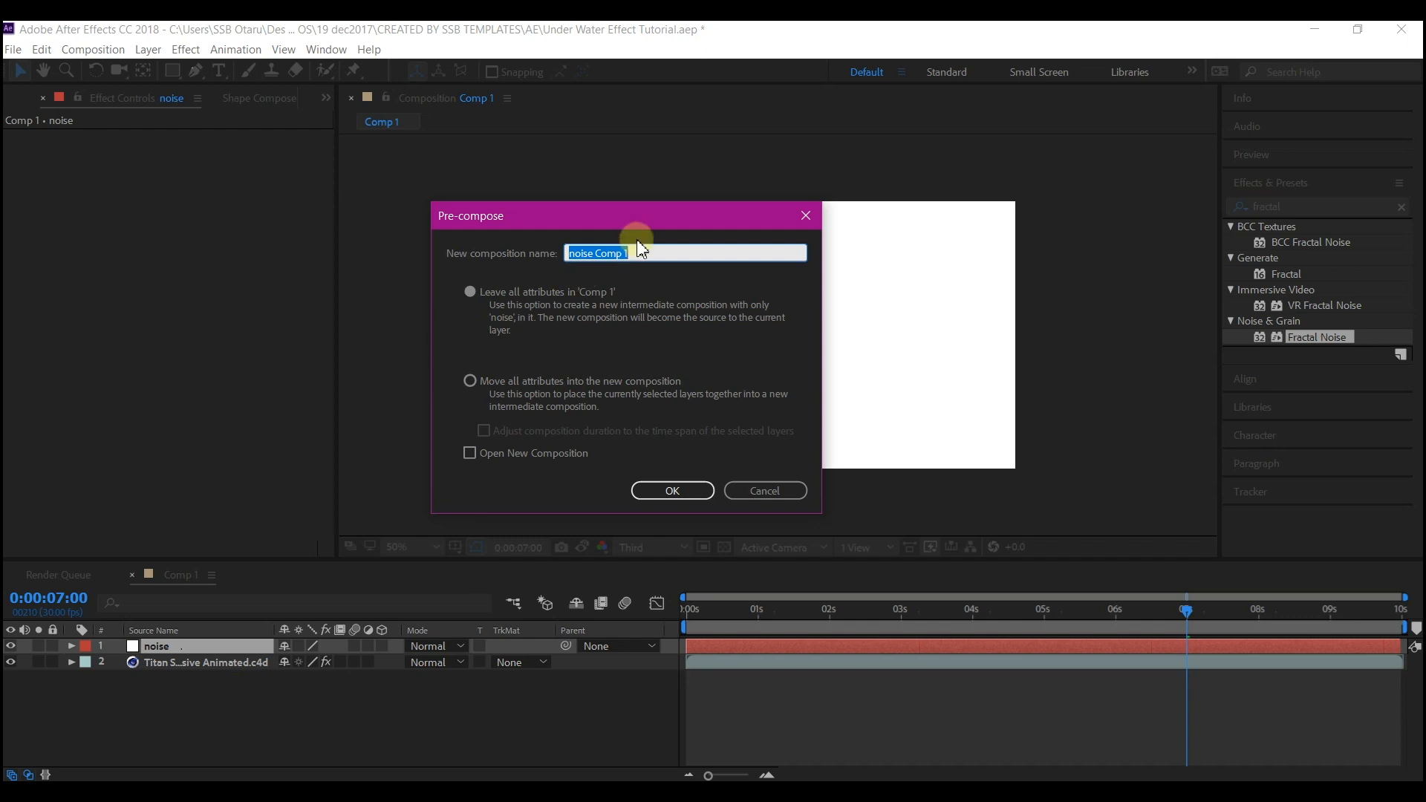
Step: Pre-compose the noise solid into a composition named 'seafloor'
{"action": "type", "text": "seafloor"}
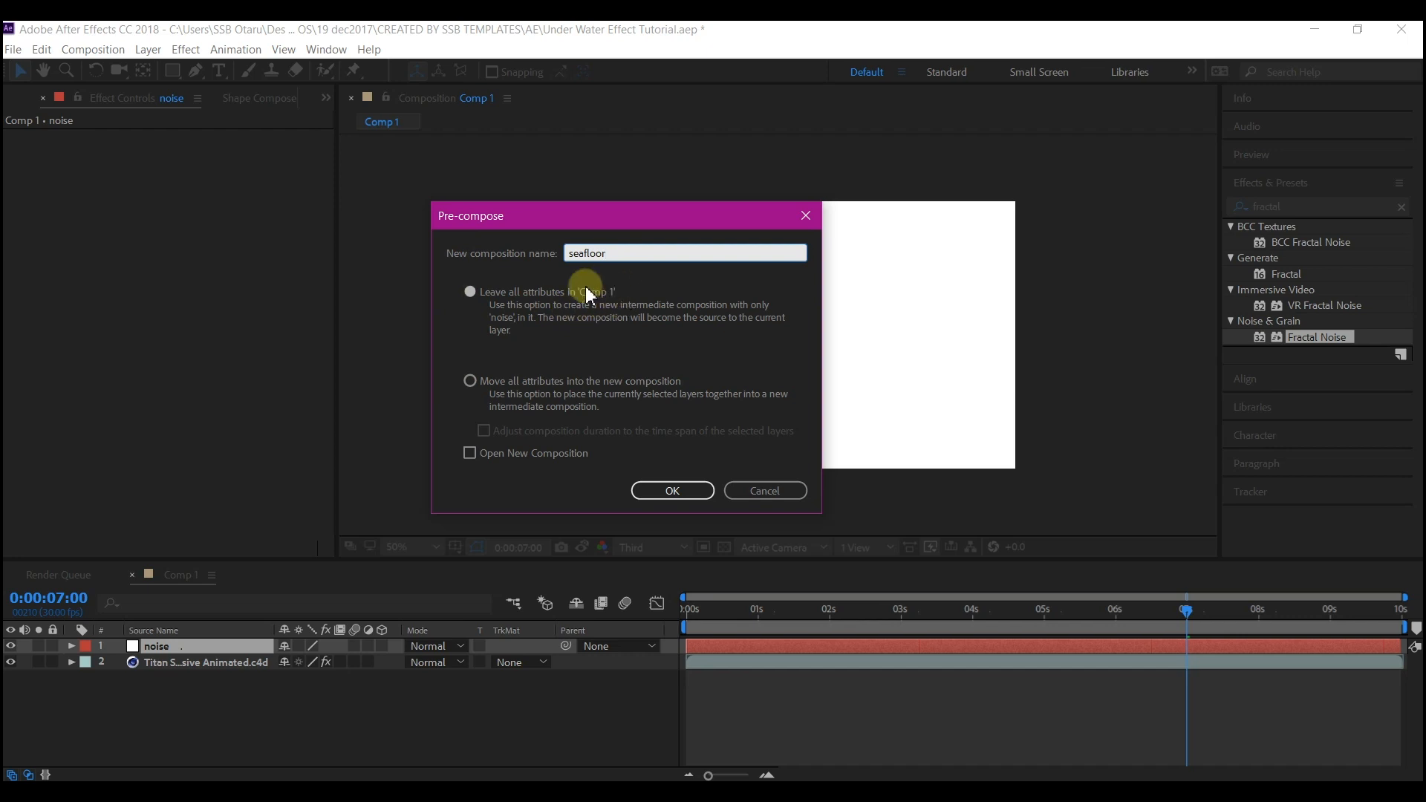
{"action": "left_click", "coordinate": [672, 491]}
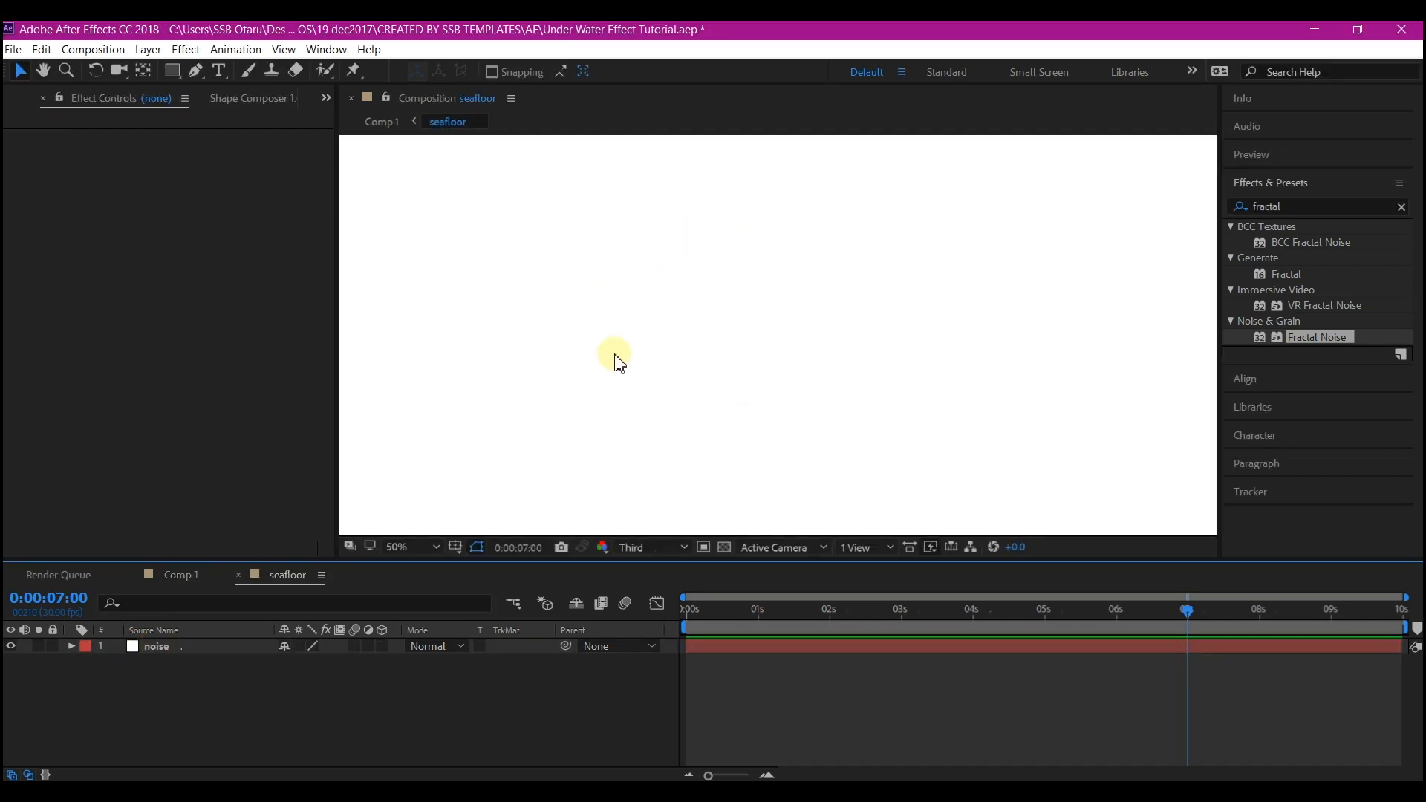
Step: Apply inverted Dynamic Progressive Fractal Noise, scale 65, sub scaling 68, with an Evolution expression
{"action": "left_click", "coordinate": [413, 547]}
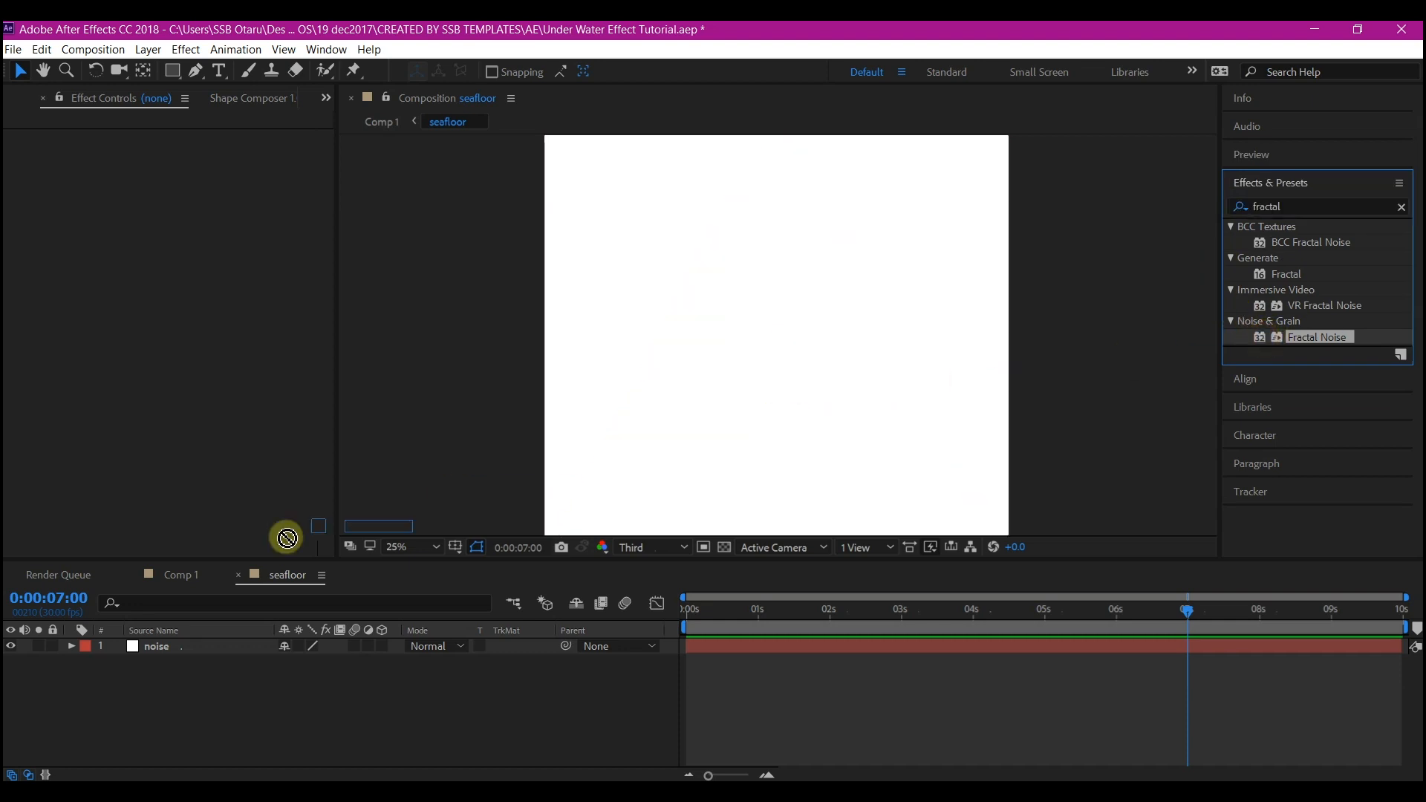
{"action": "double_click", "coordinate": [1317, 336]}
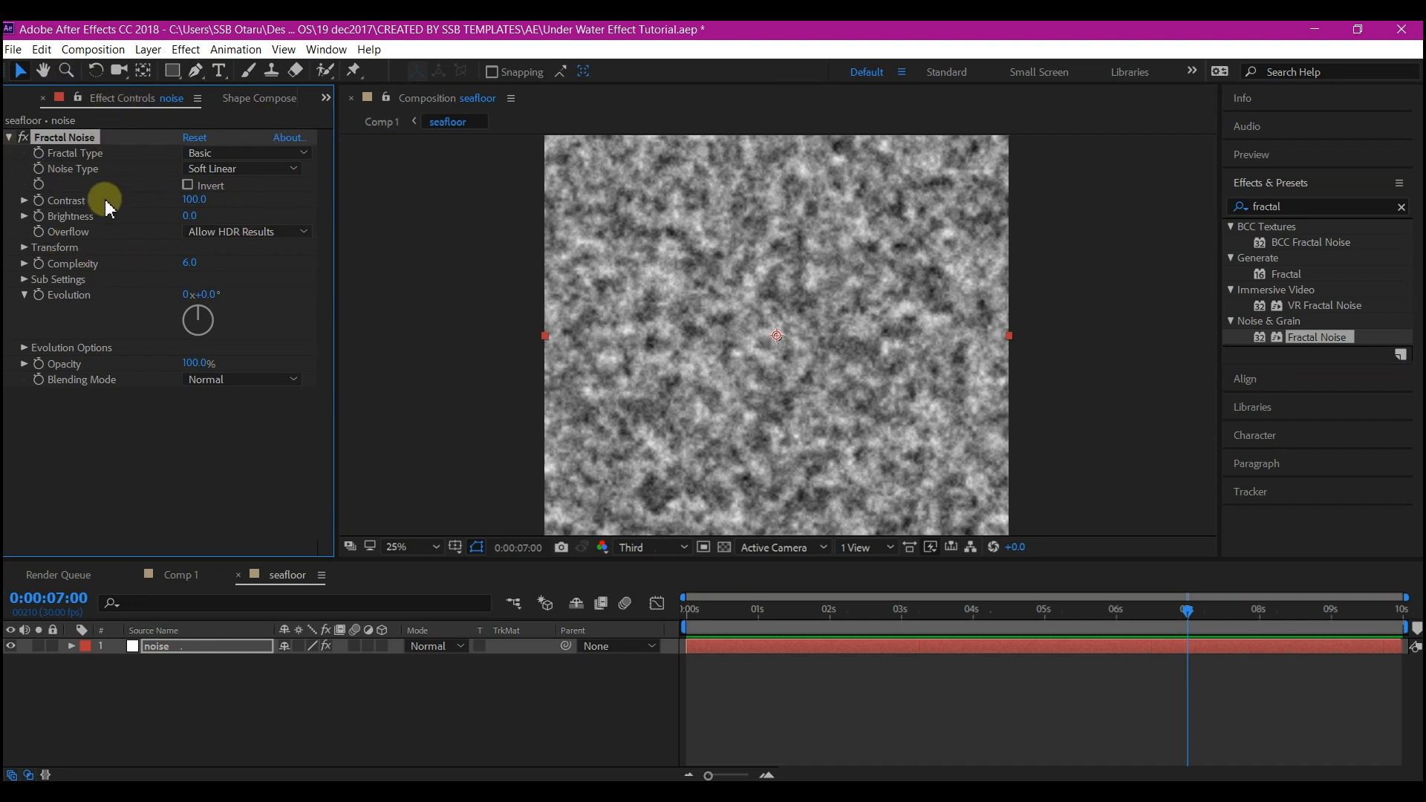
{"action": "left_click", "coordinate": [246, 152]}
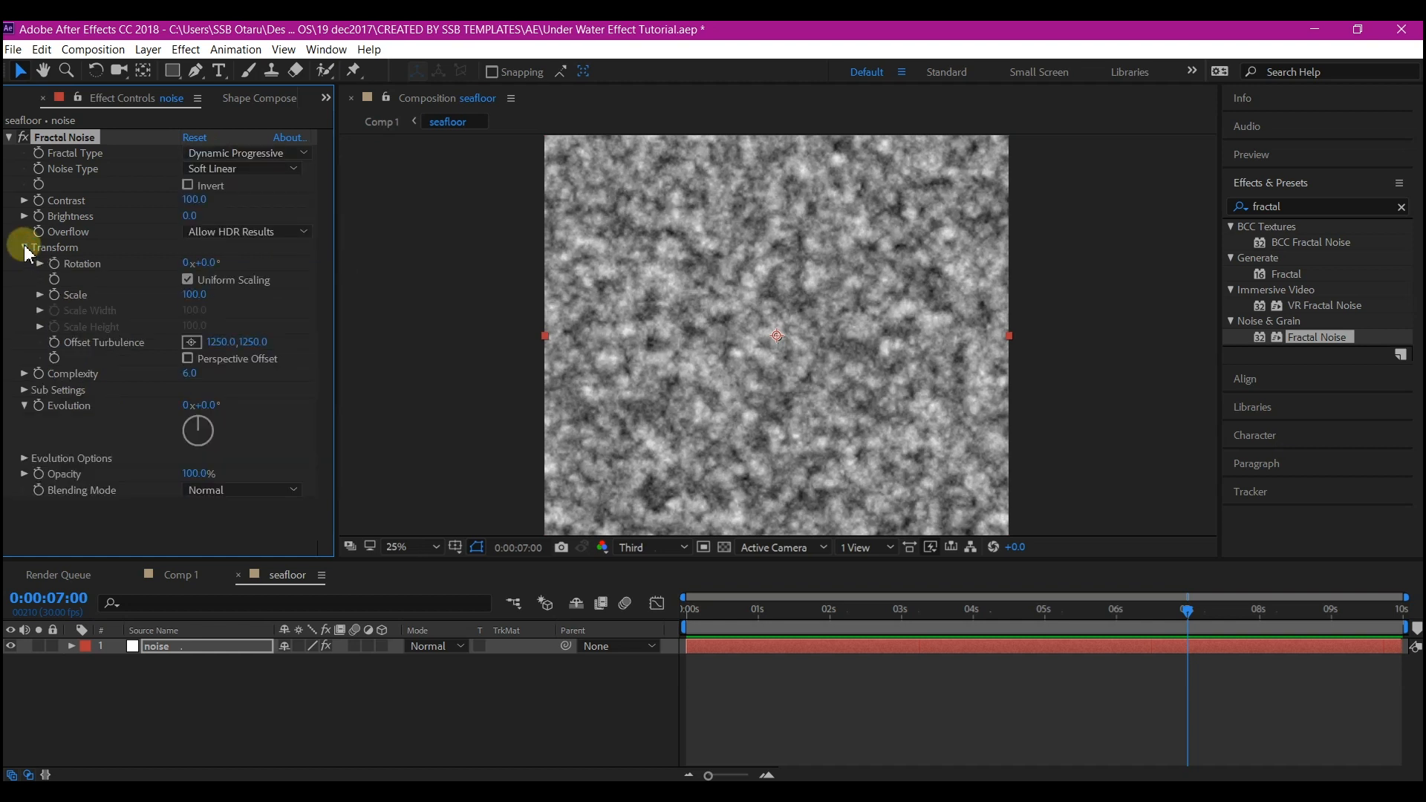
{"action": "left_click", "coordinate": [194, 294]}
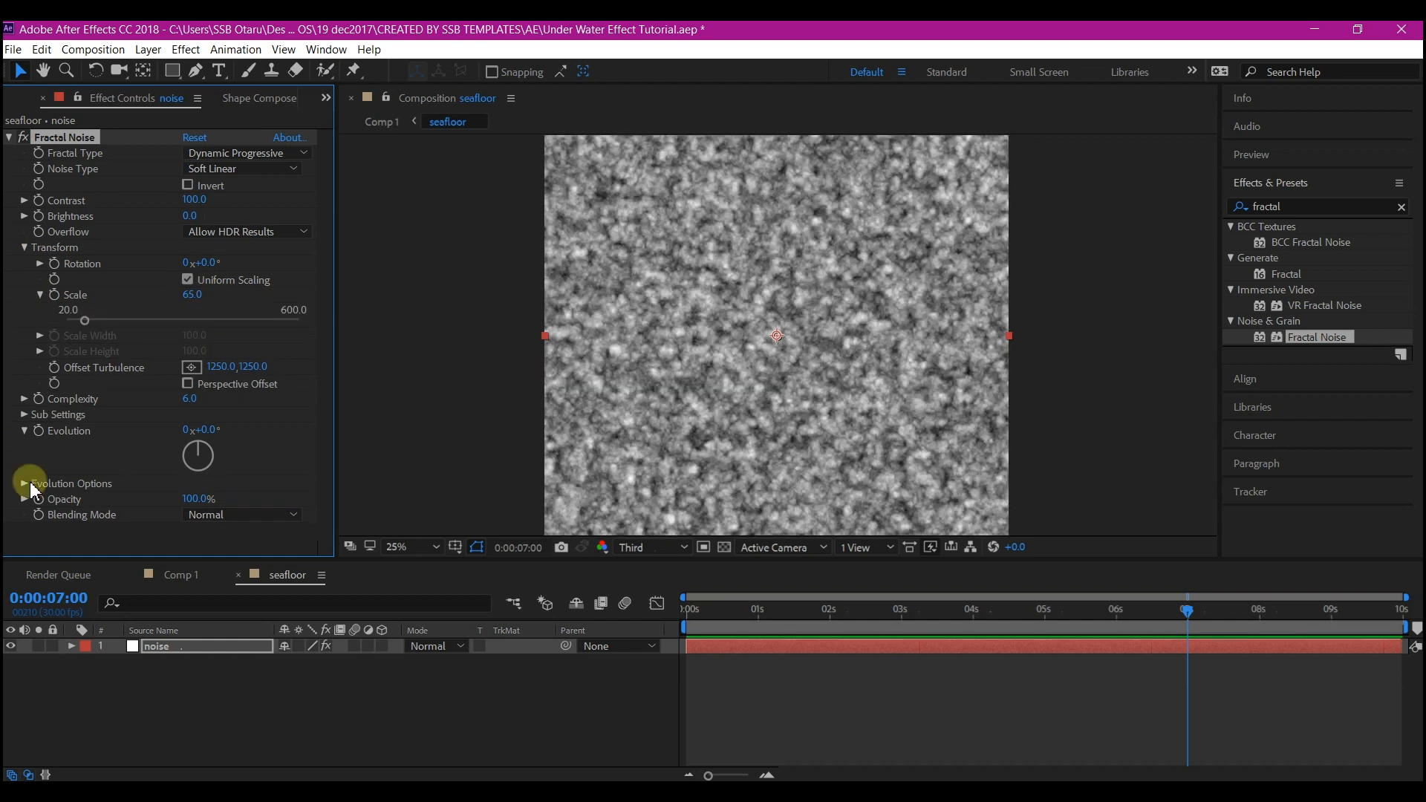
{"action": "left_click", "coordinate": [24, 414]}
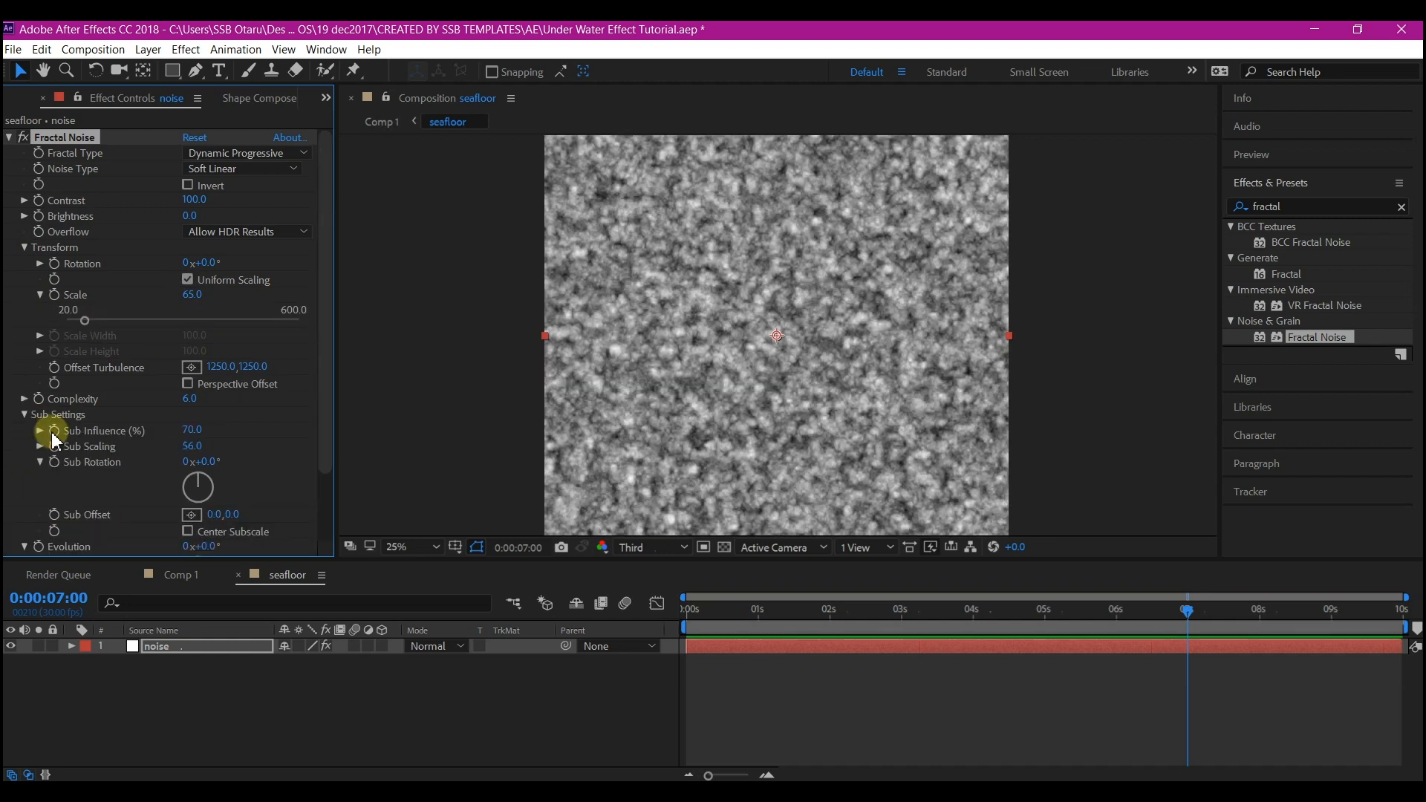
{"action": "double_click", "coordinate": [191, 445]}
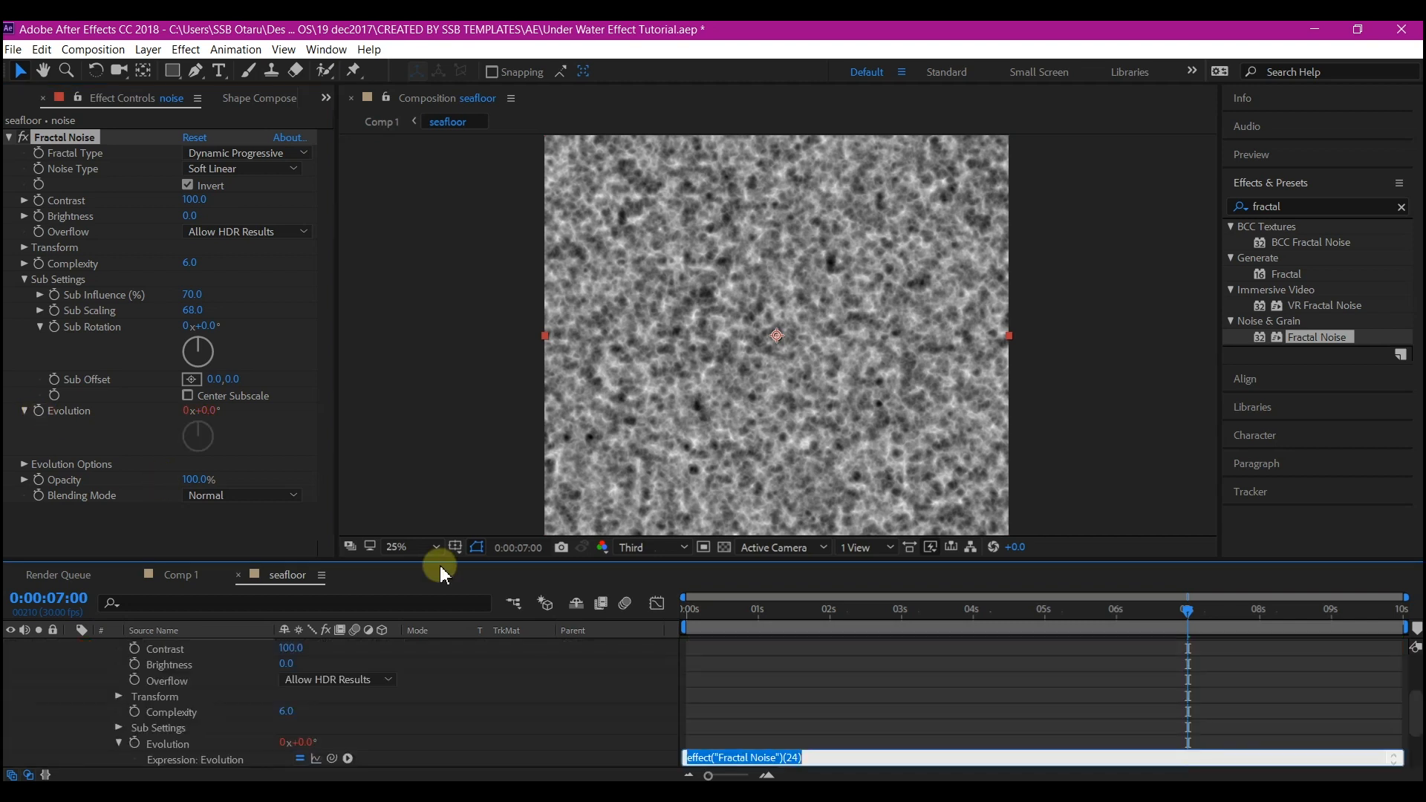
{"action": "mouse_move", "coordinate": [794, 680]}
{"action": "type", "text": "t"}
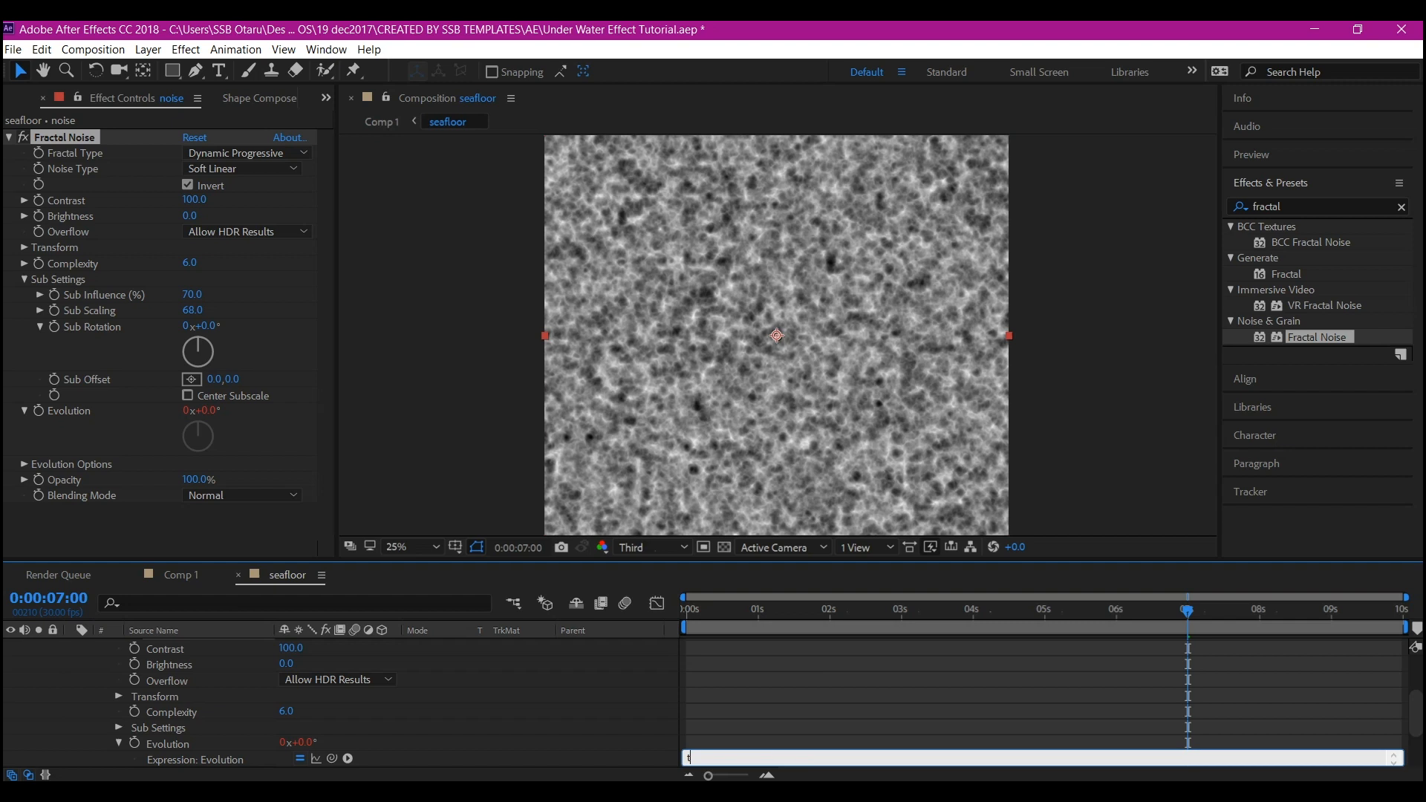
{"action": "type", "text": "im"}
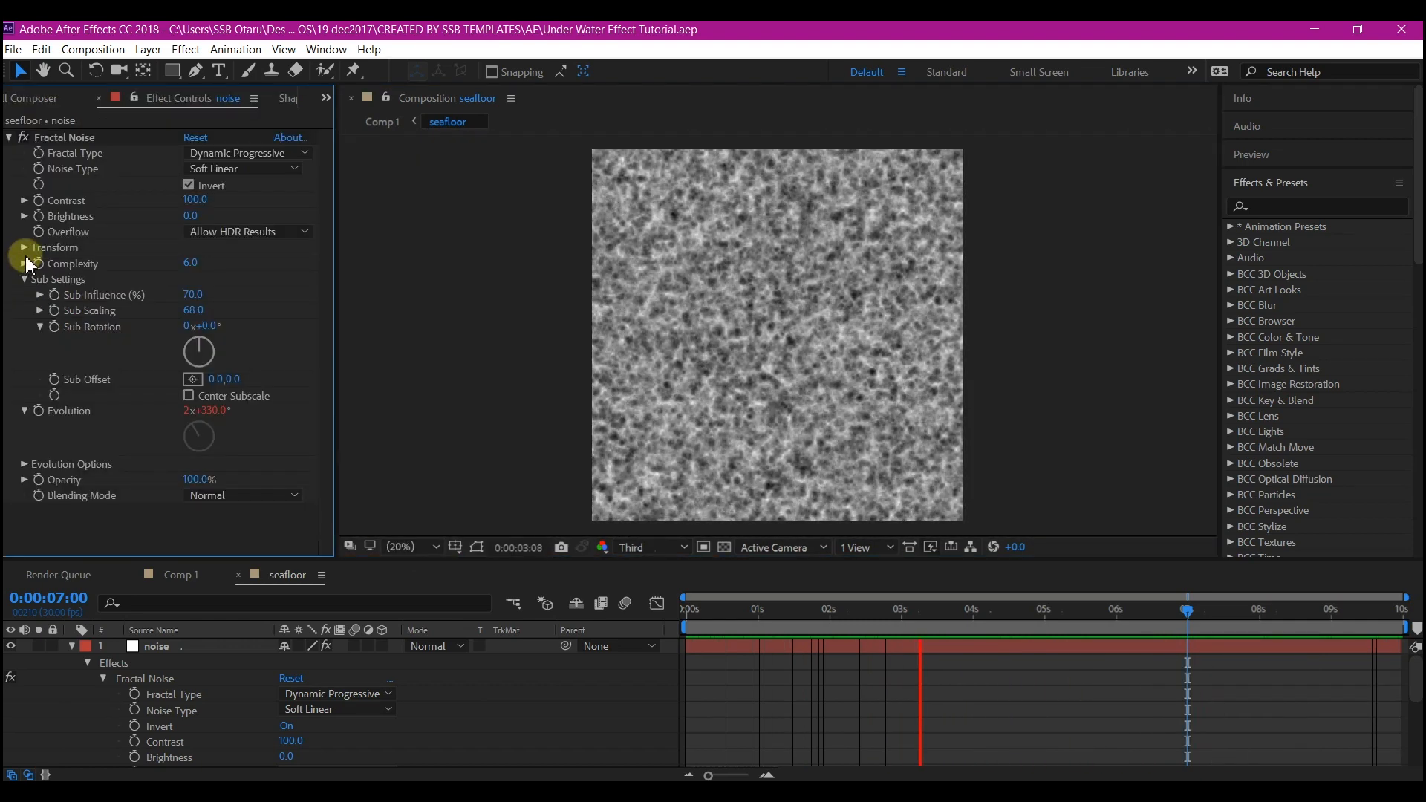
Step: Keyframe Offset Turbulence and drive it with a loopOut("offset") expression
{"action": "left_click", "coordinate": [23, 247]}
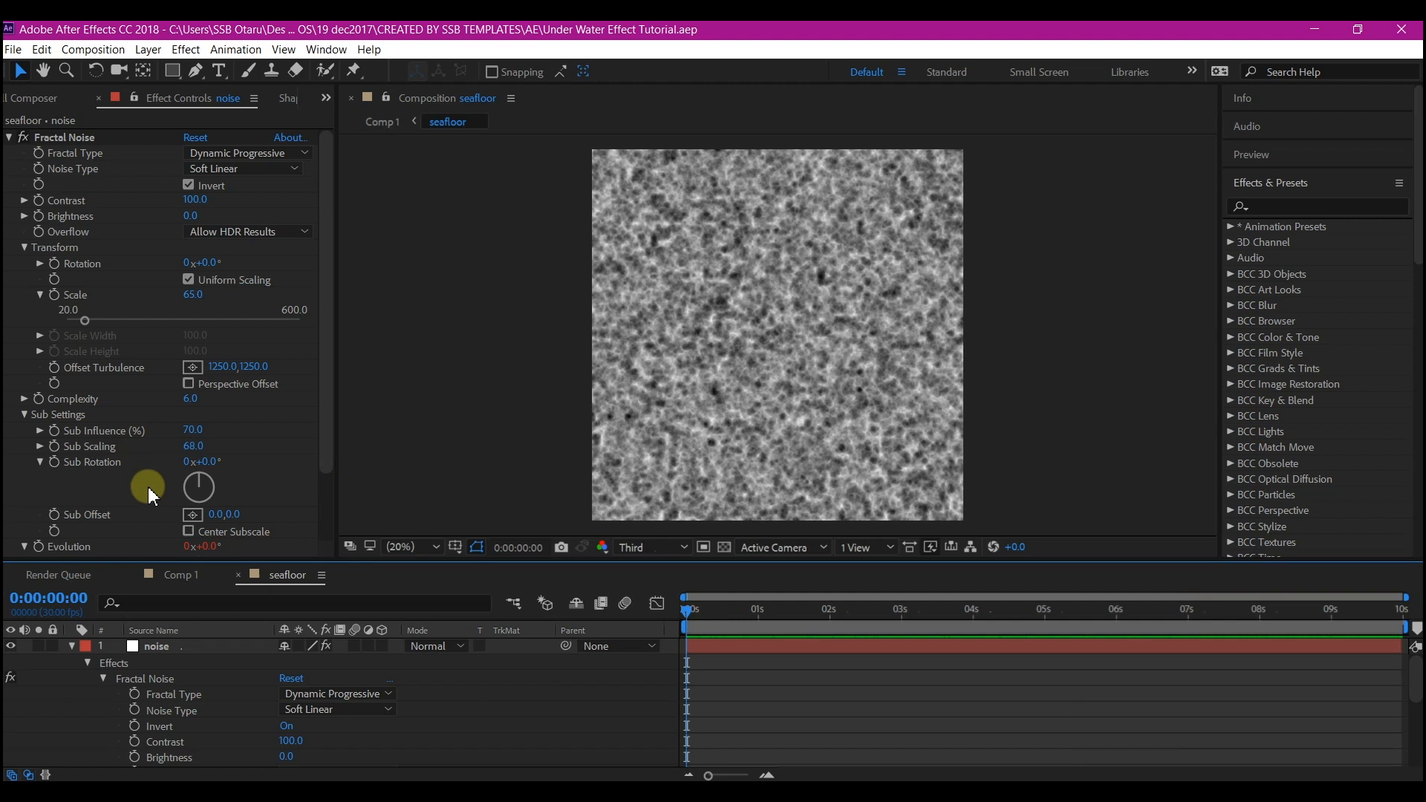
{"action": "mouse_move", "coordinate": [54, 373]}
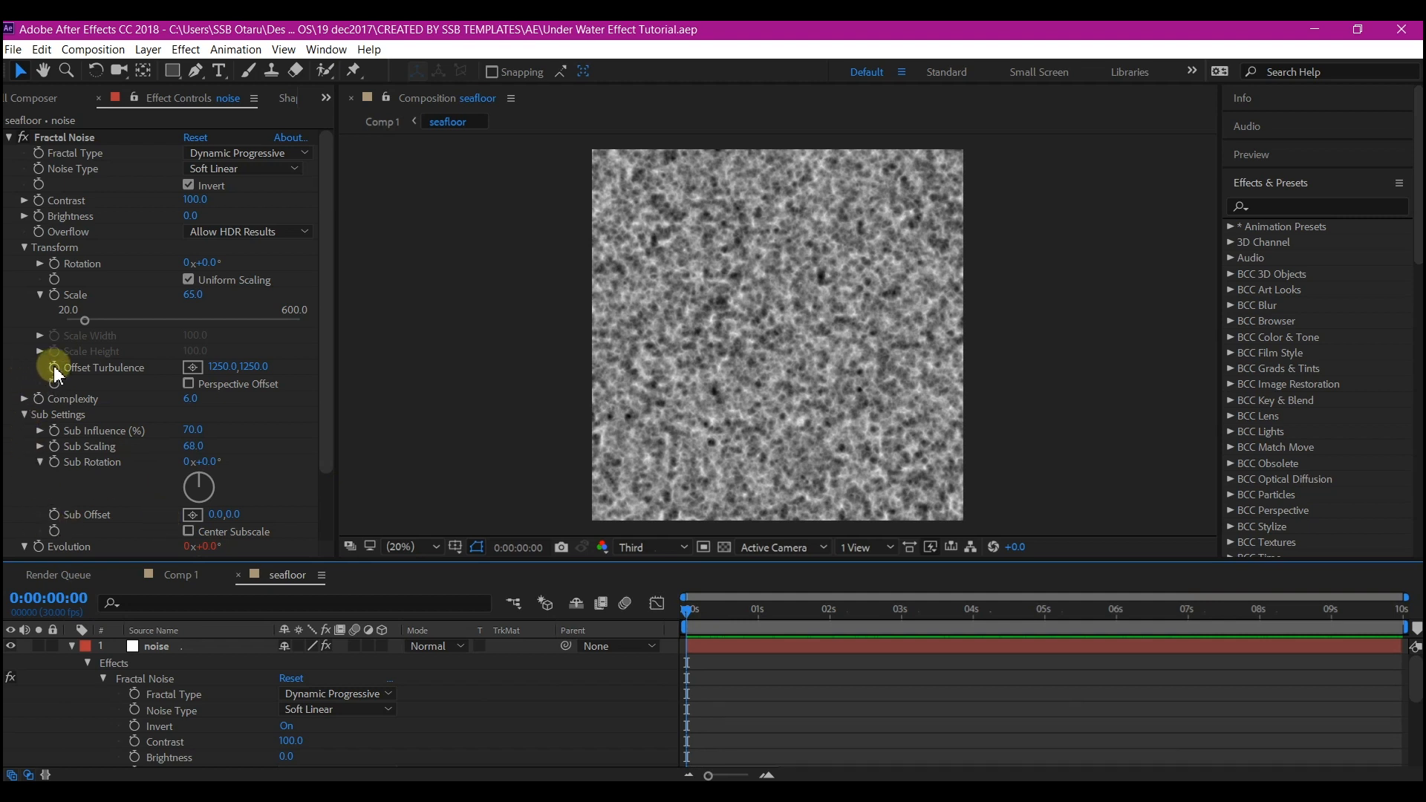
{"action": "left_click", "coordinate": [155, 646]}
{"action": "type", "text": "loopOut()"}
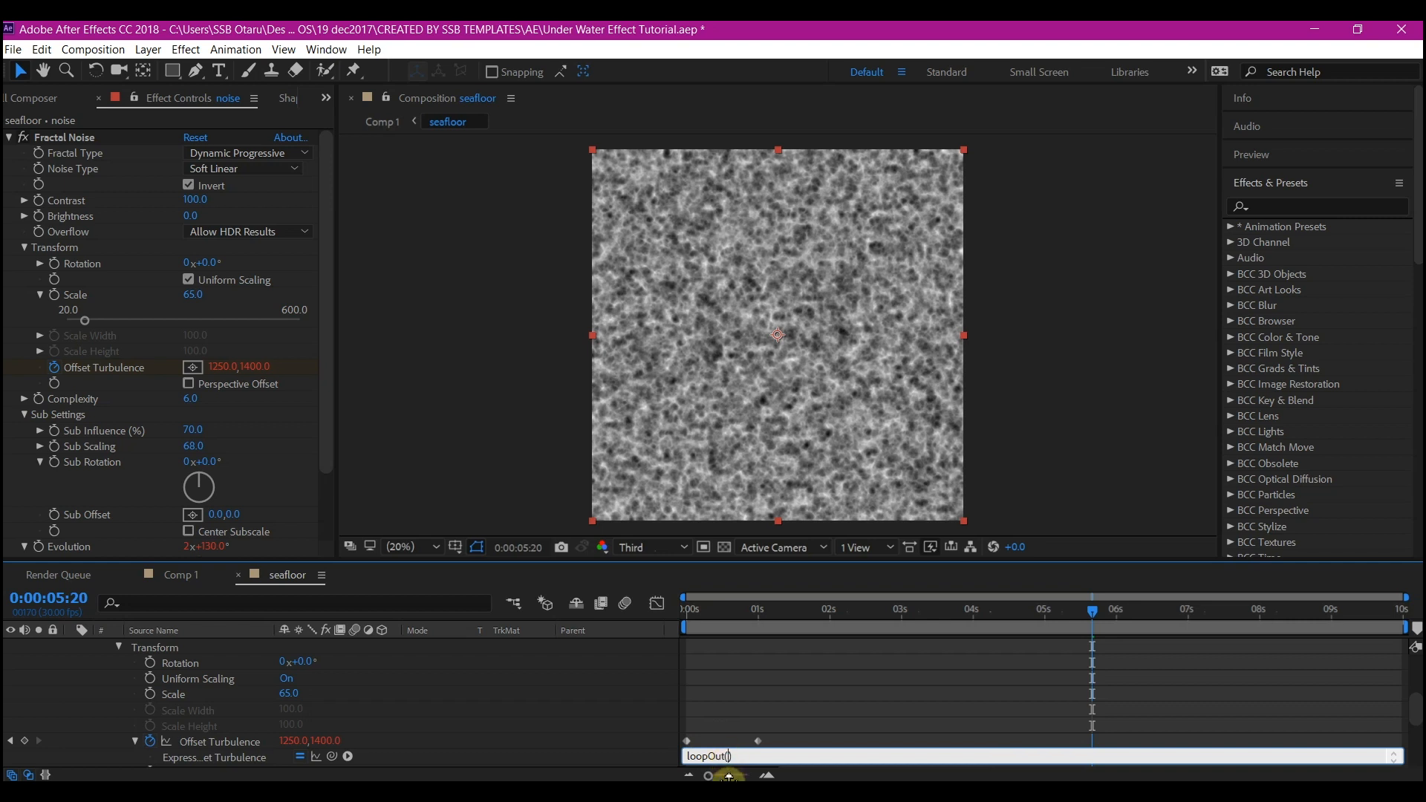
{"action": "mouse_move", "coordinate": [725, 774]}
{"action": "type", "text": "\"off"}
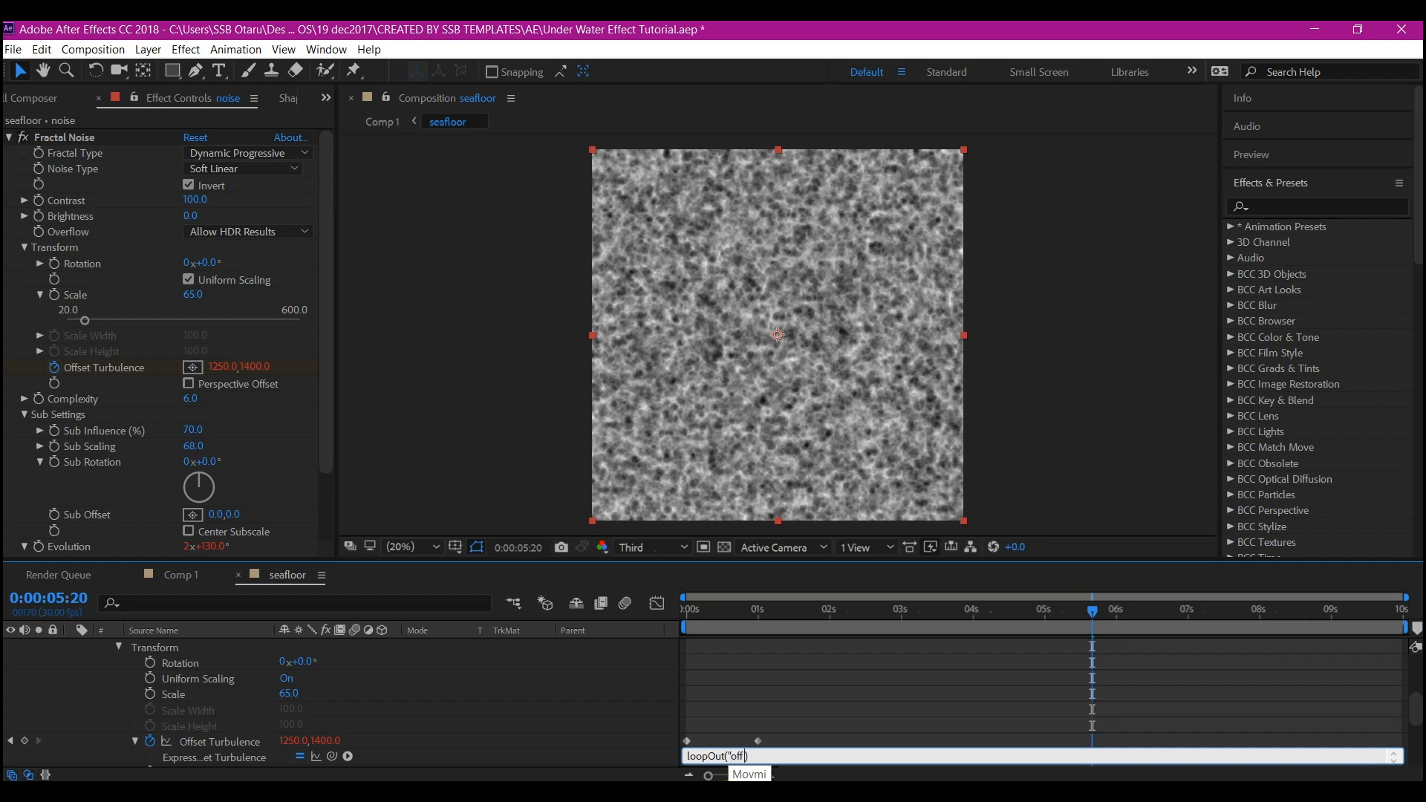
{"action": "type", "text": "set"}
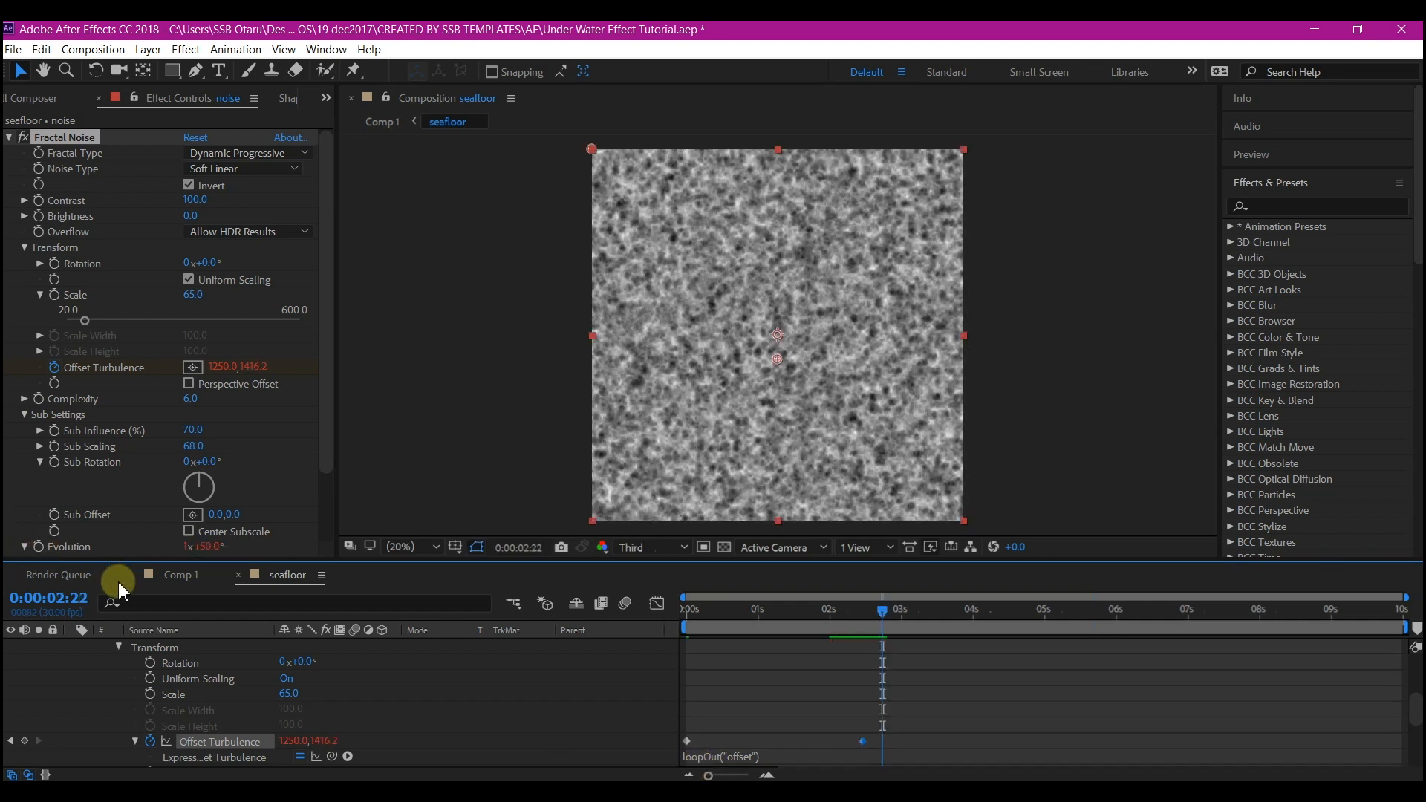
Step: In Comp 1, lay seafloor flat in 3D below Titan with an ellipse mask, feather 1231, expansion -257
{"action": "left_click", "coordinate": [179, 574]}
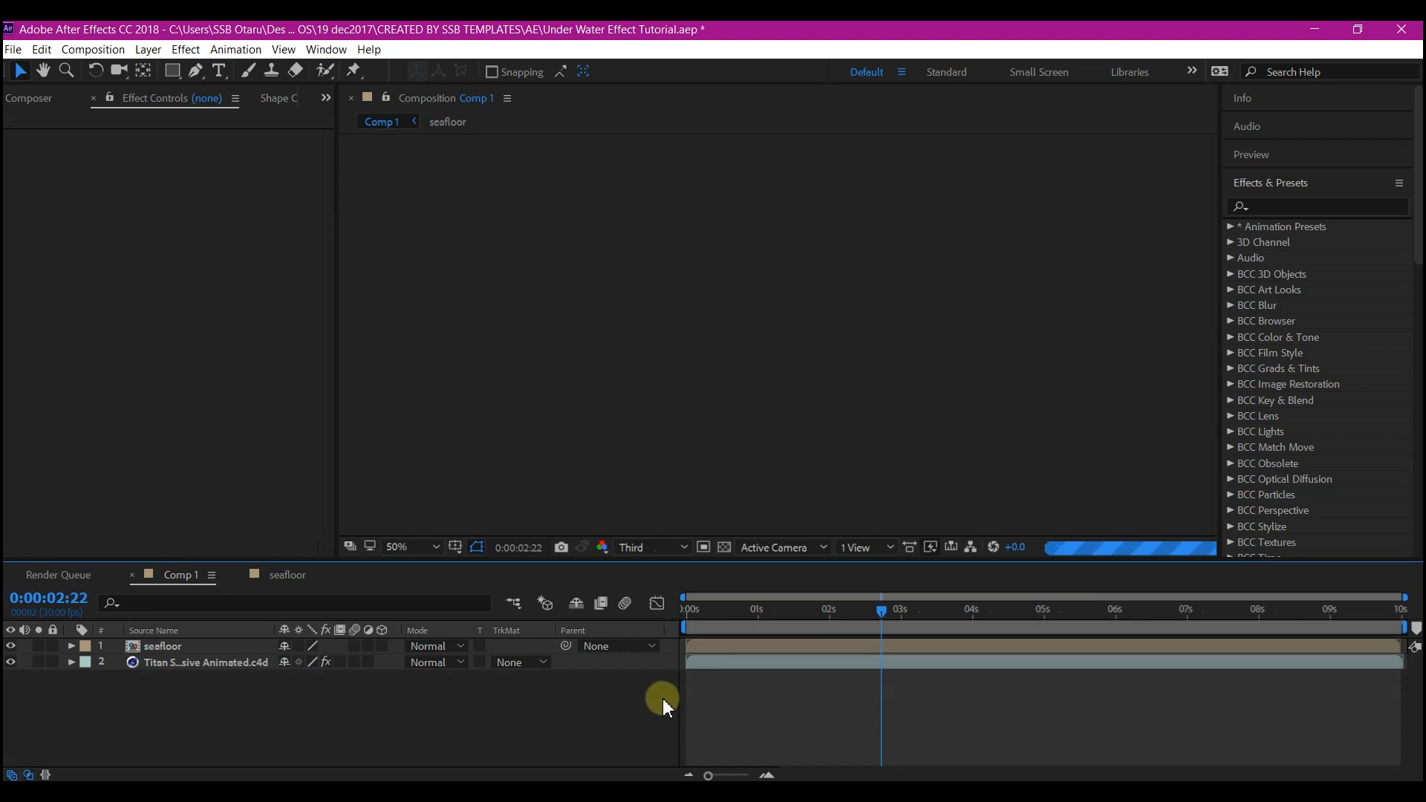
{"action": "left_click", "coordinate": [163, 646]}
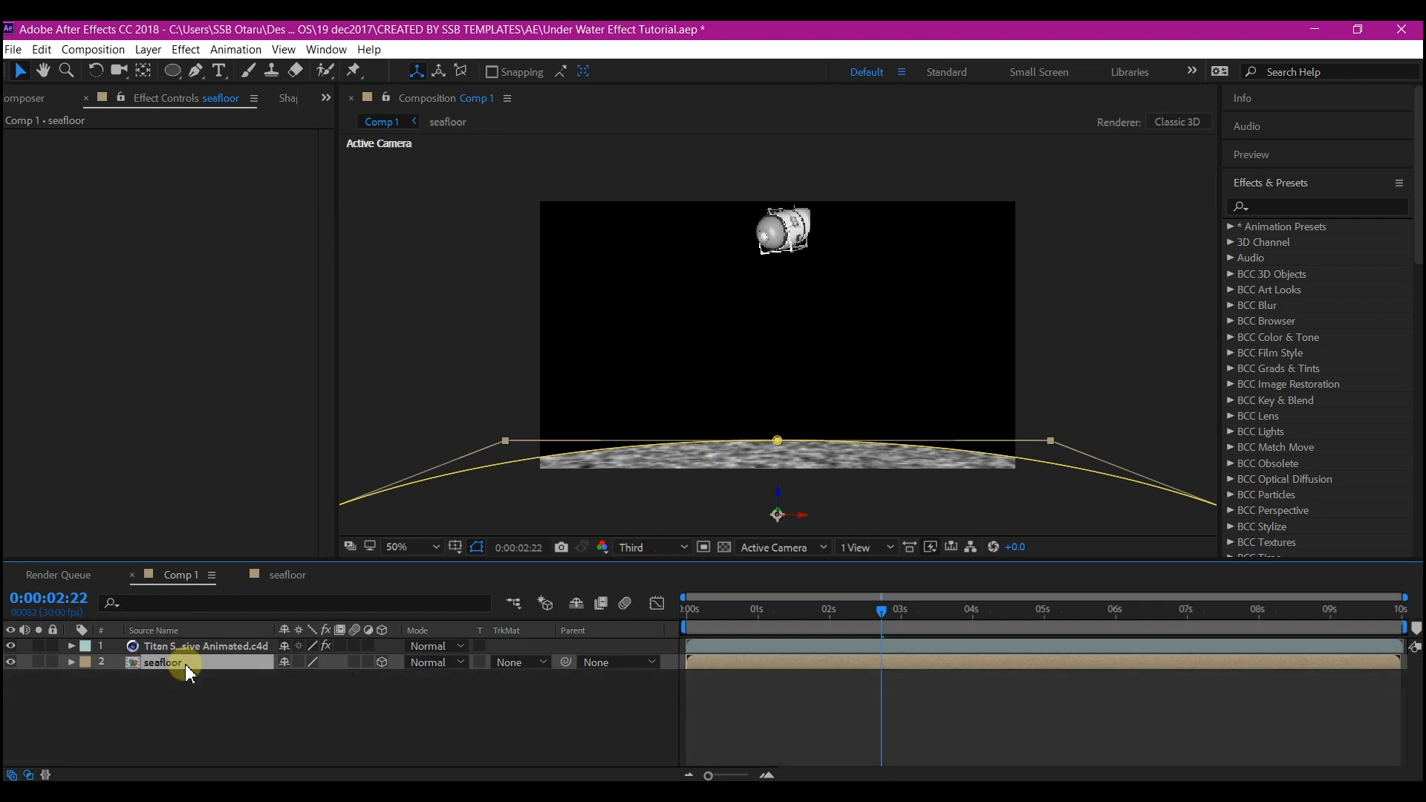
{"action": "left_click", "coordinate": [71, 662]}
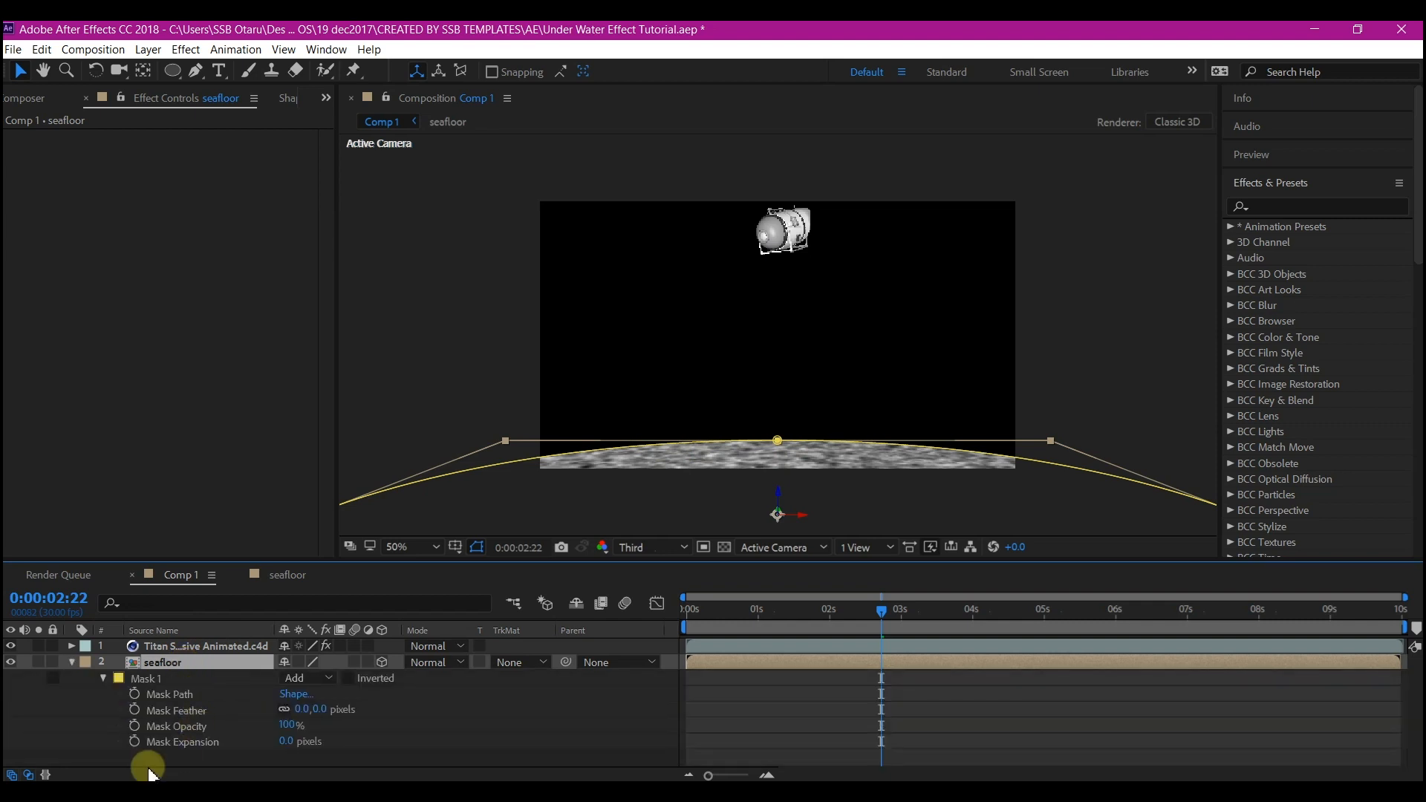
{"action": "mouse_move", "coordinate": [223, 764]}
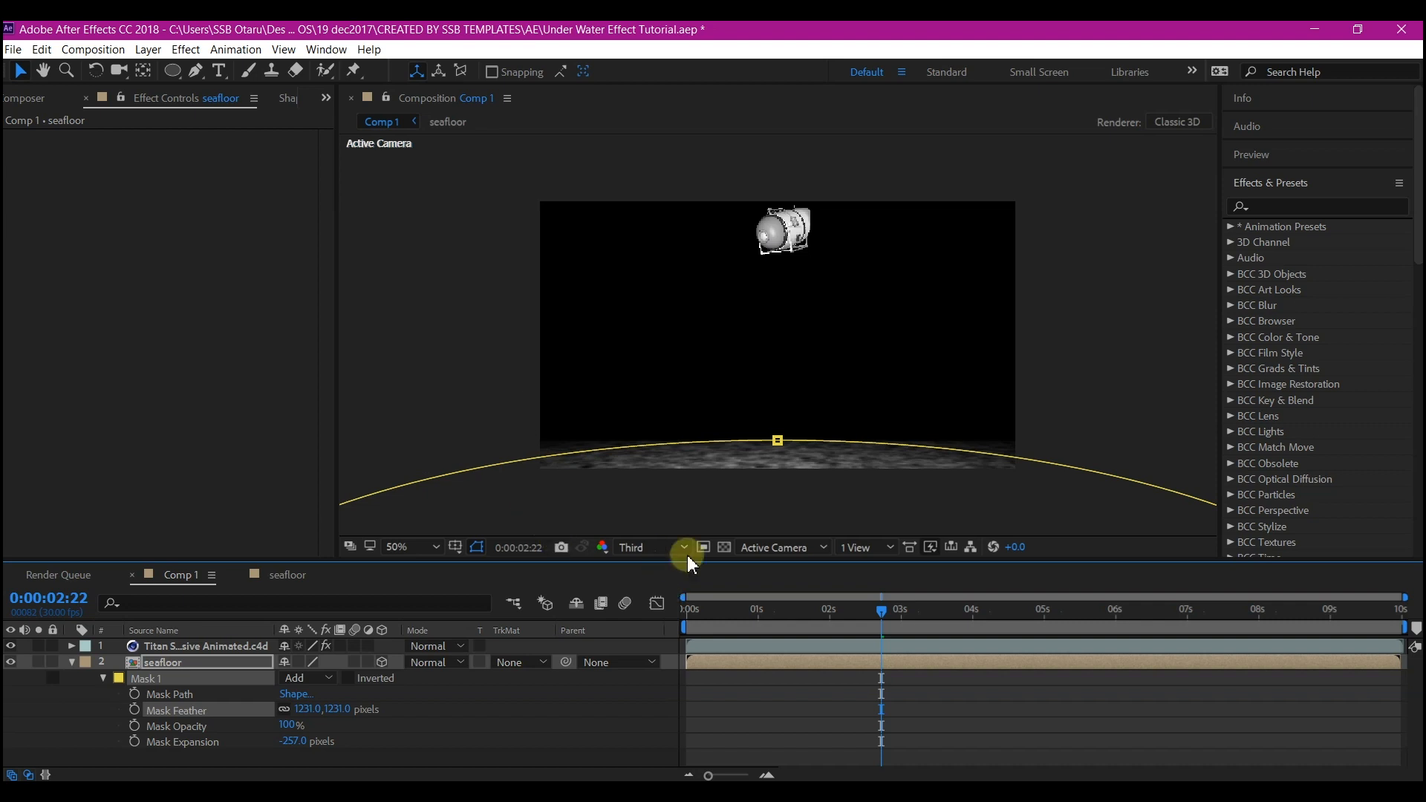
{"action": "left_click", "coordinate": [858, 546]}
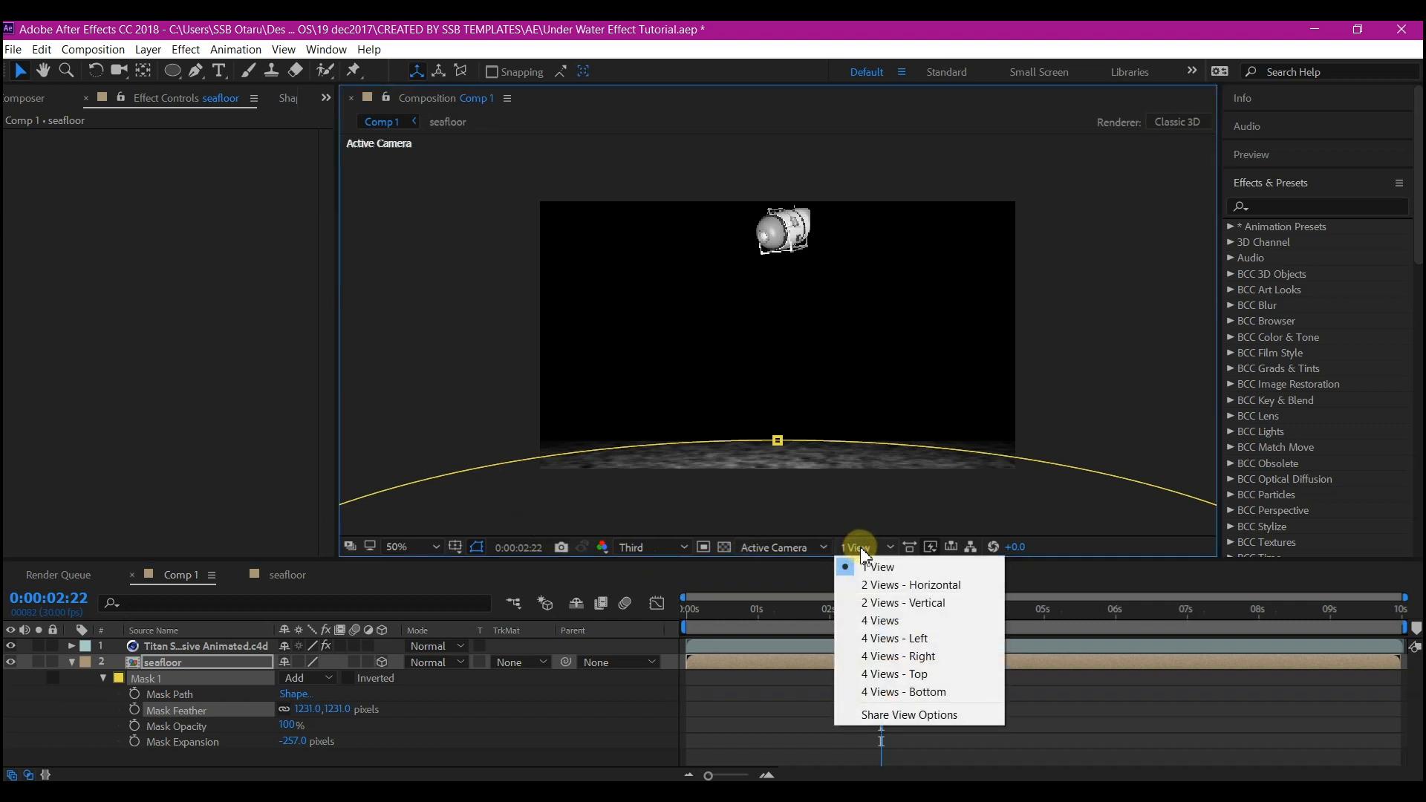
Step: Switch to a 2 Views - Horizontal layout and select the seafloor's Mask 1
{"action": "left_click", "coordinate": [910, 585]}
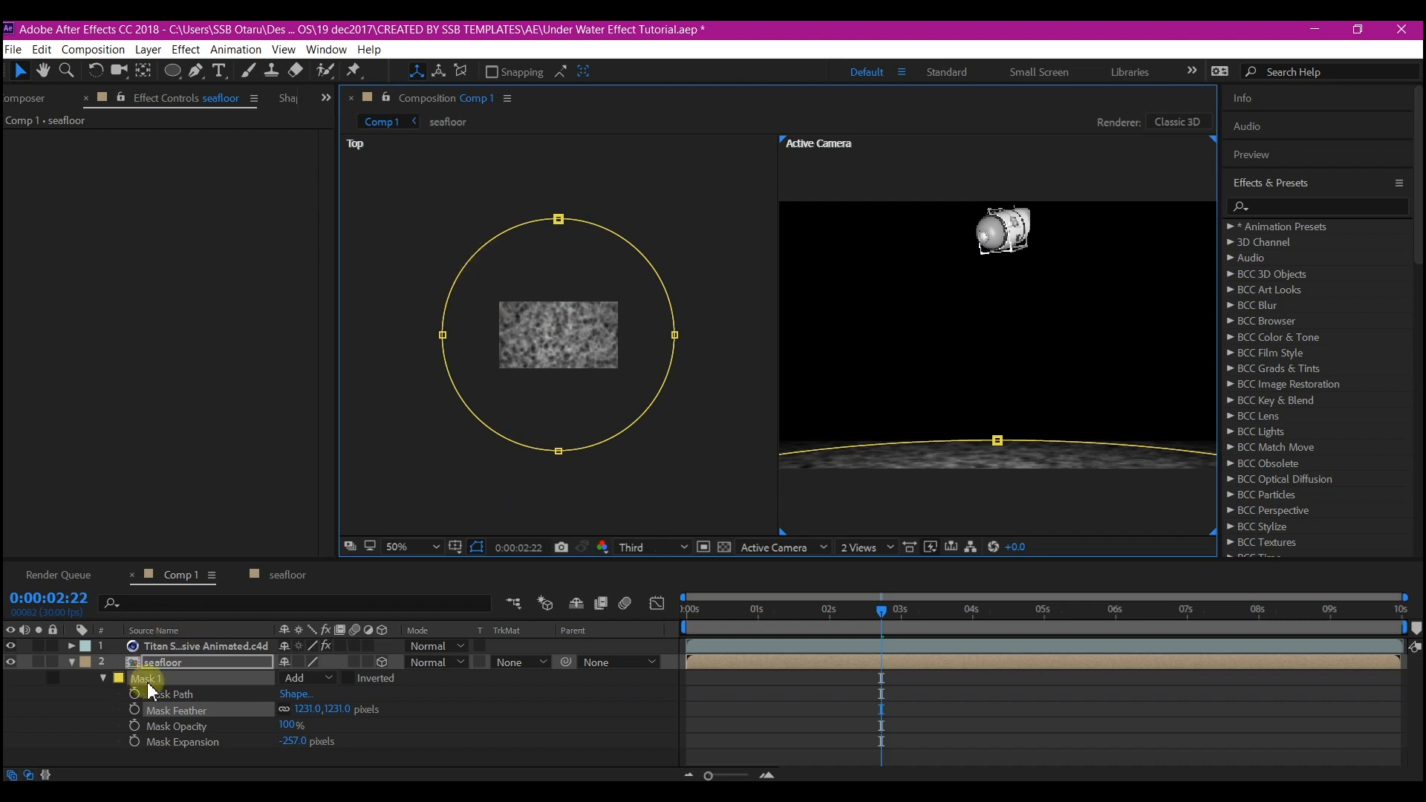
{"action": "left_click", "coordinate": [162, 662]}
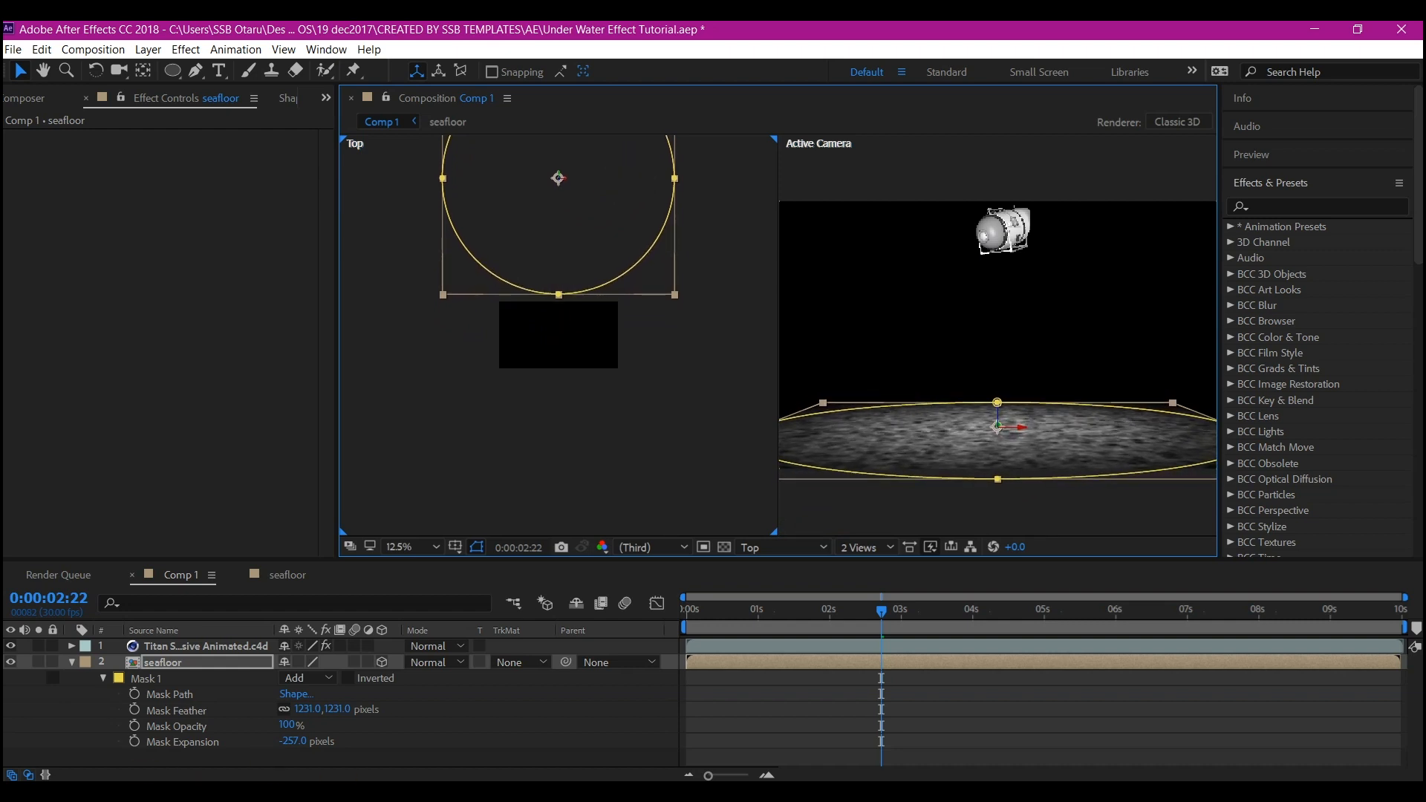
{"action": "mouse_move", "coordinate": [208, 733]}
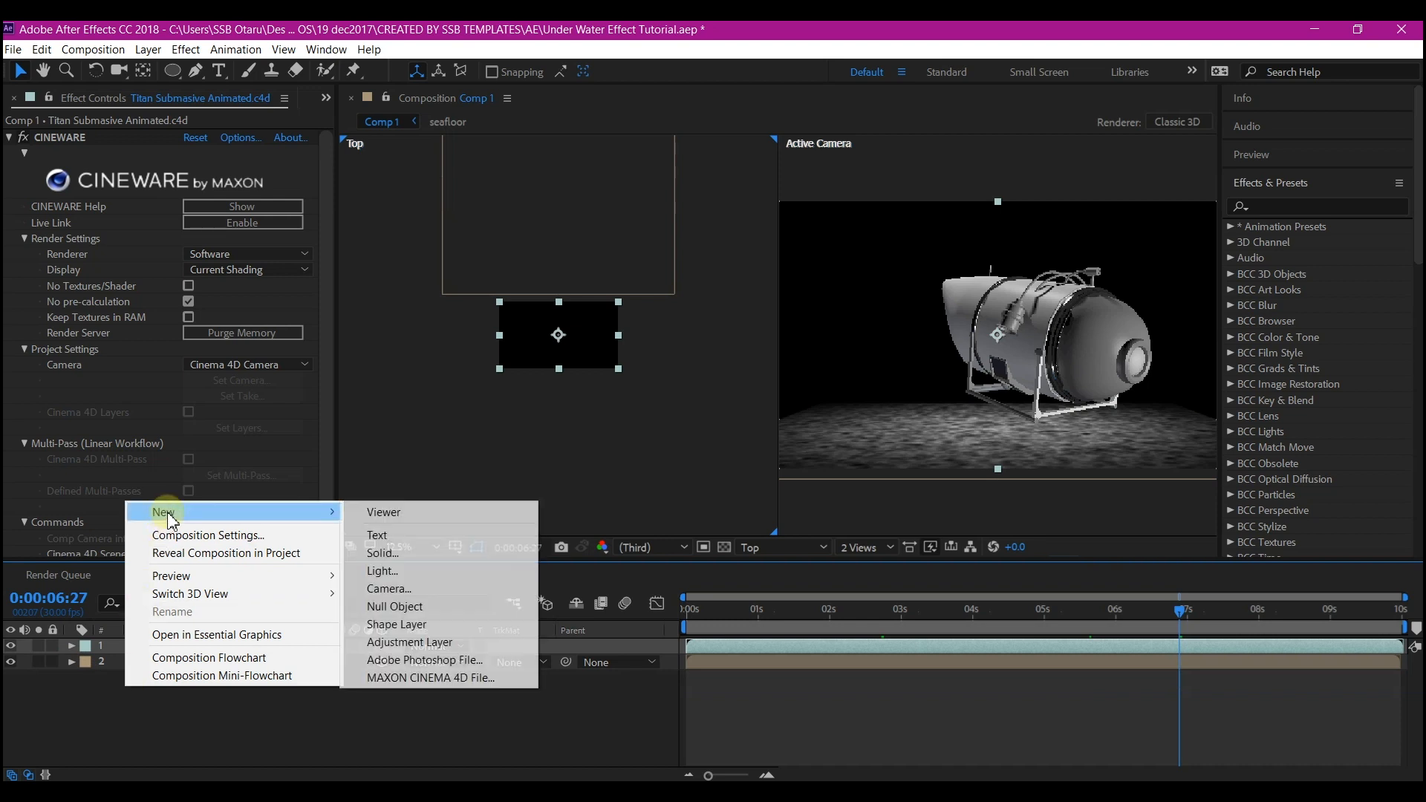
Step: Add a comp-sized white solid named 'water body color' at the top of Comp 1
{"action": "left_click", "coordinate": [382, 552]}
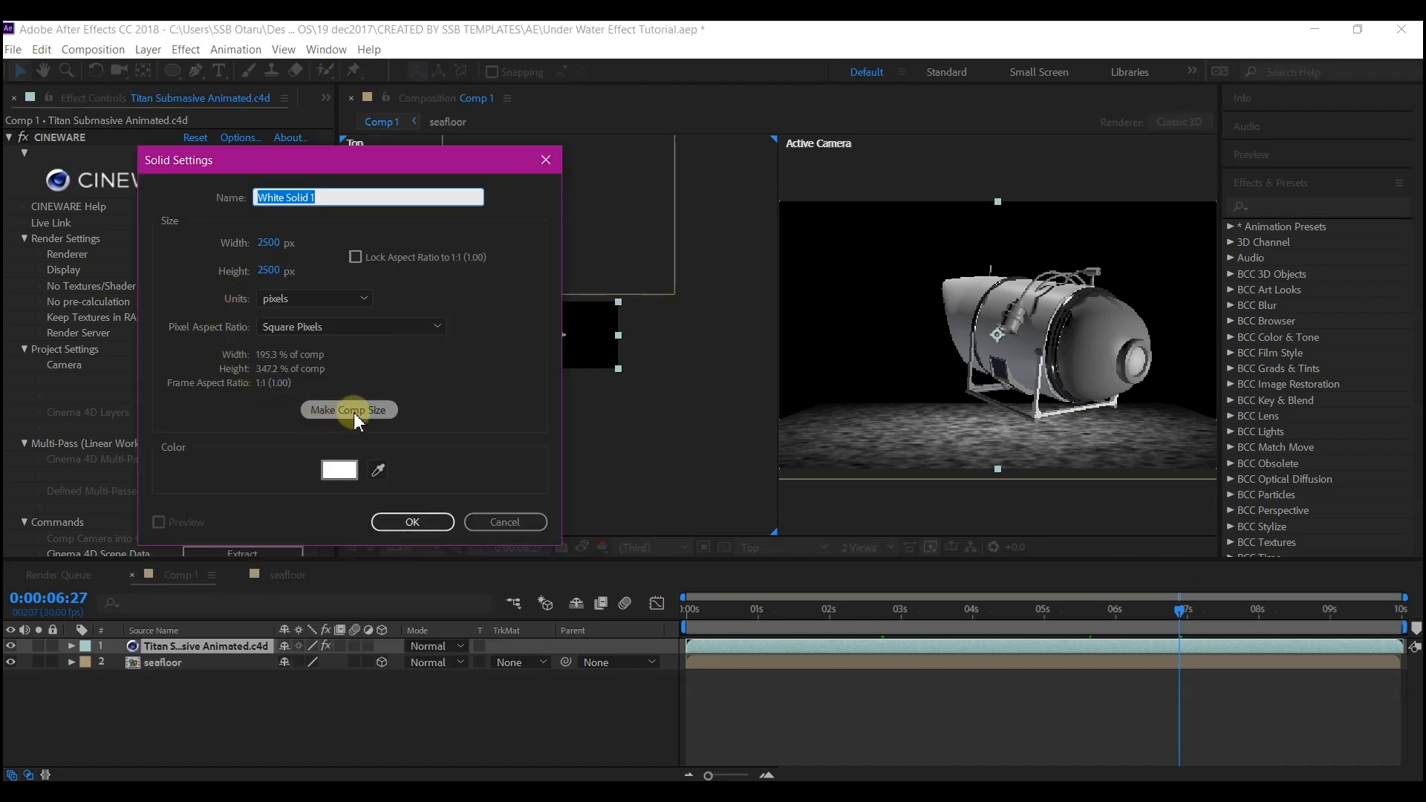
{"action": "left_click", "coordinate": [348, 409]}
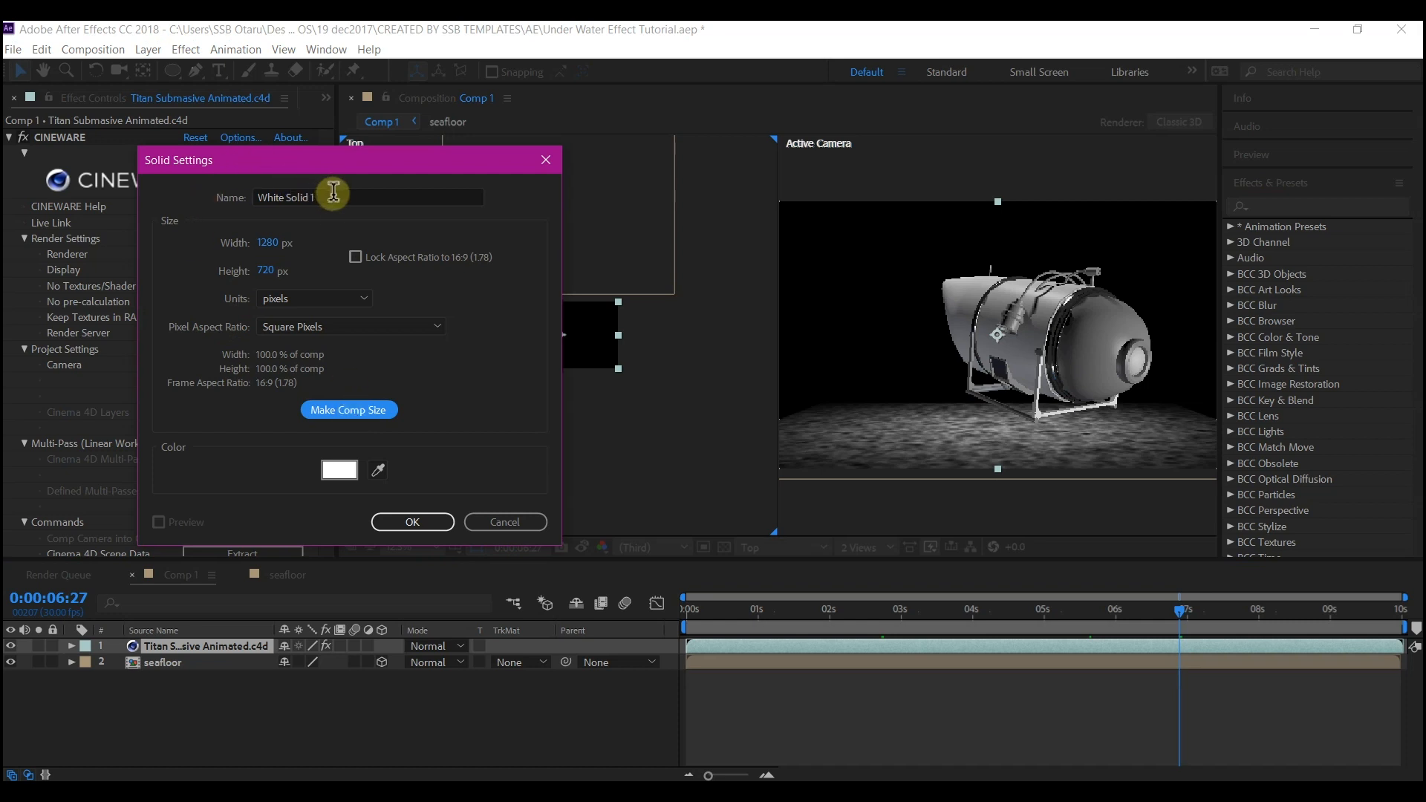
{"action": "triple_click", "coordinate": [368, 197]}
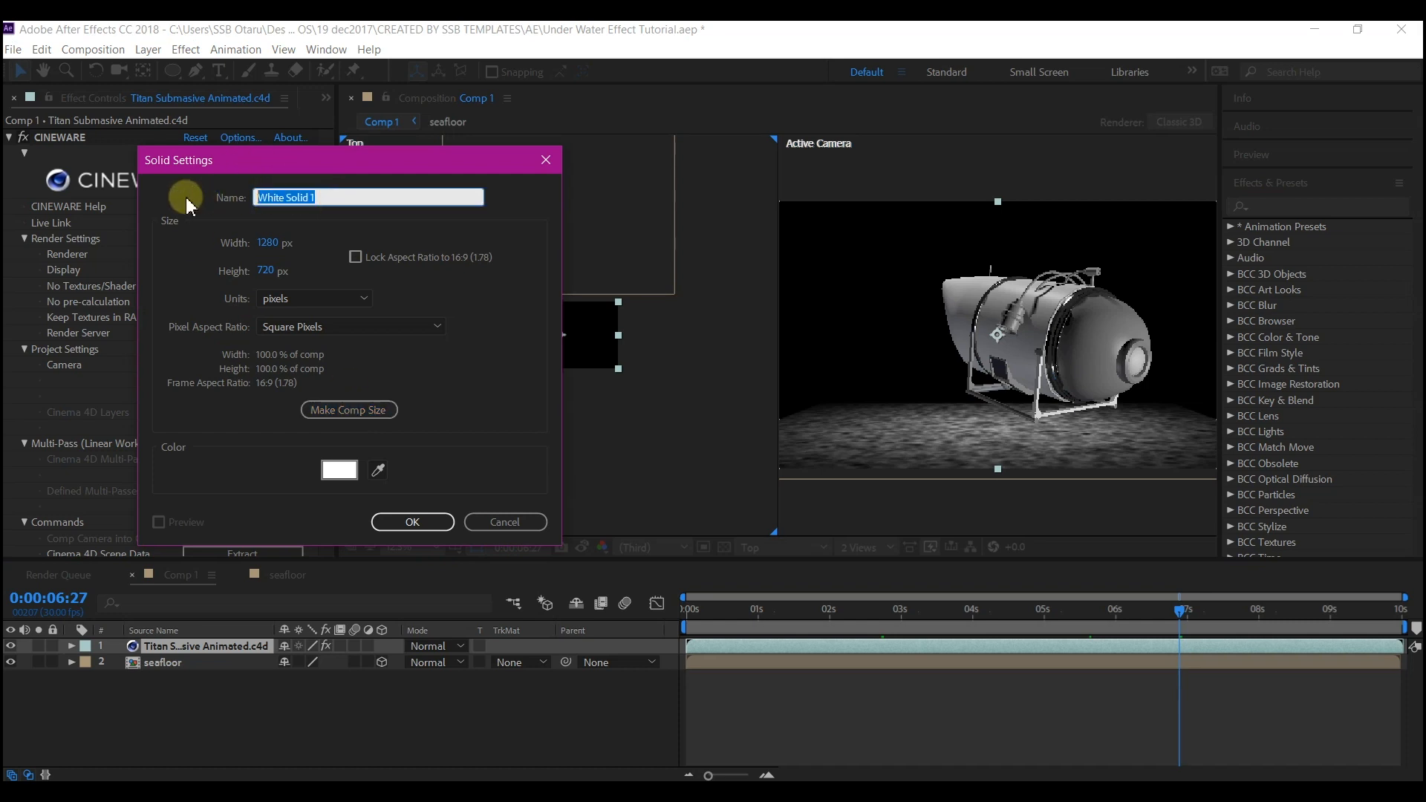
{"action": "left_click", "coordinate": [411, 521]}
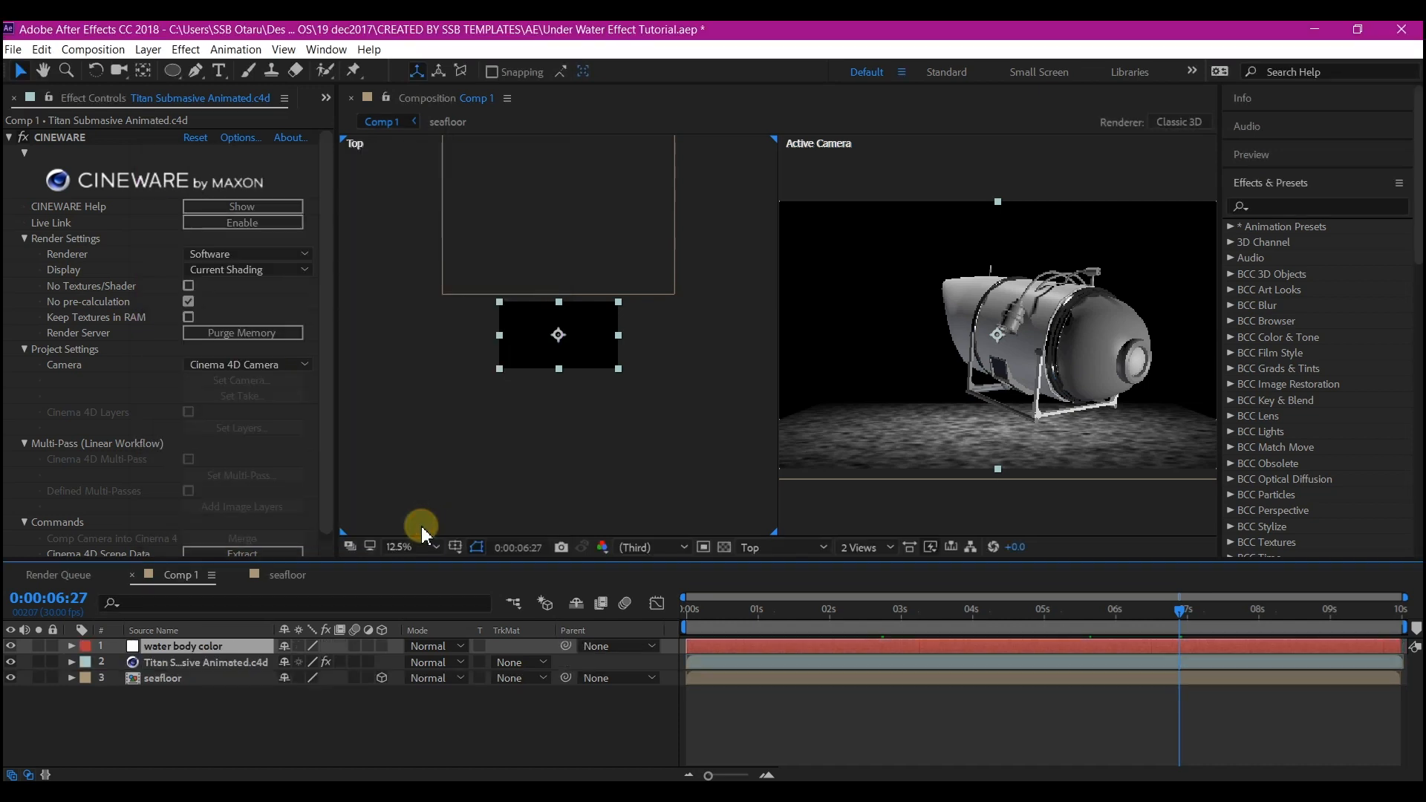
{"action": "left_click", "coordinate": [185, 646]}
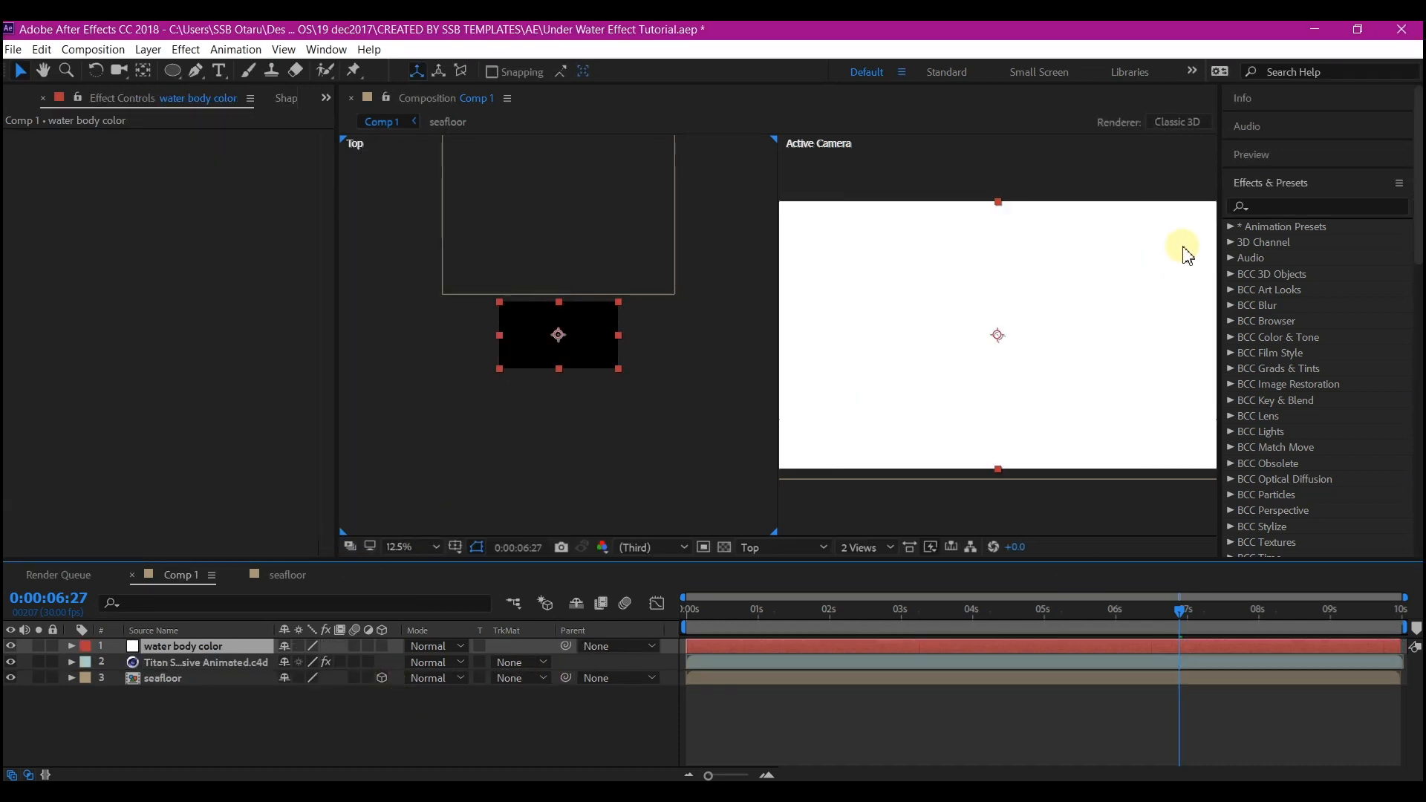
Step: Apply Gradient Ramp, use a single view, swap its colors and edit the start color
{"action": "left_click", "coordinate": [1317, 205]}
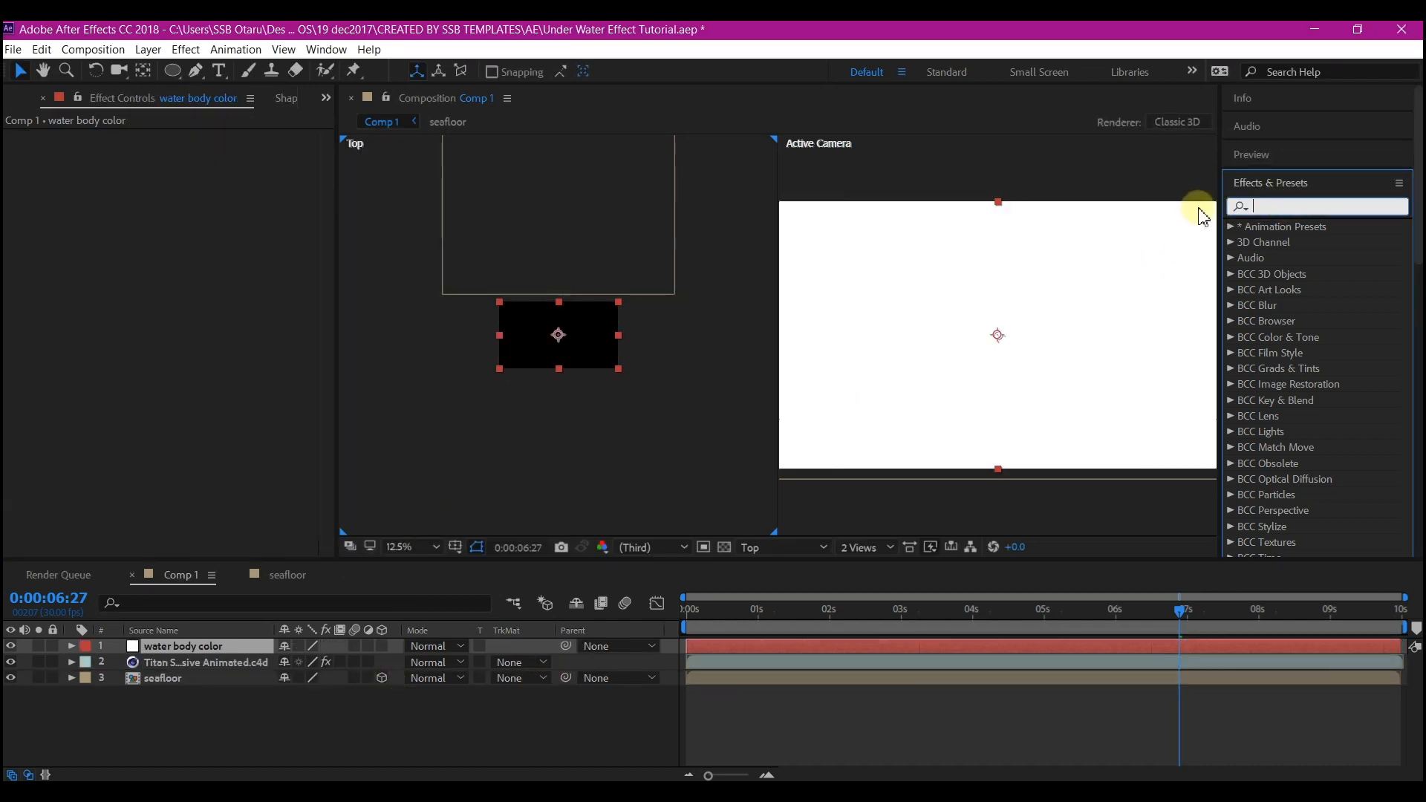
{"action": "type", "text": "ramp"}
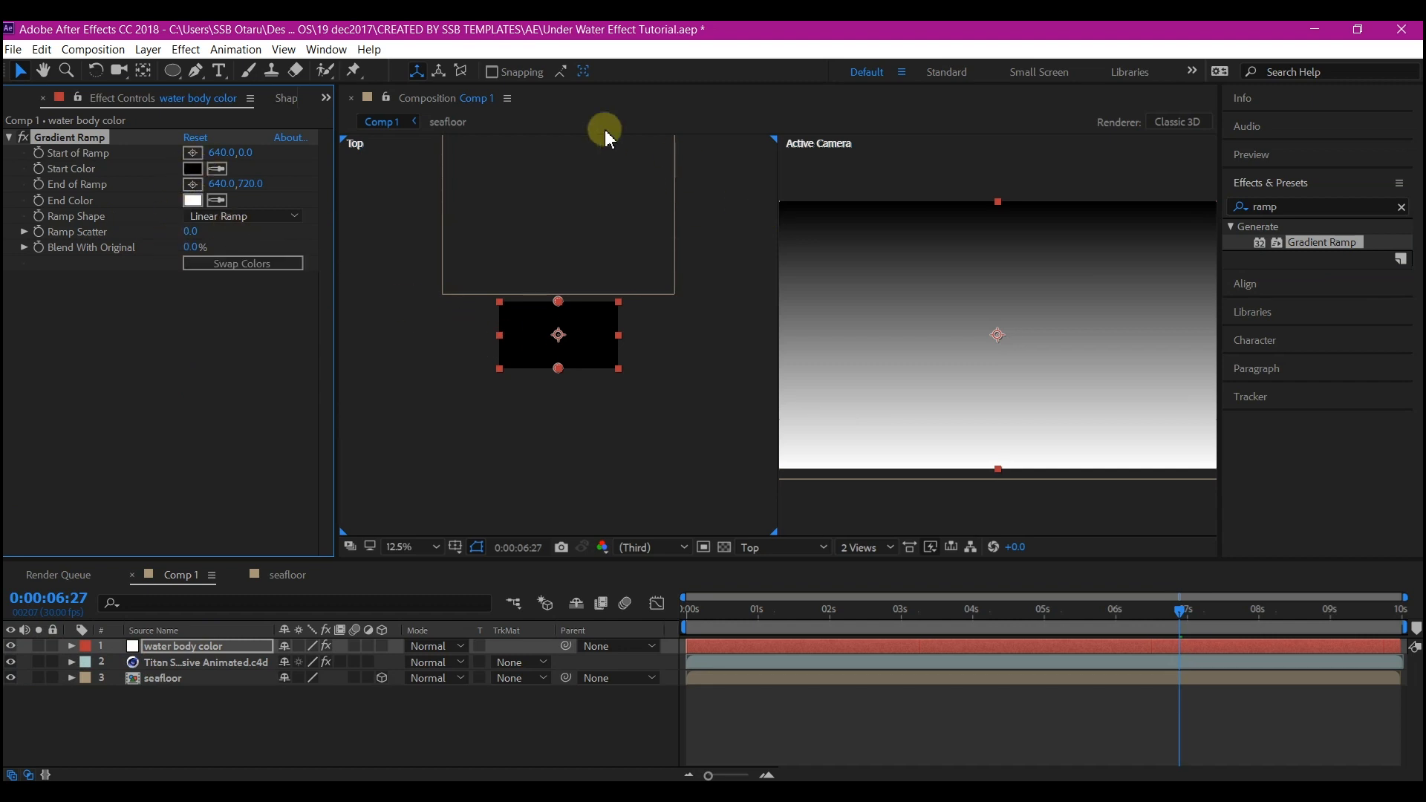
{"action": "left_click", "coordinate": [862, 546]}
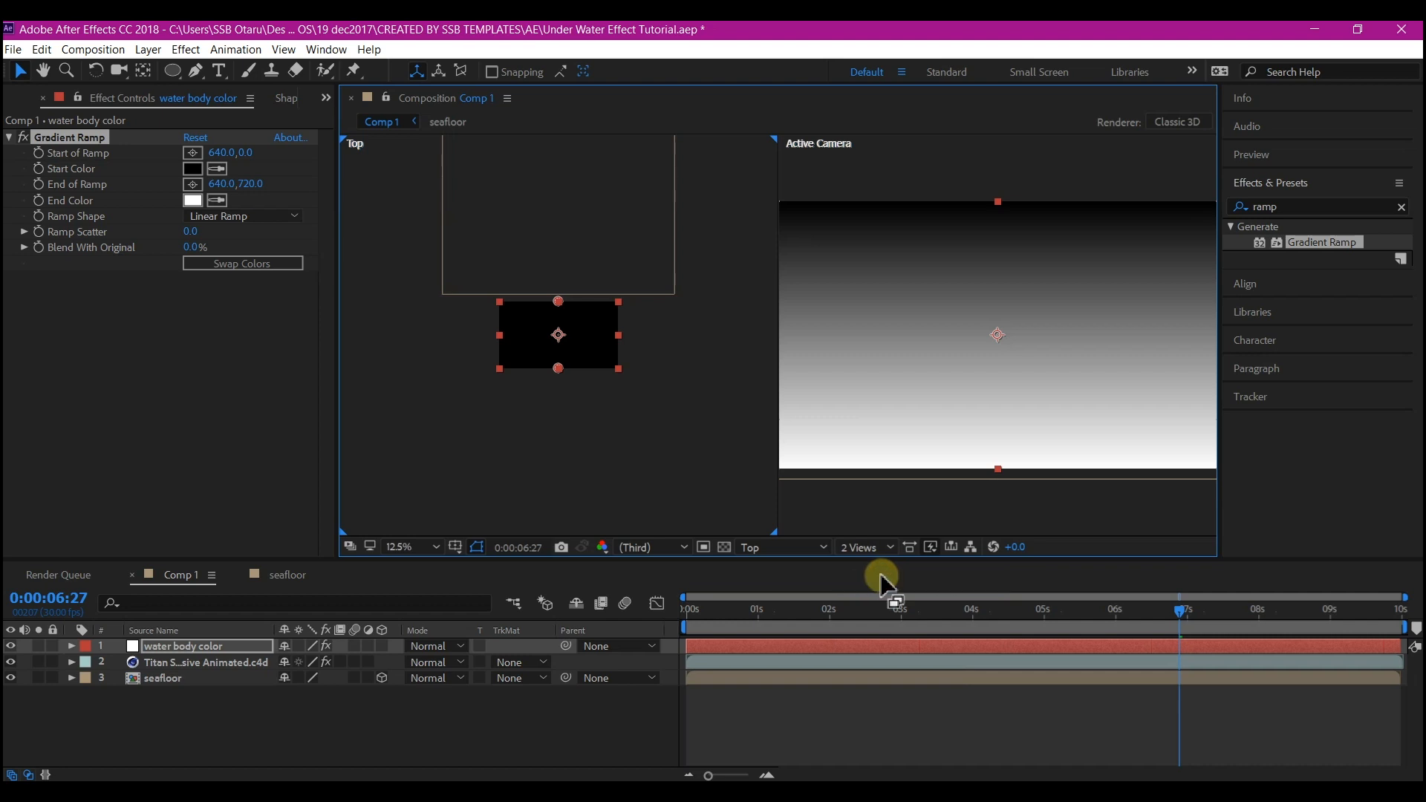
{"action": "left_click", "coordinate": [863, 546]}
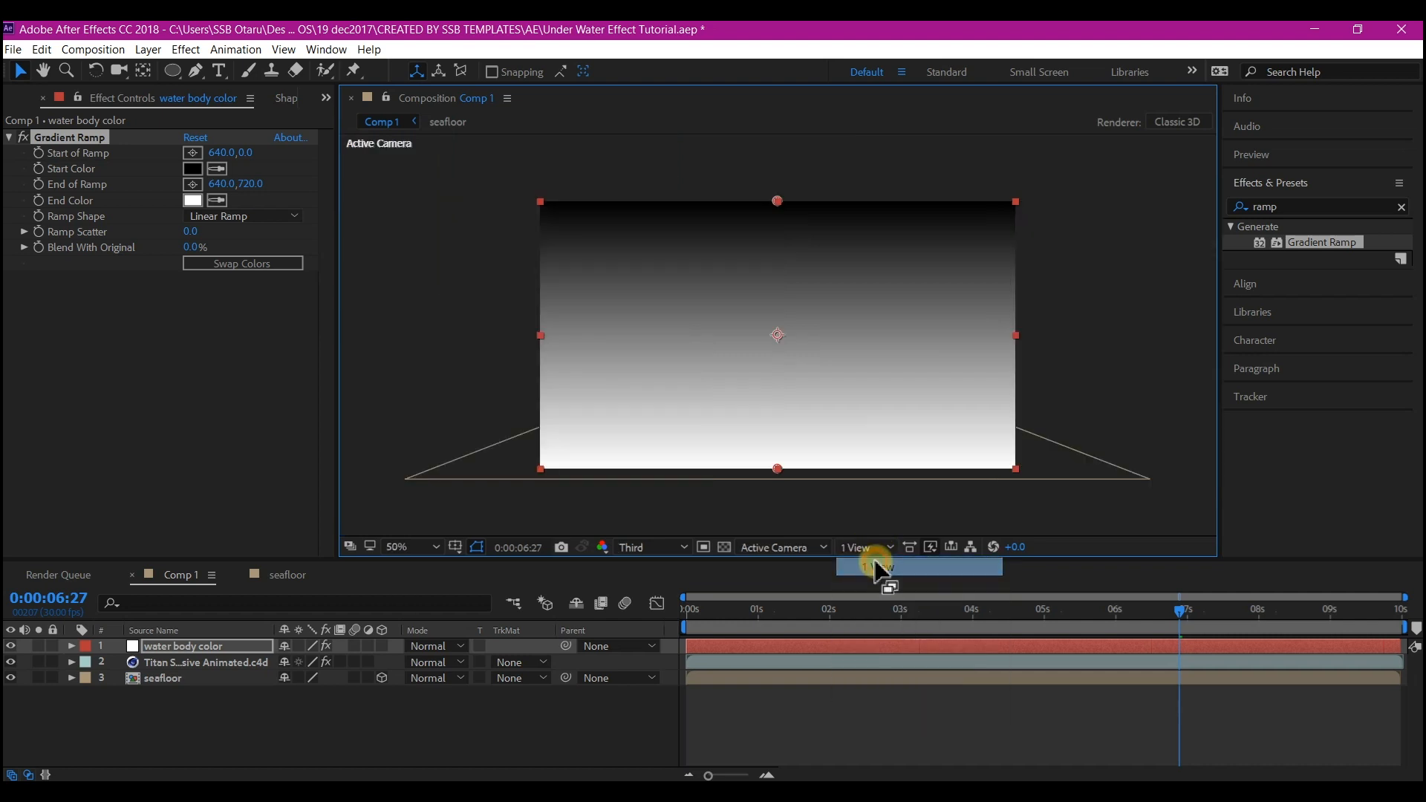
{"action": "mouse_move", "coordinate": [231, 223]}
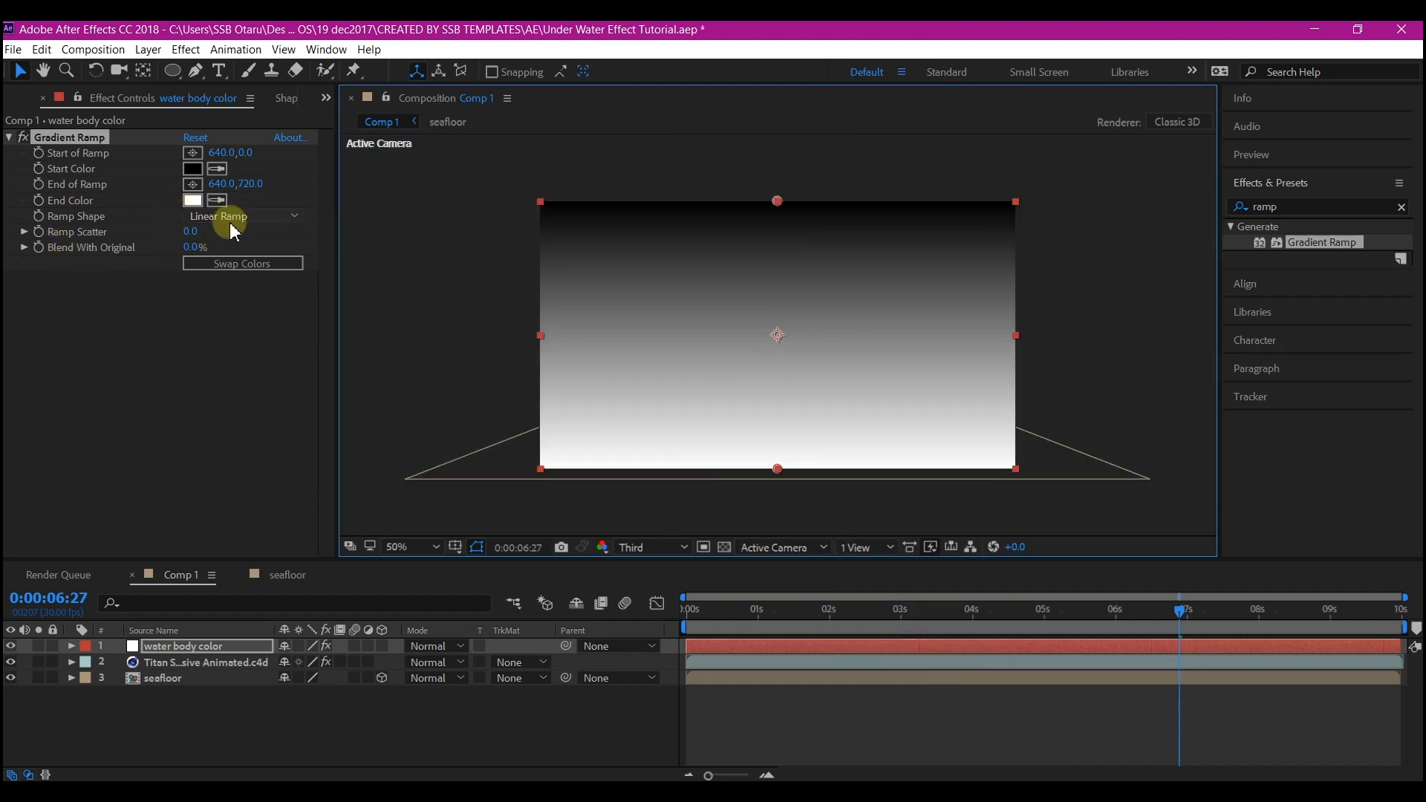
{"action": "left_click", "coordinate": [243, 263]}
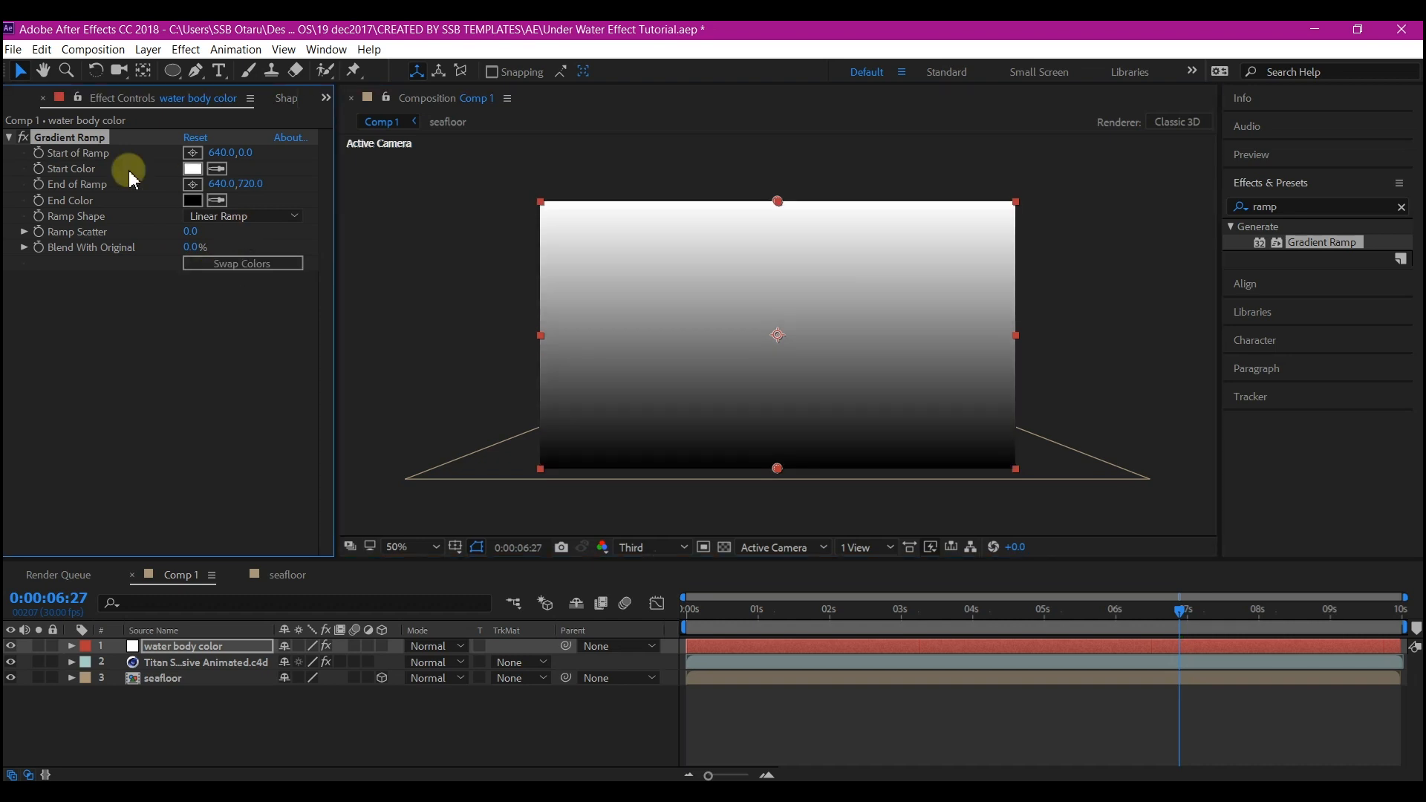
{"action": "left_click", "coordinate": [192, 169]}
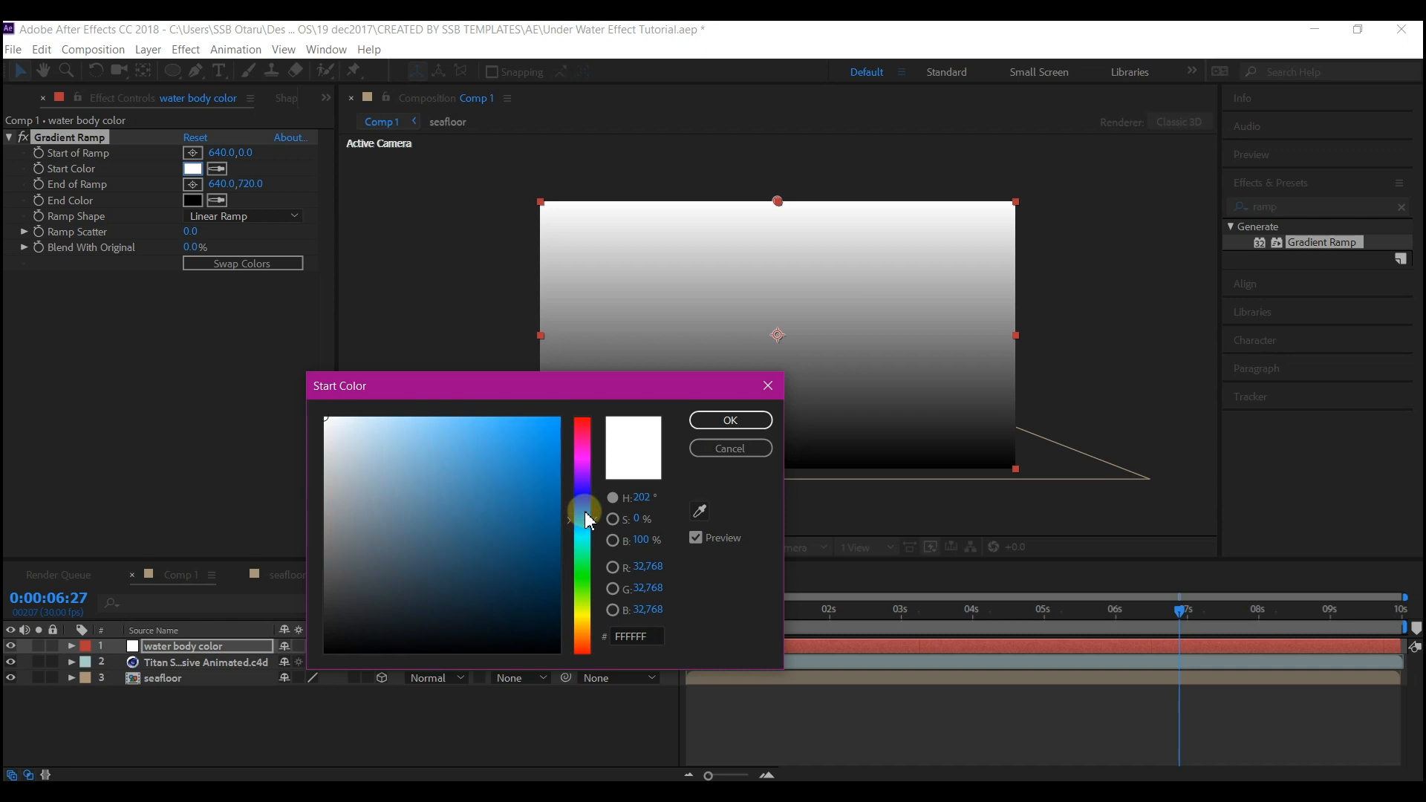
Step: Set the water Gradient Ramp to a blue start colour and #222242 navy end colour
{"action": "left_click", "coordinate": [513, 462]}
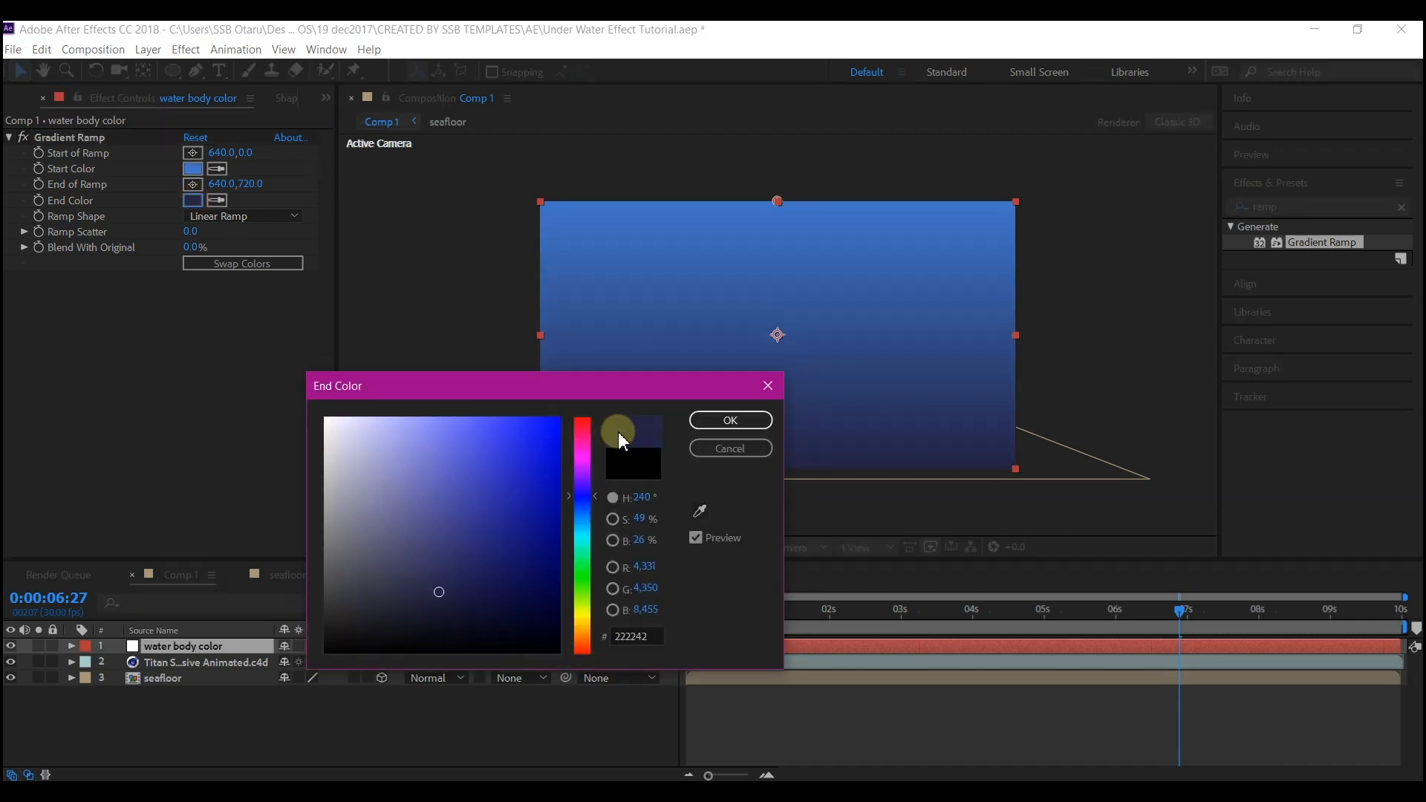
{"action": "left_click", "coordinate": [729, 420]}
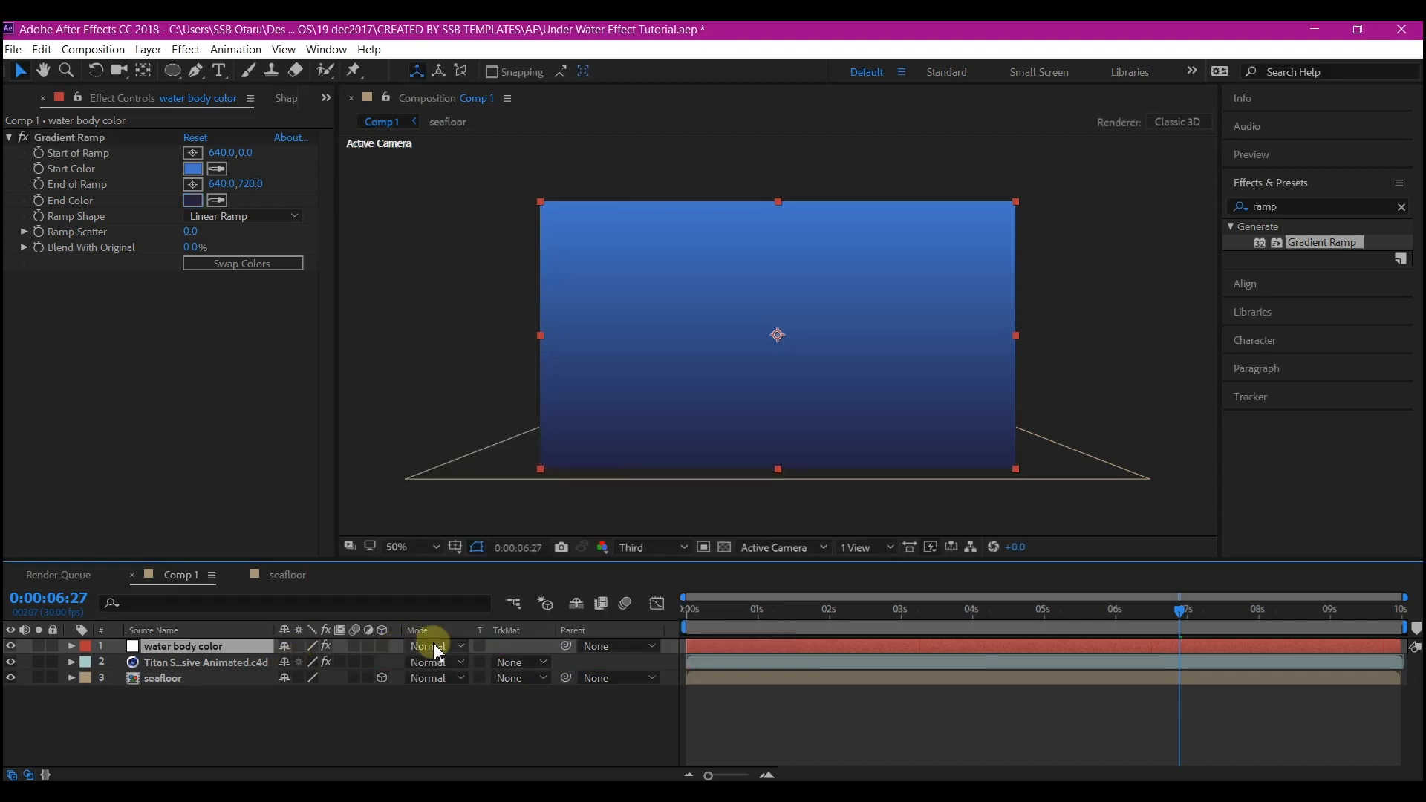
{"action": "left_click", "coordinate": [434, 645]}
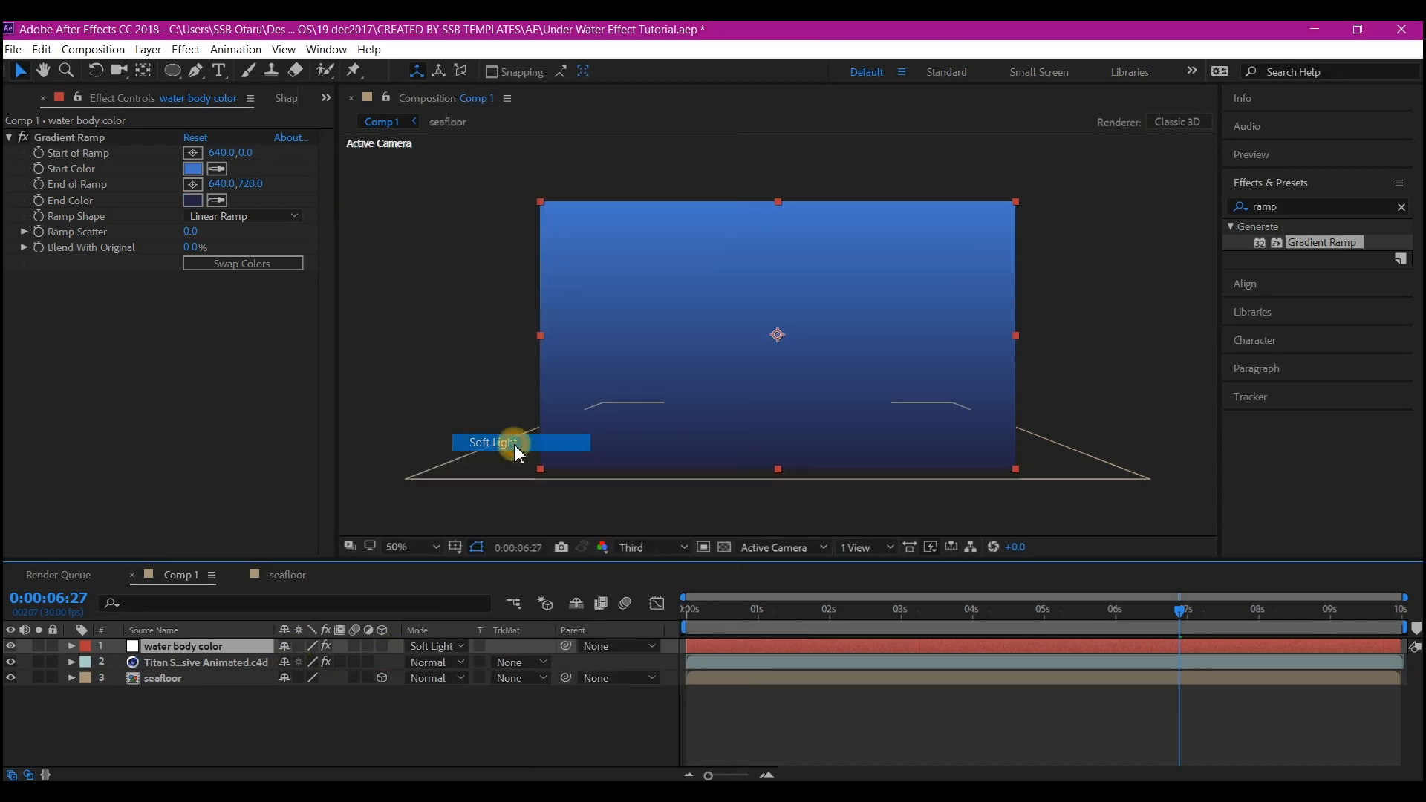
Step: Blend the water layer in Hard Light and apply CC Vector Blur to the seafloor
{"action": "left_click", "coordinate": [163, 682]}
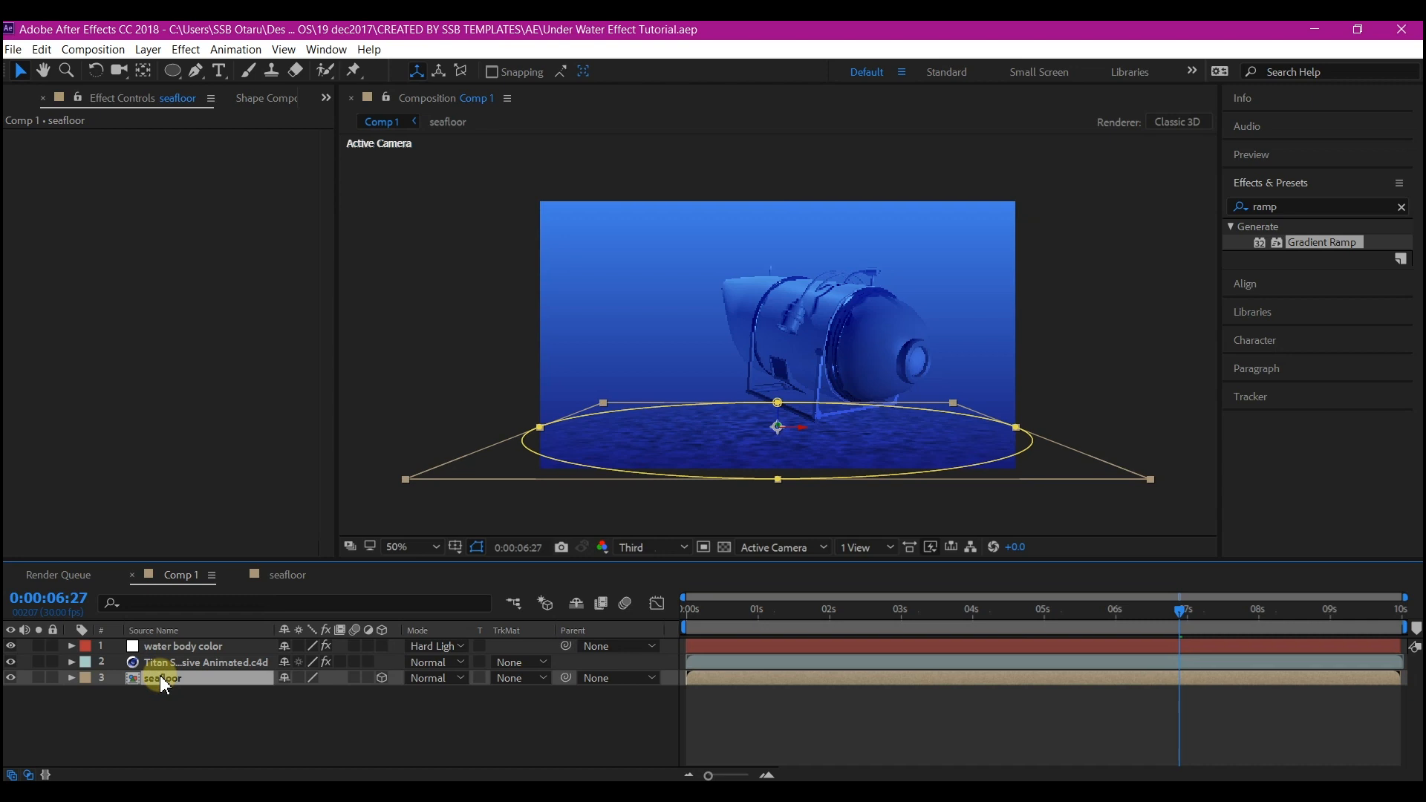
{"action": "left_click", "coordinate": [69, 677]}
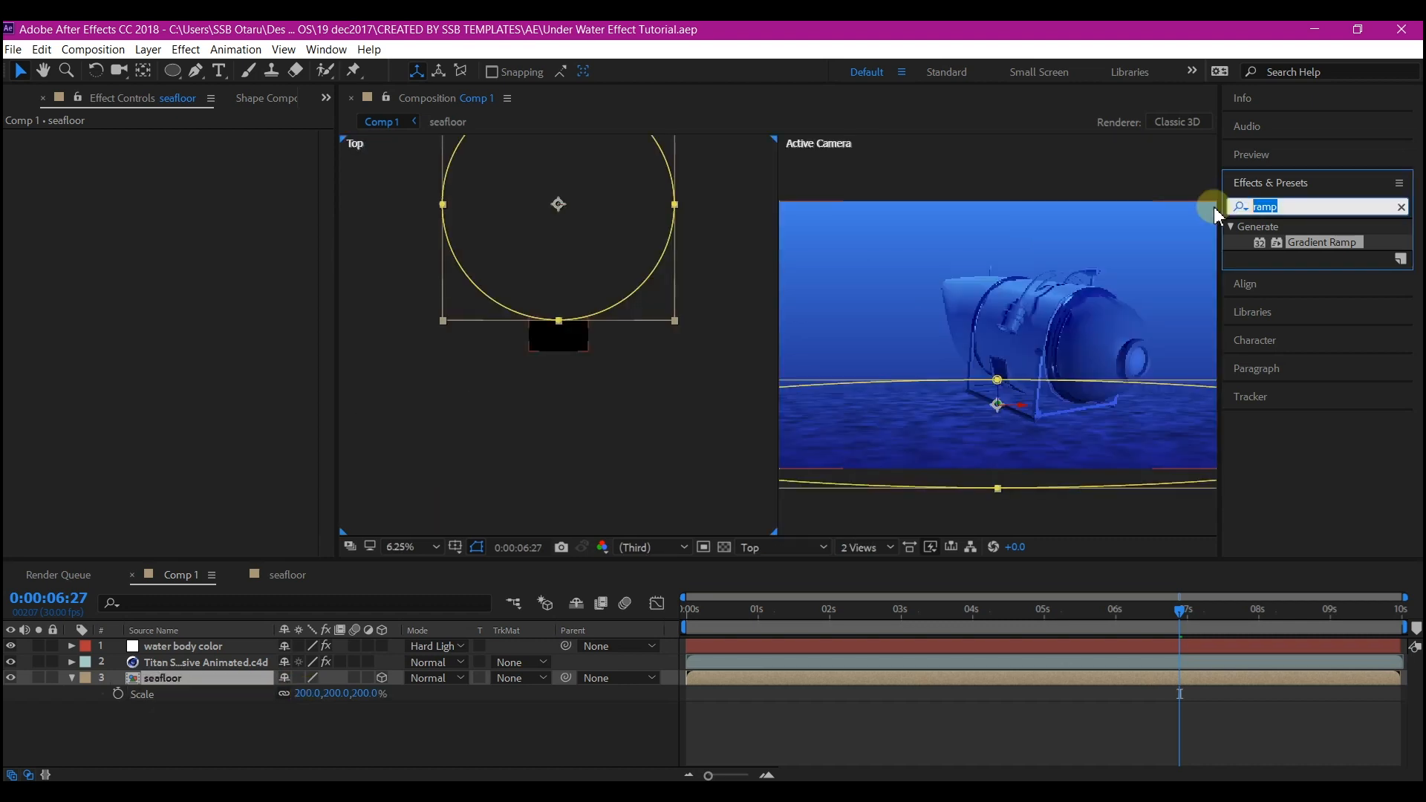
{"action": "type", "text": "cc vect"}
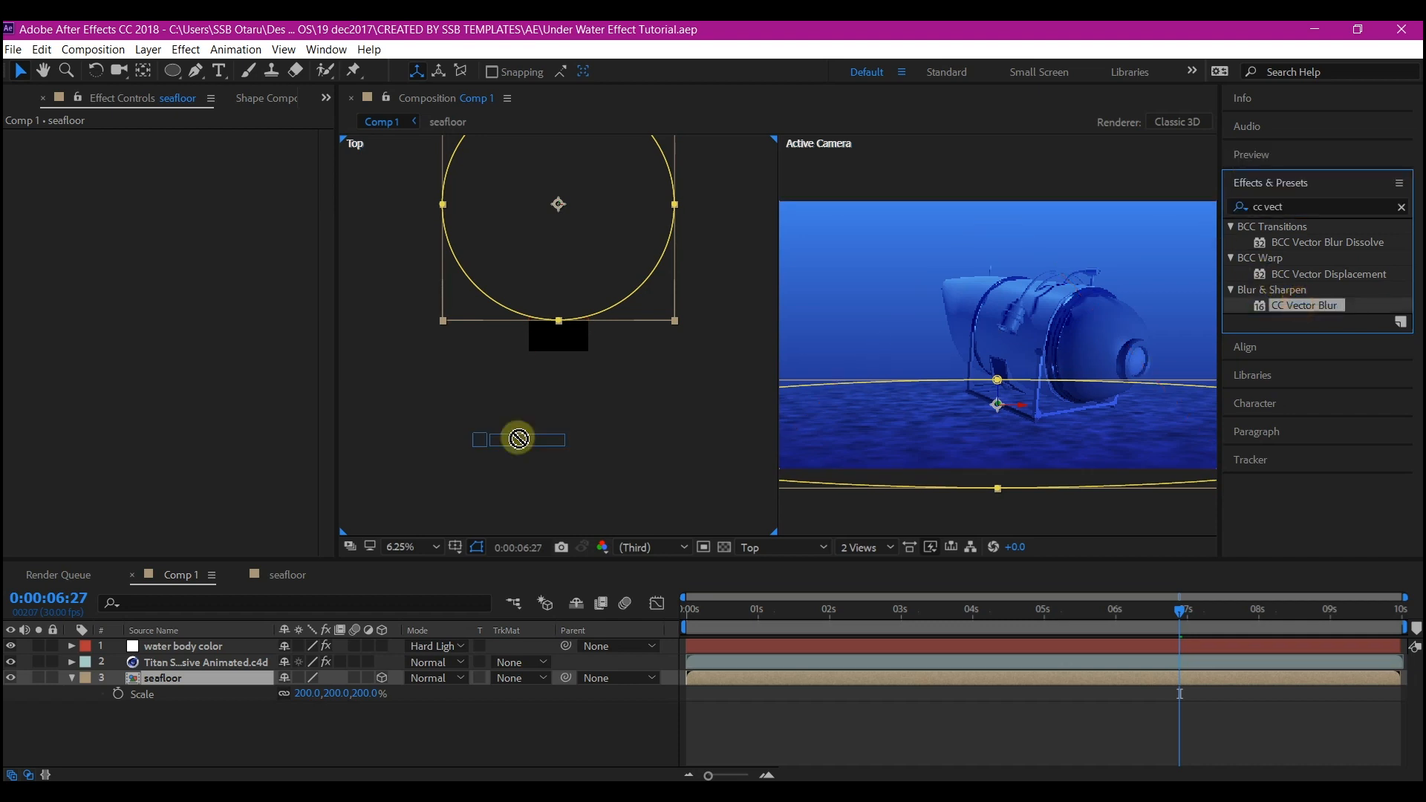
{"action": "double_click", "coordinate": [1305, 305]}
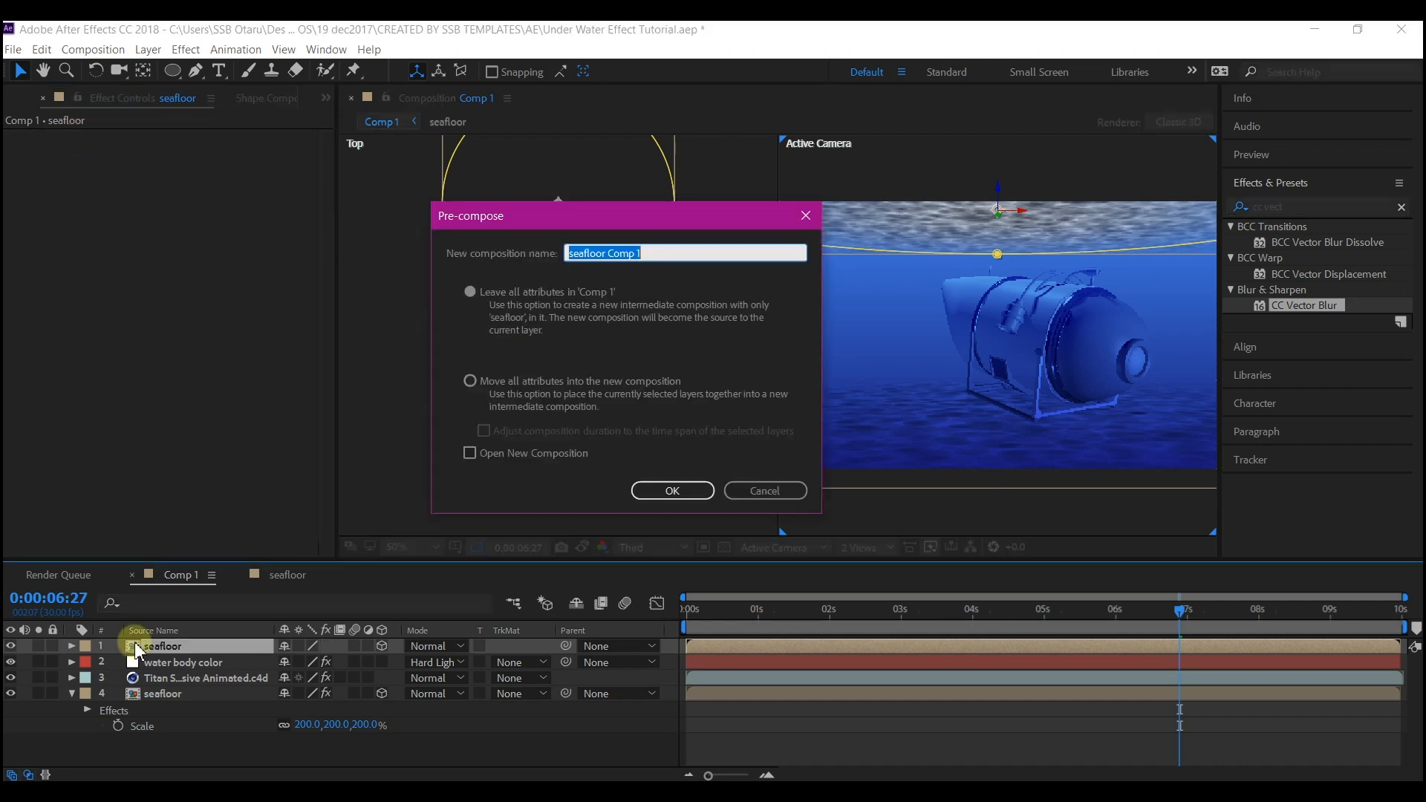
Step: Pre-compose the duplicate seafloor as 'sunray', moving all attributes into the new composition
{"action": "type", "text": "sunray"}
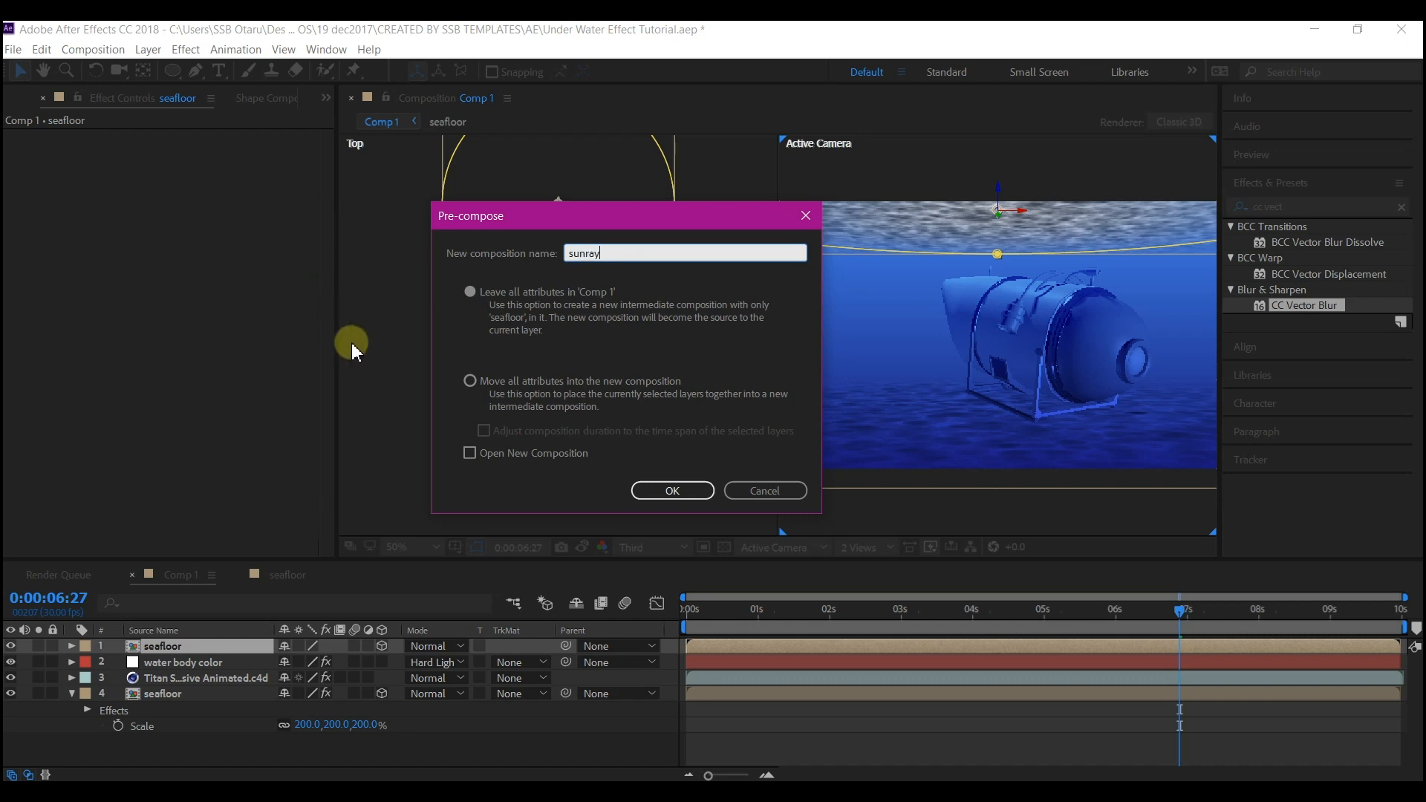
{"action": "left_click", "coordinate": [470, 381]}
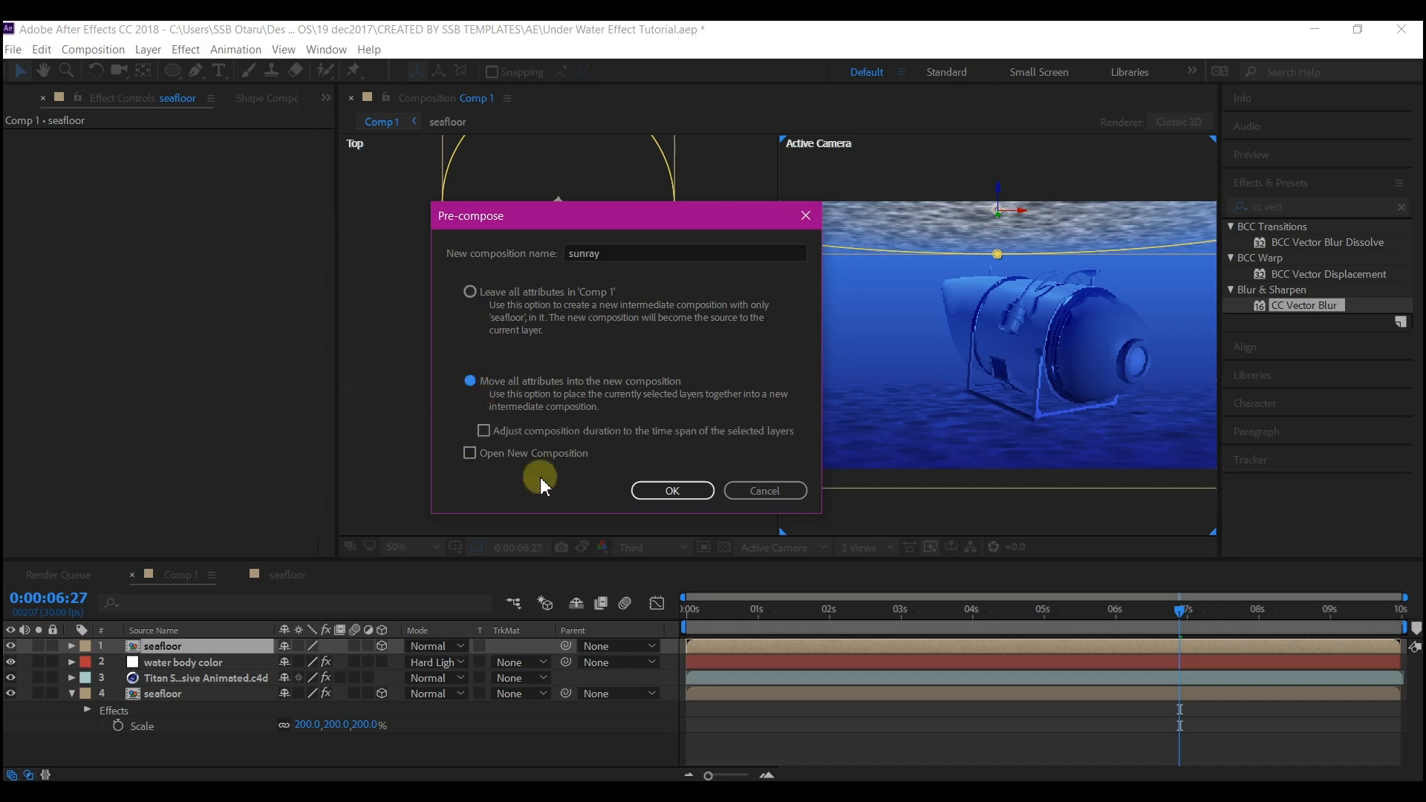
{"action": "left_click", "coordinate": [672, 491]}
{"action": "type", "text": "cc radial blu"}
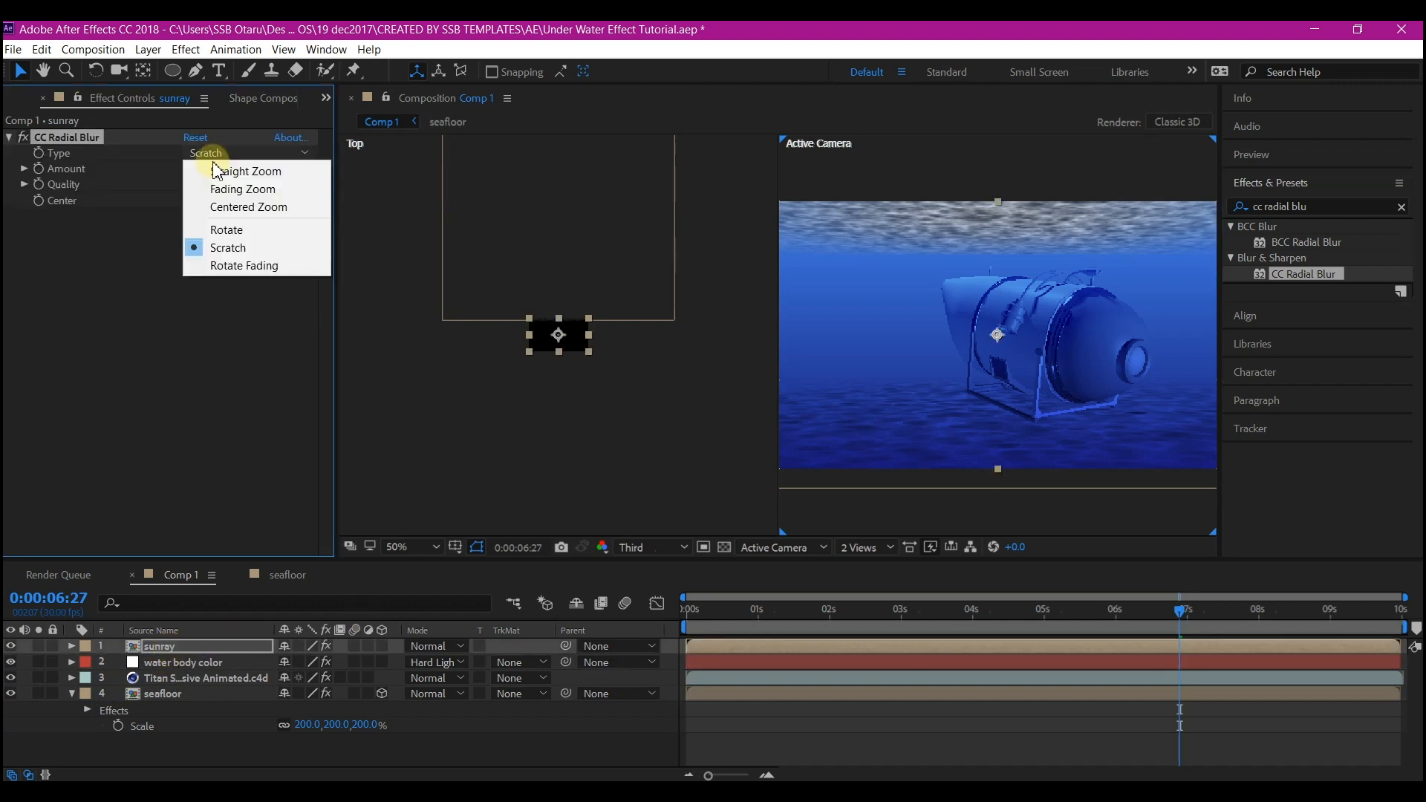
{"action": "mouse_move", "coordinate": [243, 188]}
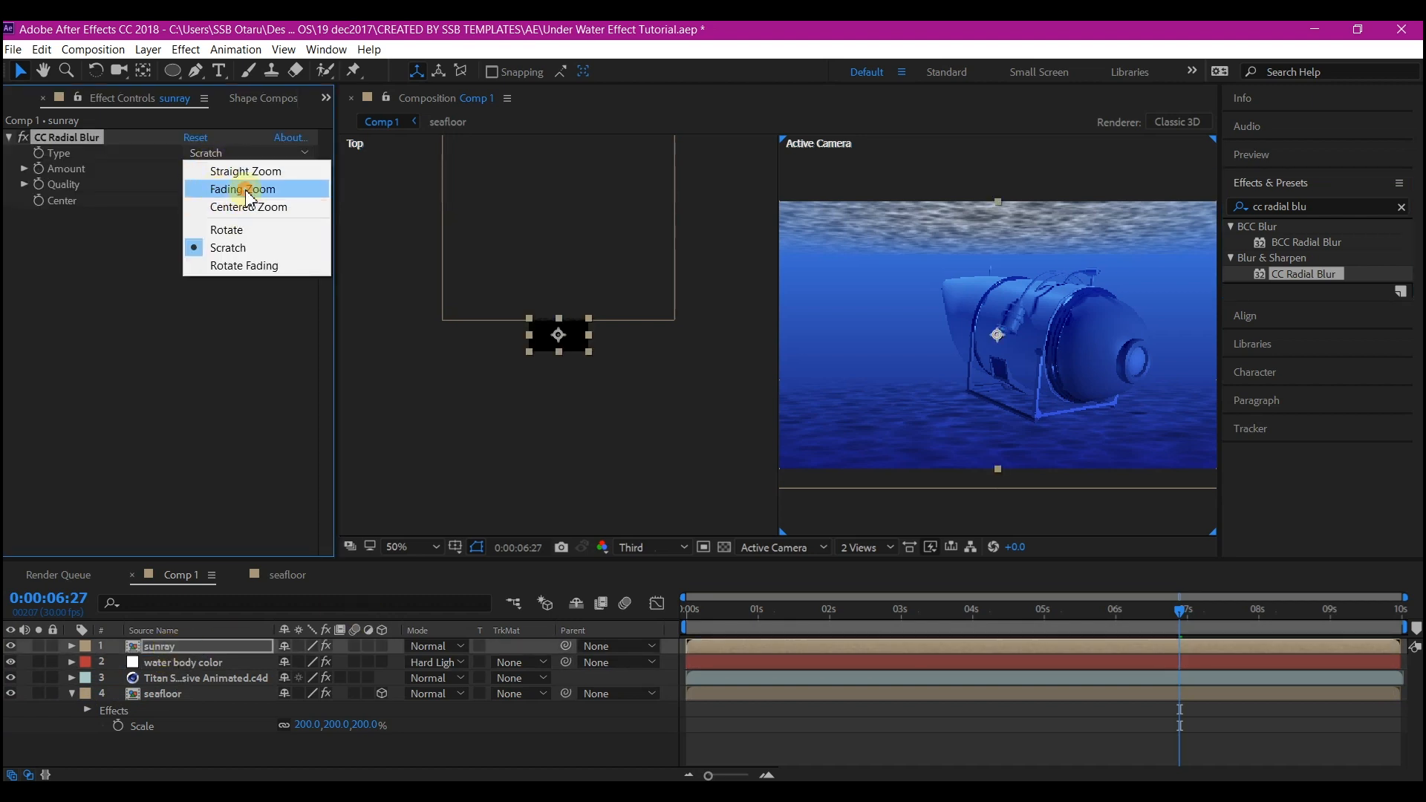
Step: Set the sunray CC Radial Blur type to Fading Zoom and its blending mode to Add
{"action": "left_click", "coordinate": [240, 188]}
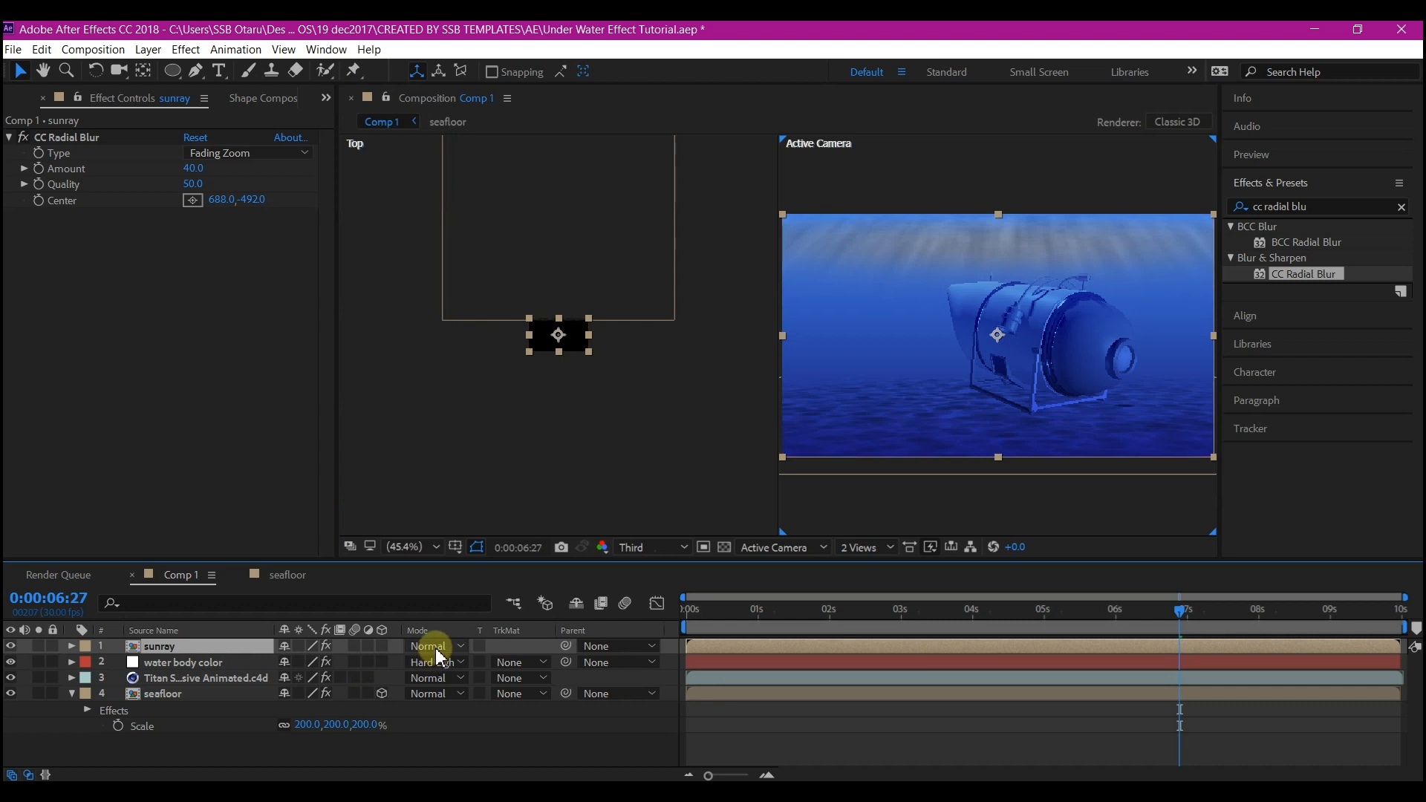
{"action": "left_click", "coordinate": [432, 645]}
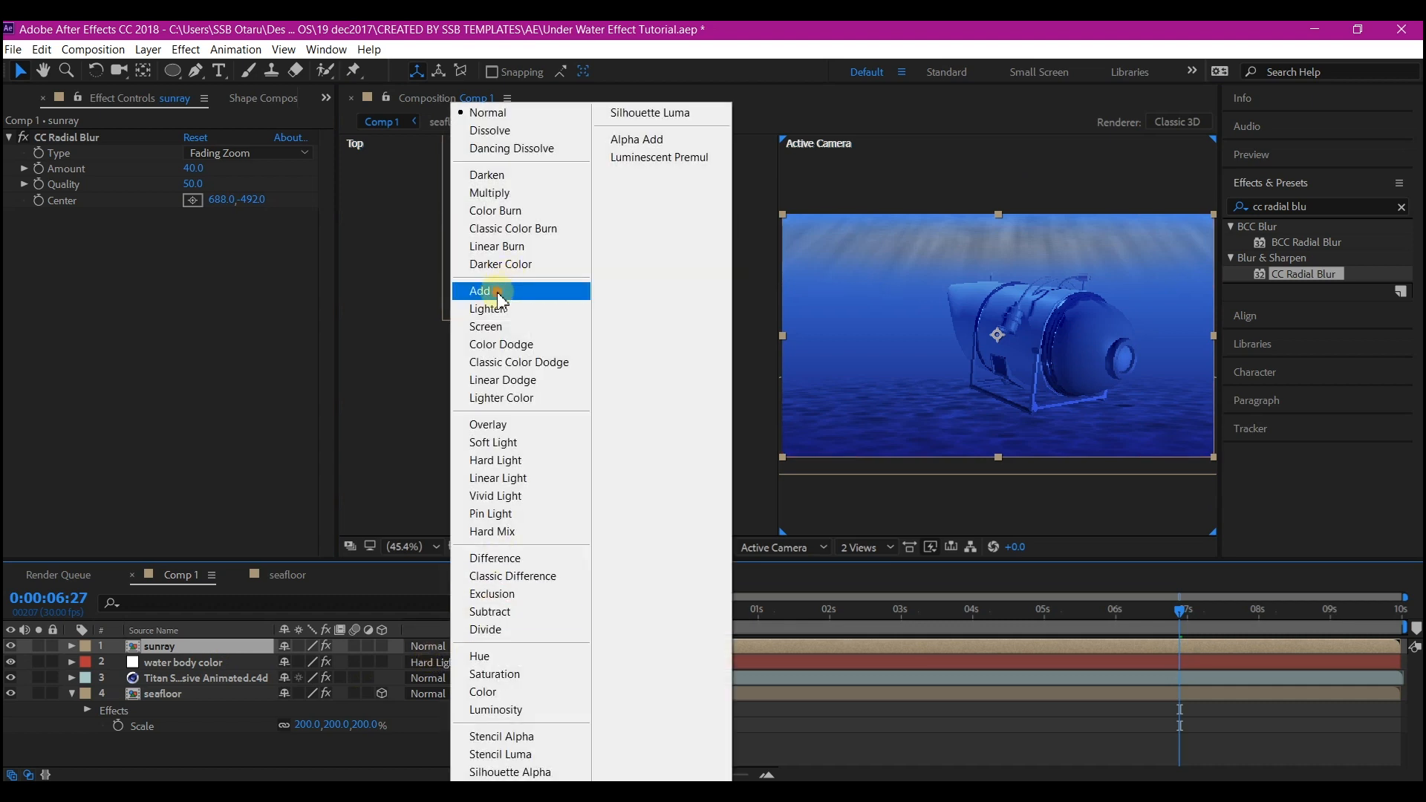
{"action": "left_click", "coordinate": [480, 291]}
{"action": "type", "text": "levels"}
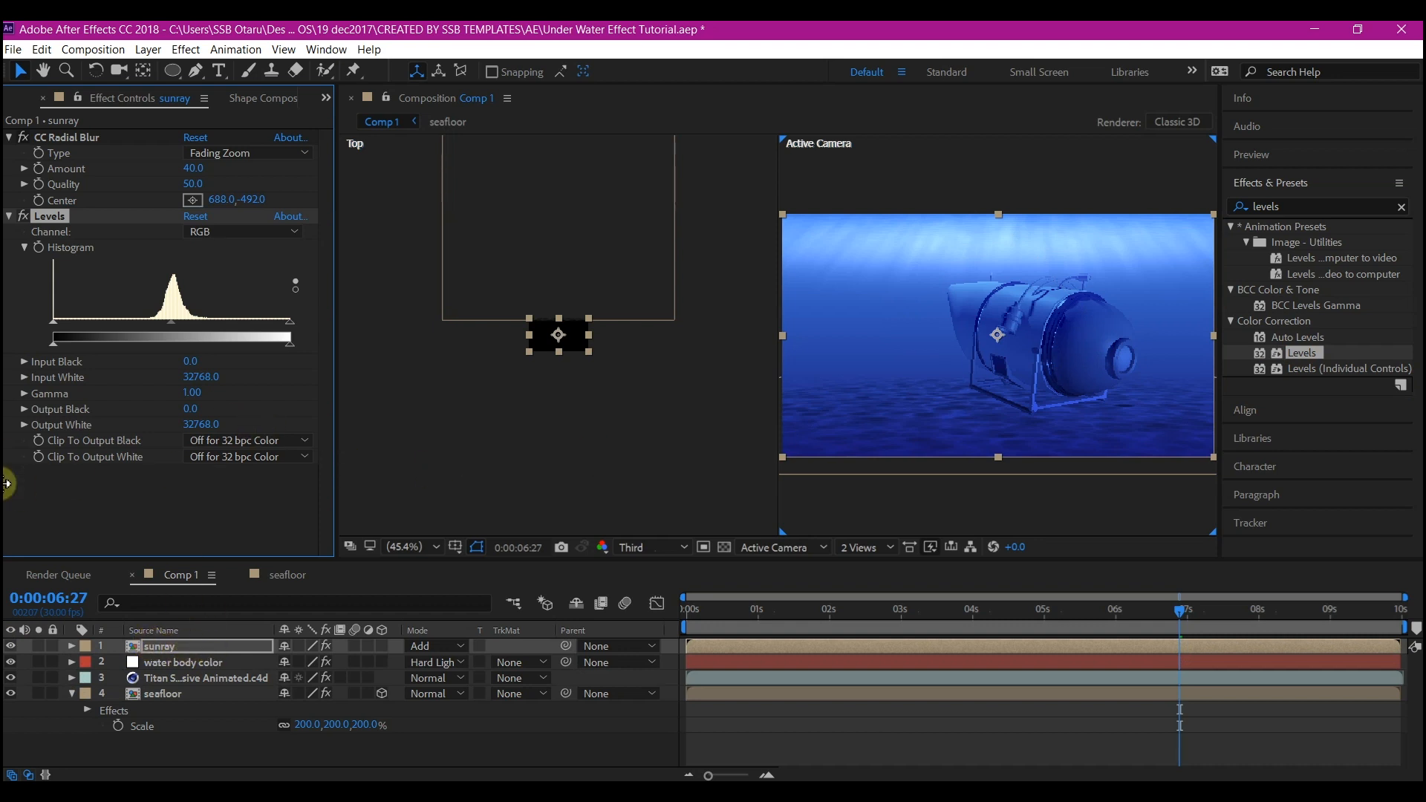
{"action": "mouse_move", "coordinate": [64, 455]}
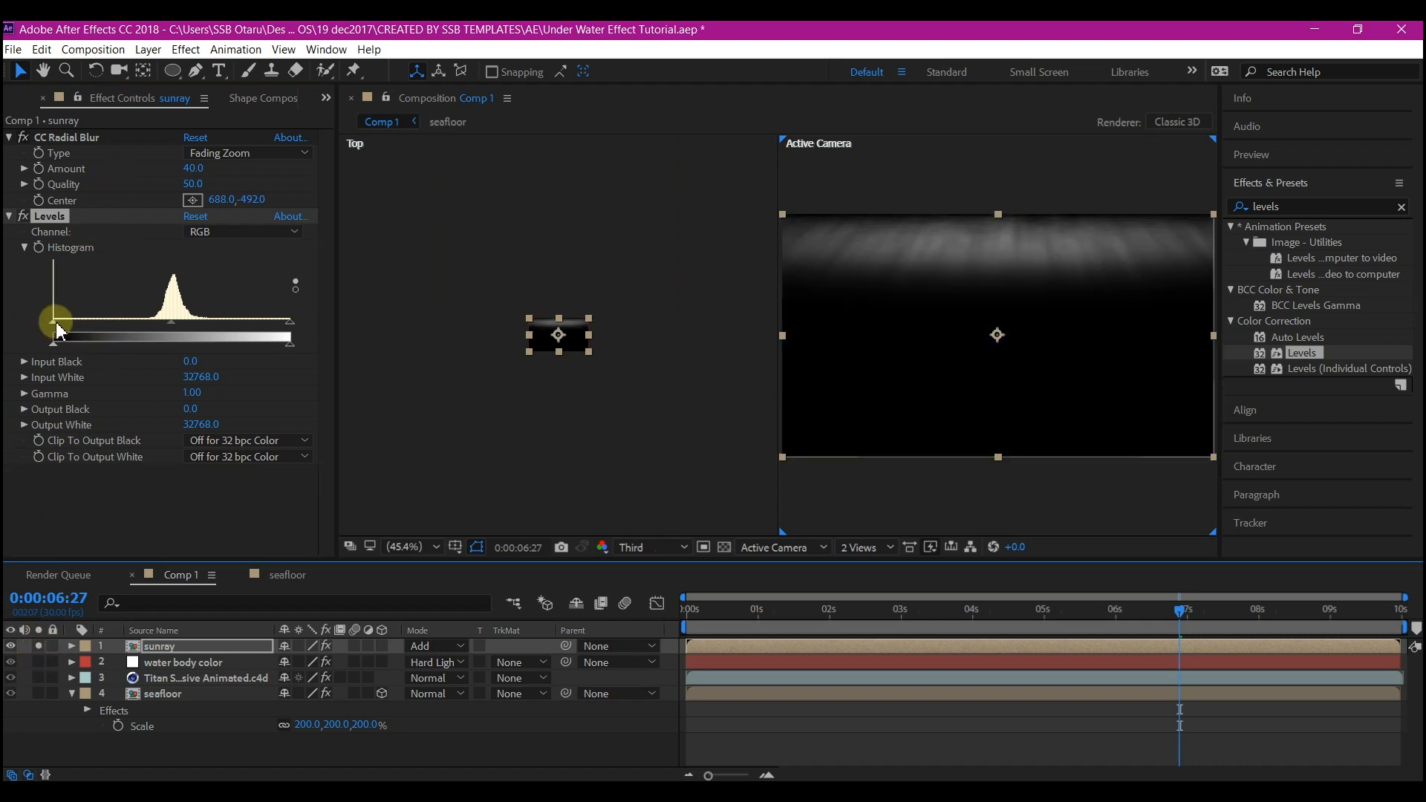
Step: Raise the Levels input black point on the sunray layer to sharpen the rays
{"action": "left_click_drag", "start_coordinate": [52, 323], "coordinate": [91, 323]}
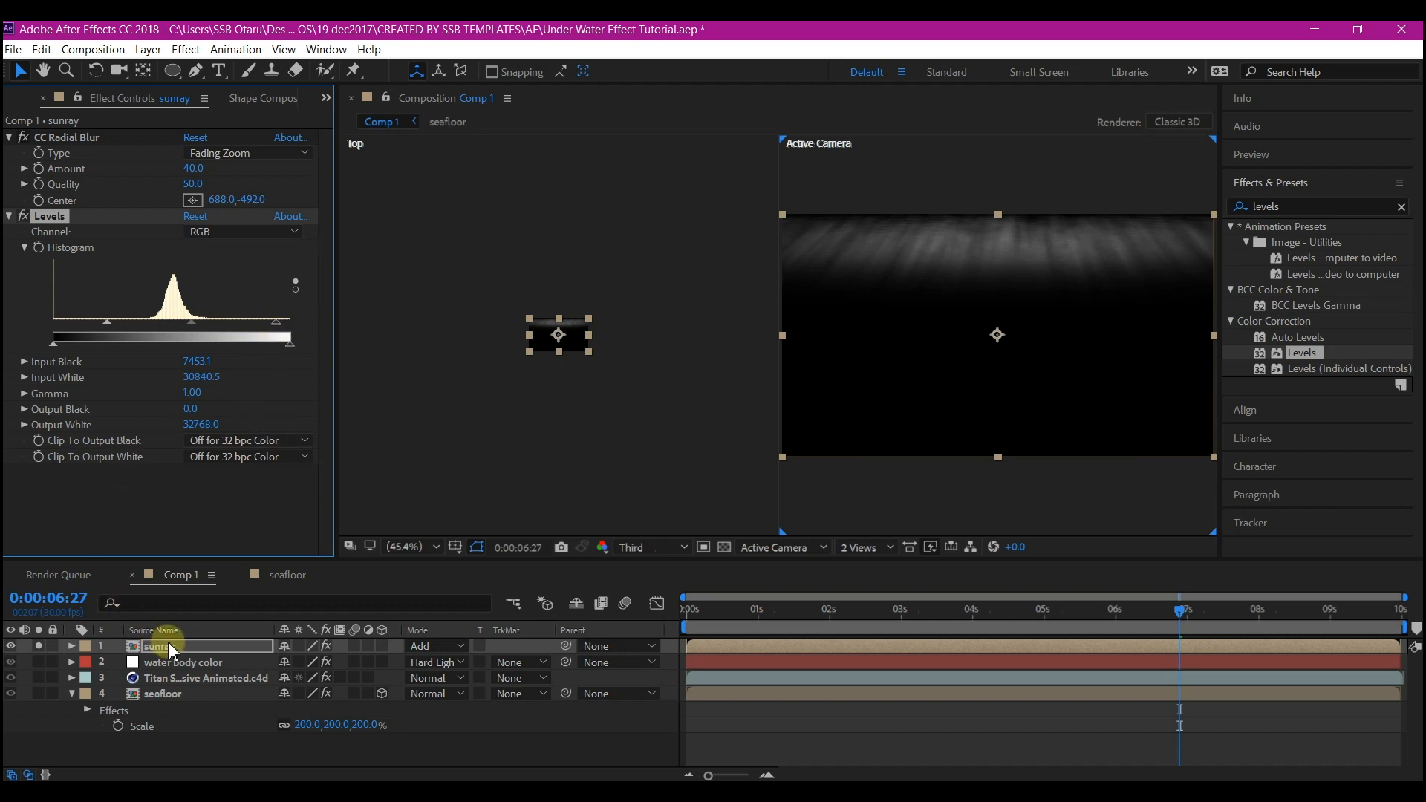
{"action": "left_click", "coordinate": [862, 546]}
{"action": "type", "text": "t"}
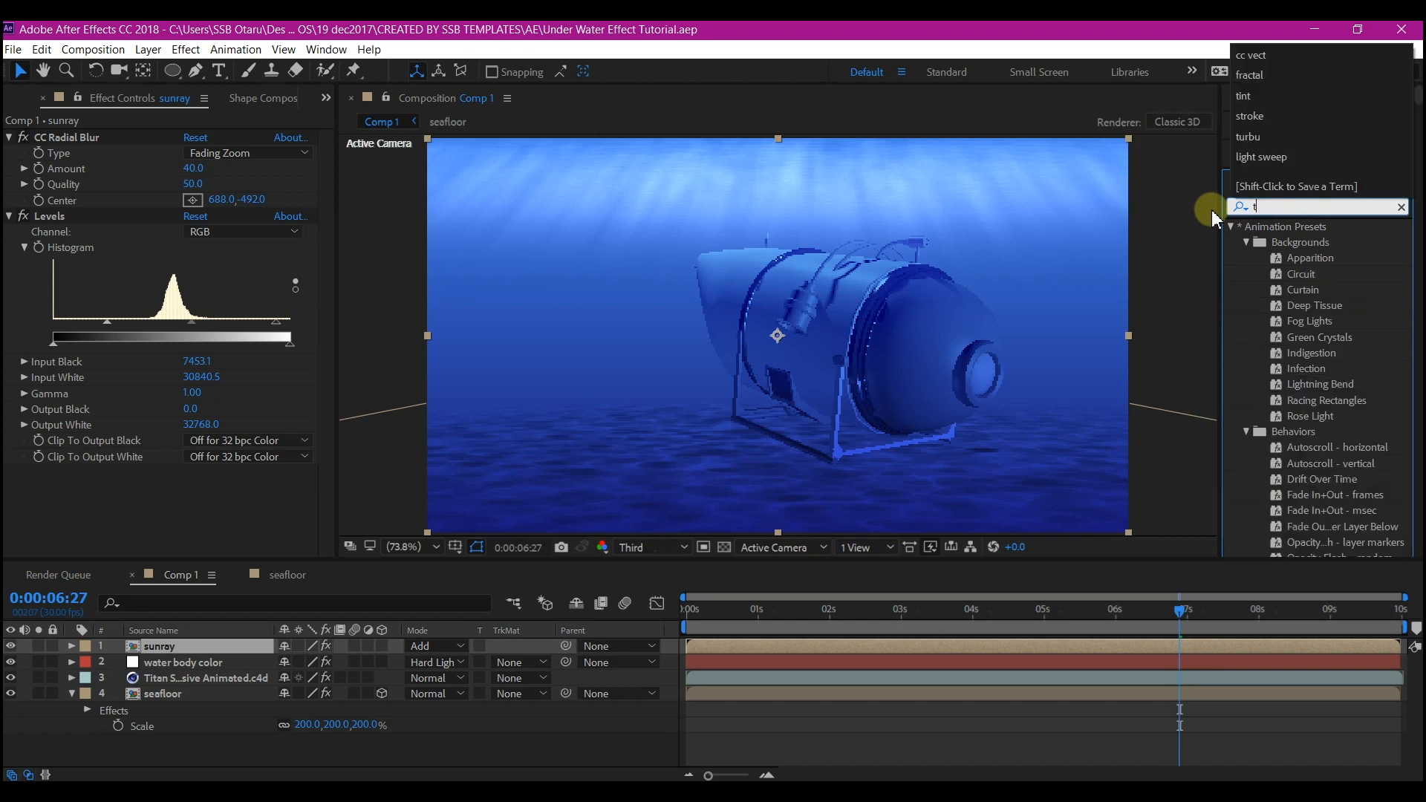
Step: Apply S_Tint to the sunray layer with cyan Tint Lights
{"action": "type", "text": "int"}
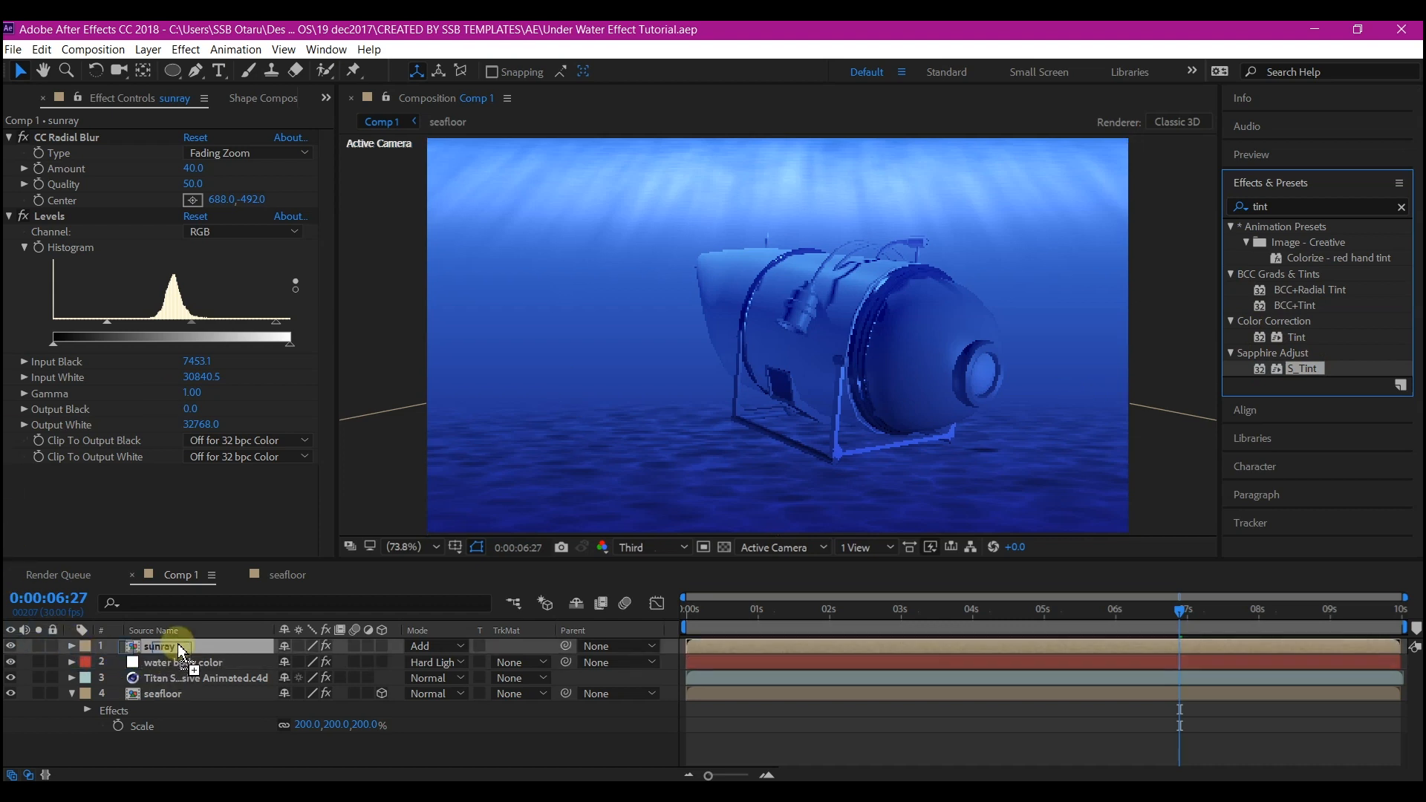
{"action": "left_click", "coordinate": [191, 421]}
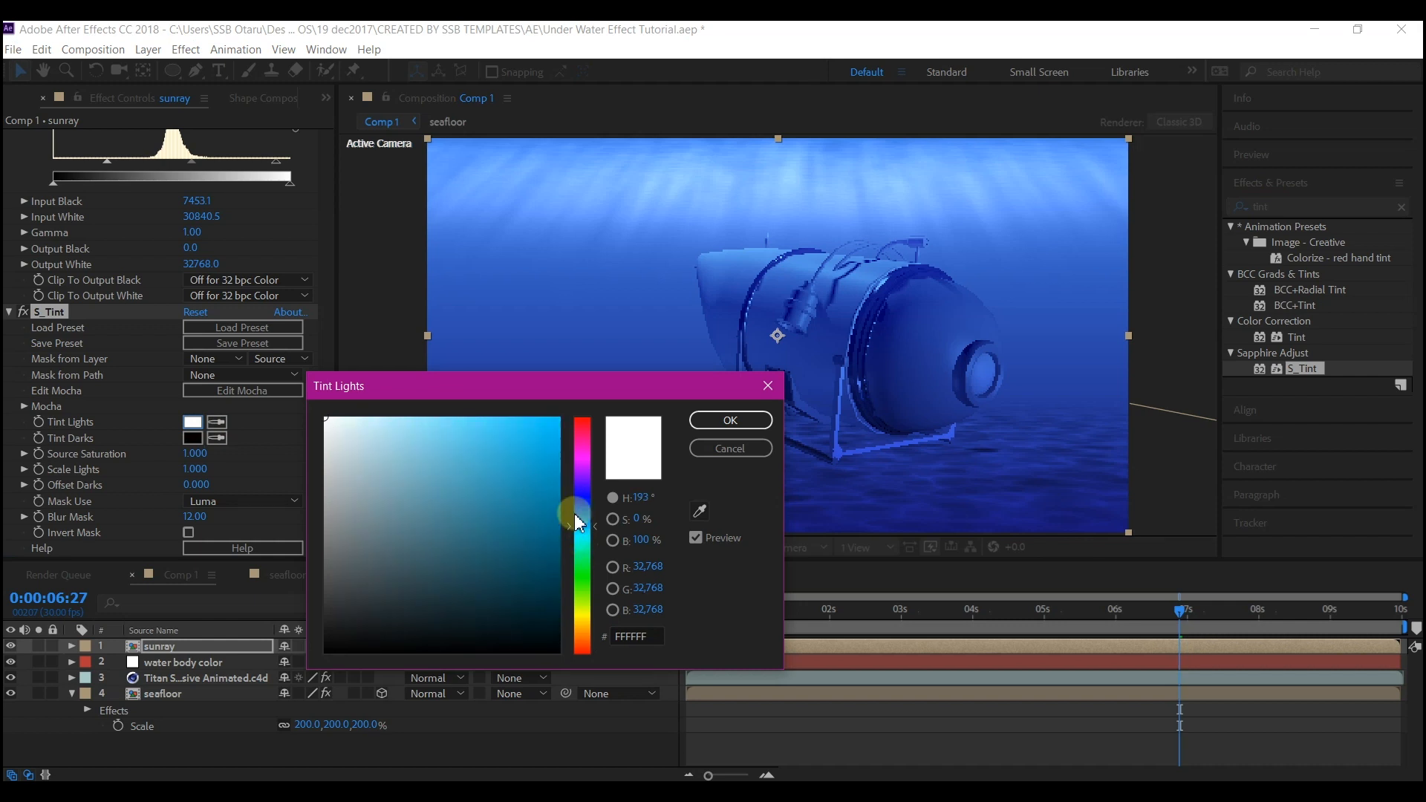
{"action": "left_click", "coordinate": [520, 421]}
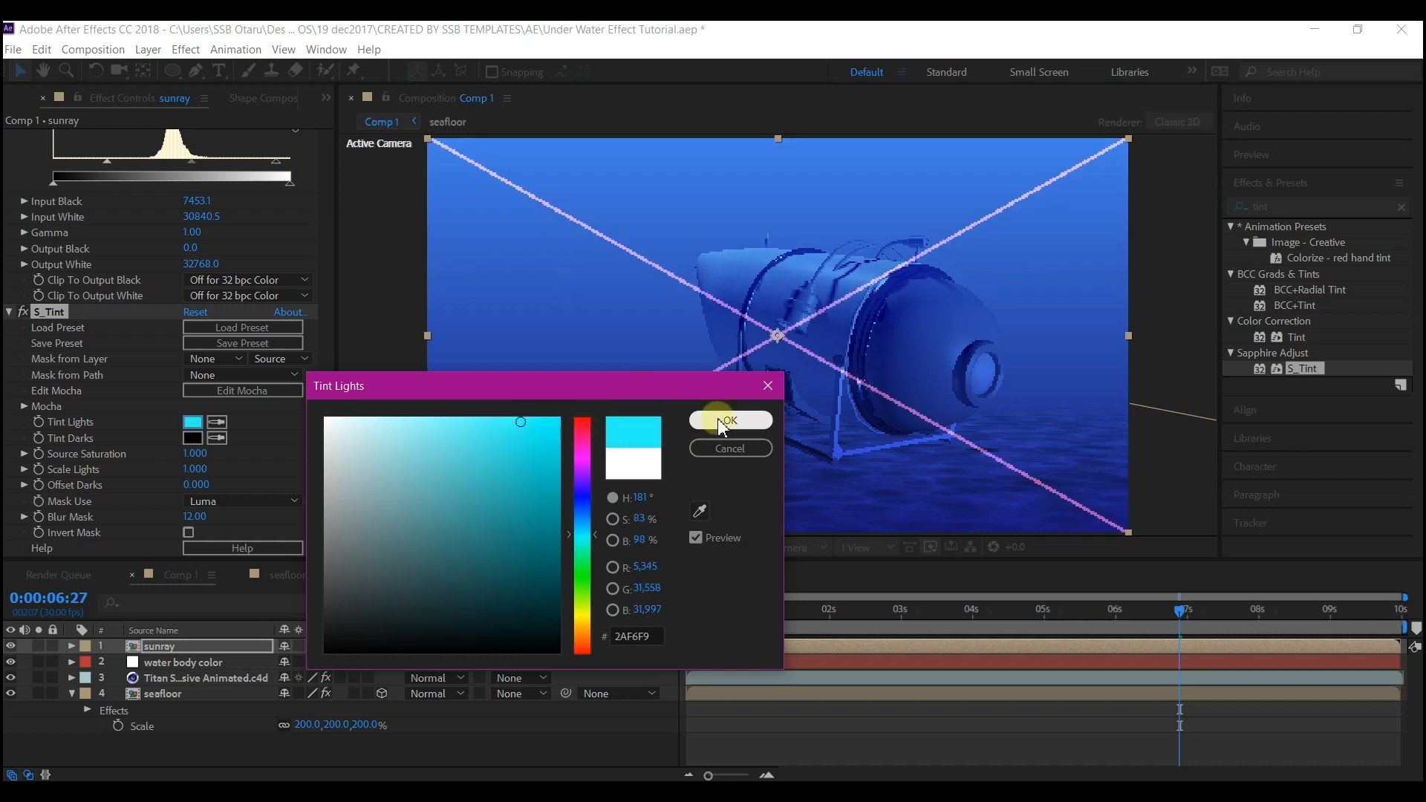
{"action": "left_click", "coordinate": [728, 421]}
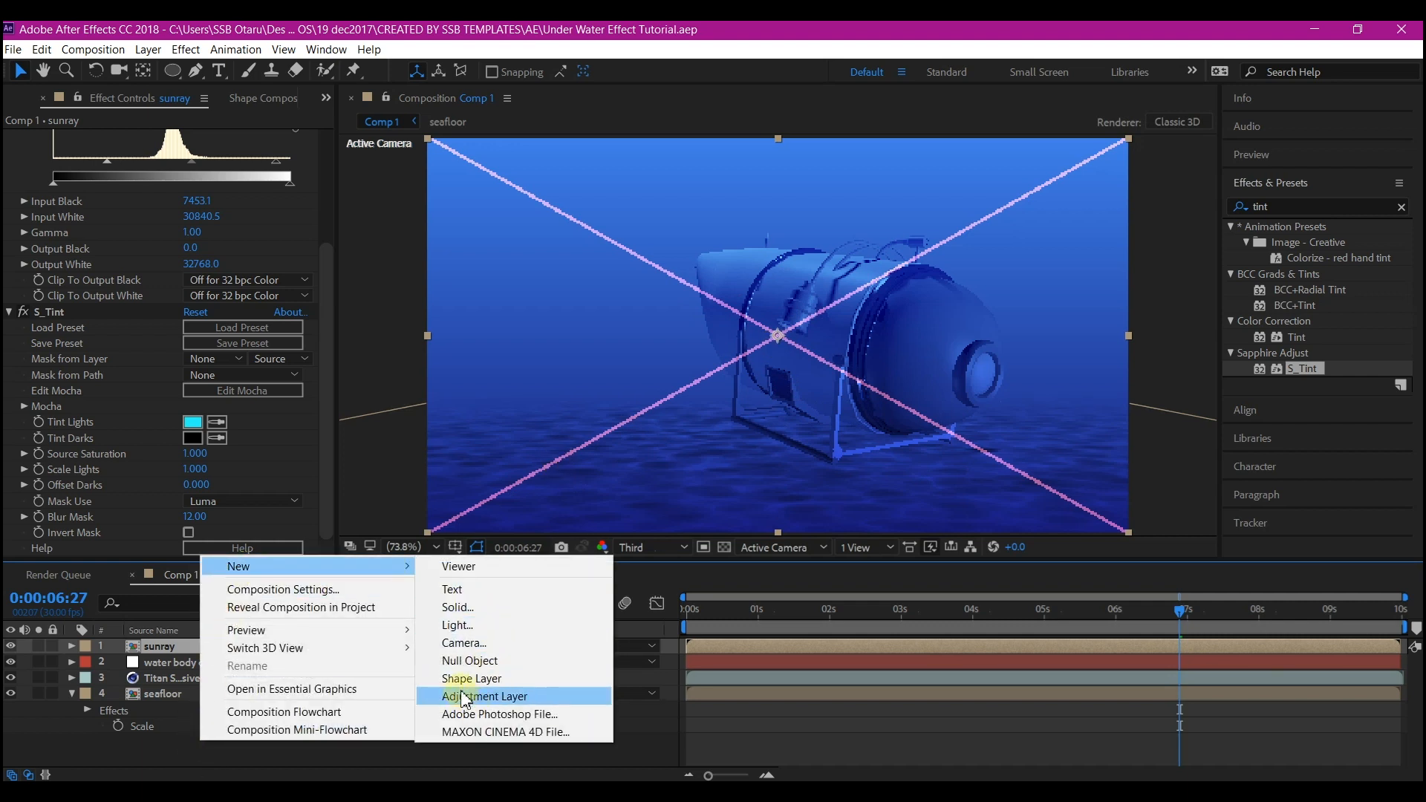
Step: Add an adjustment layer and pull its Curves down to darken the shadows
{"action": "left_click", "coordinate": [485, 696]}
{"action": "type", "text": "curve"}
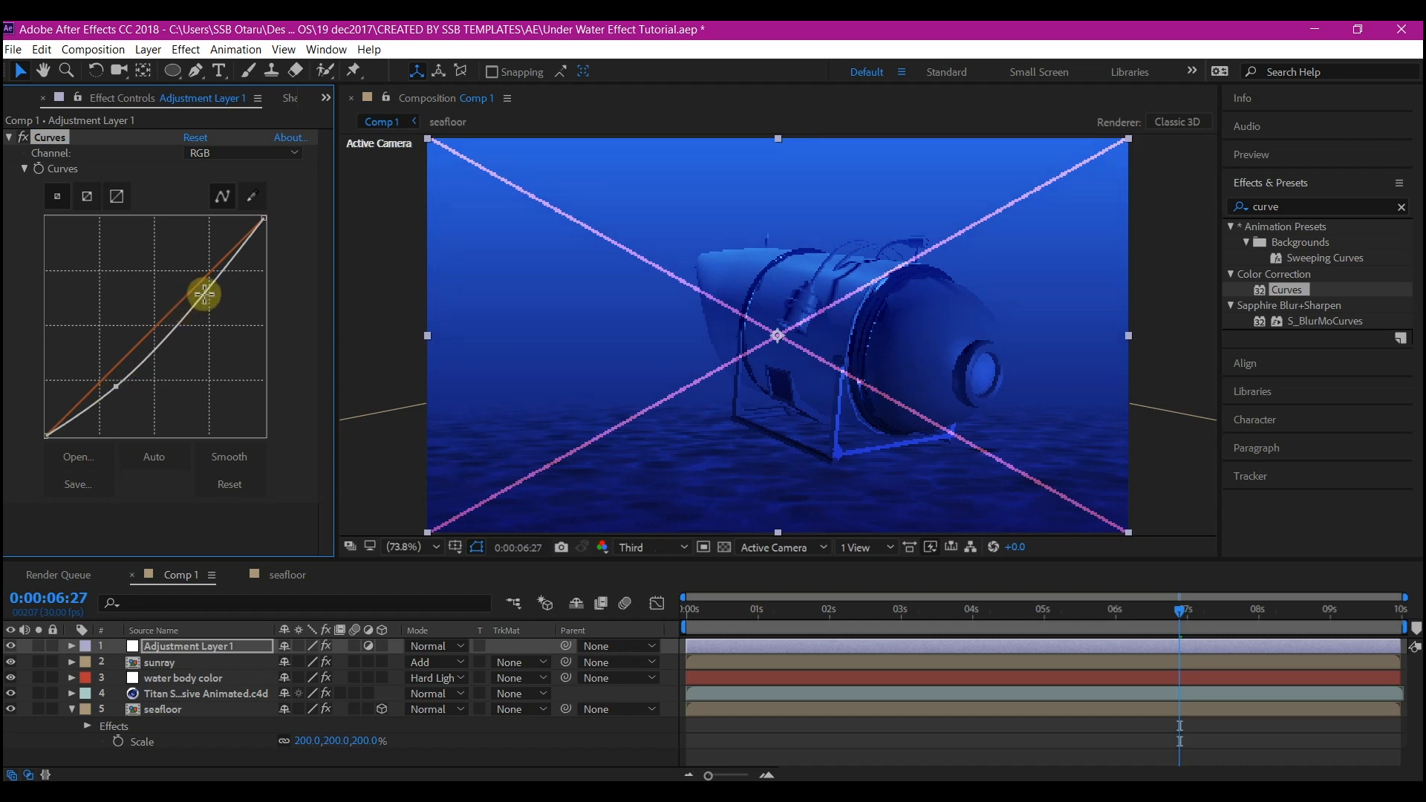
{"action": "left_click_drag", "start_coordinate": [205, 291], "coordinate": [202, 282]}
{"action": "type", "text": "tint"}
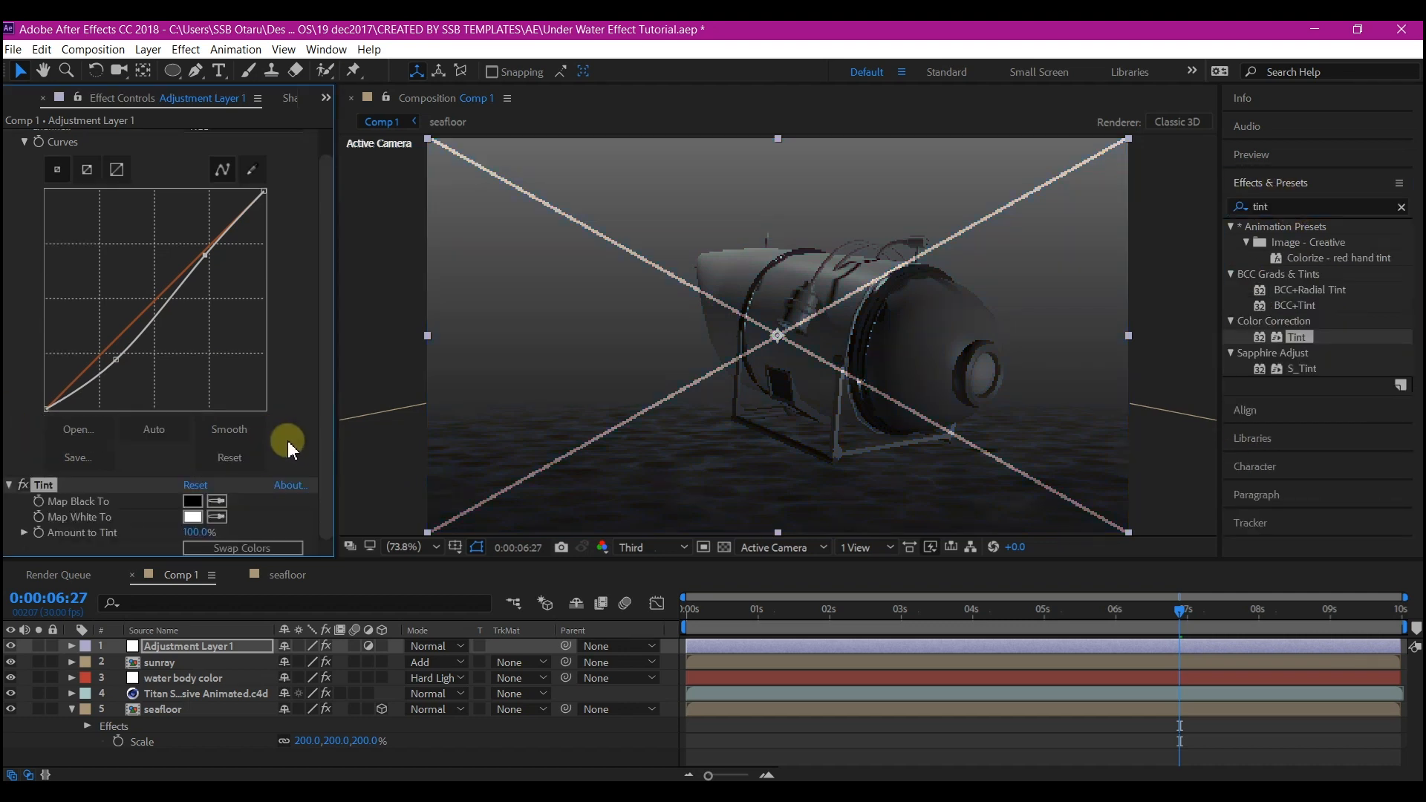
{"action": "mouse_move", "coordinate": [152, 561]}
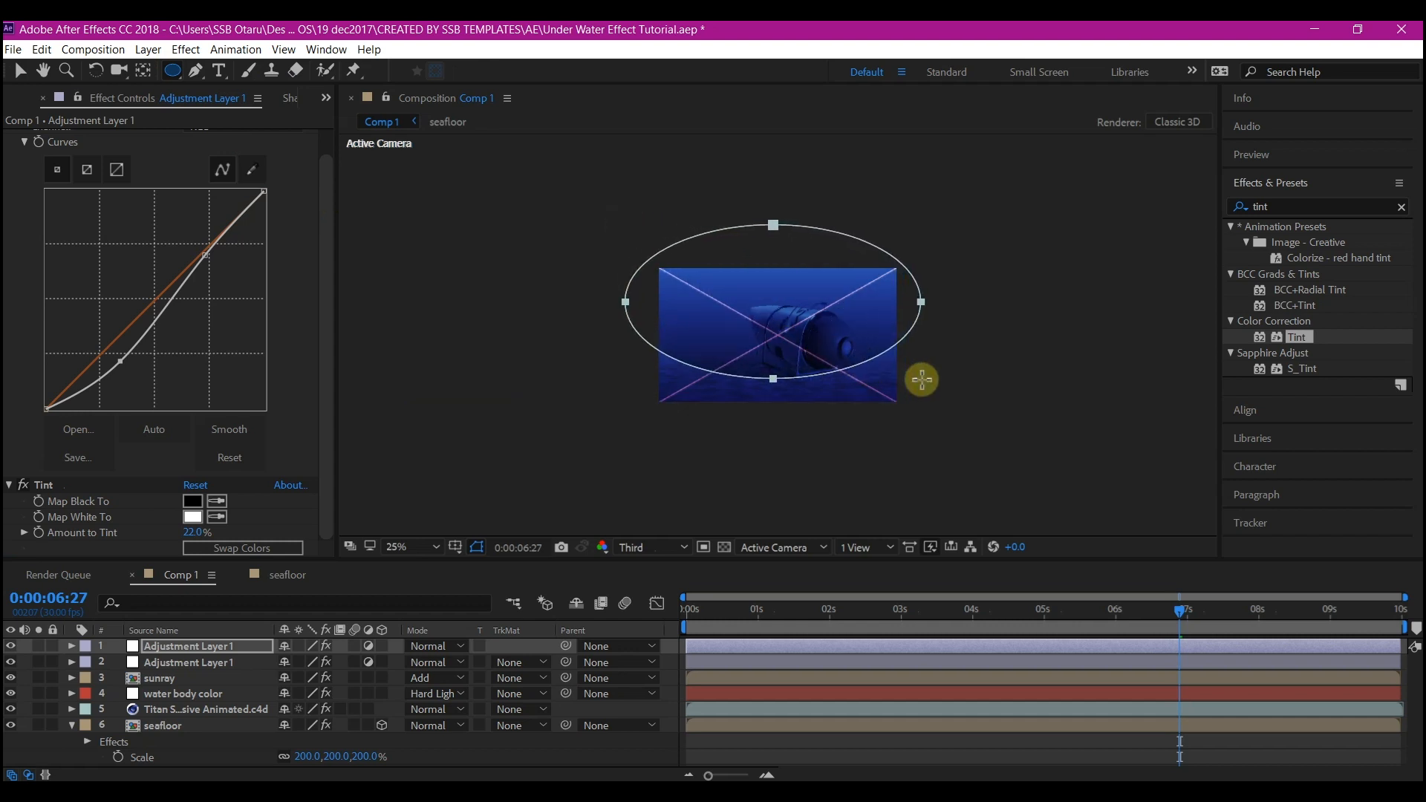
Step: Switch the duplicate adjustment layer's oval mask to Subtract mode for a vignette
{"action": "left_click", "coordinate": [309, 678]}
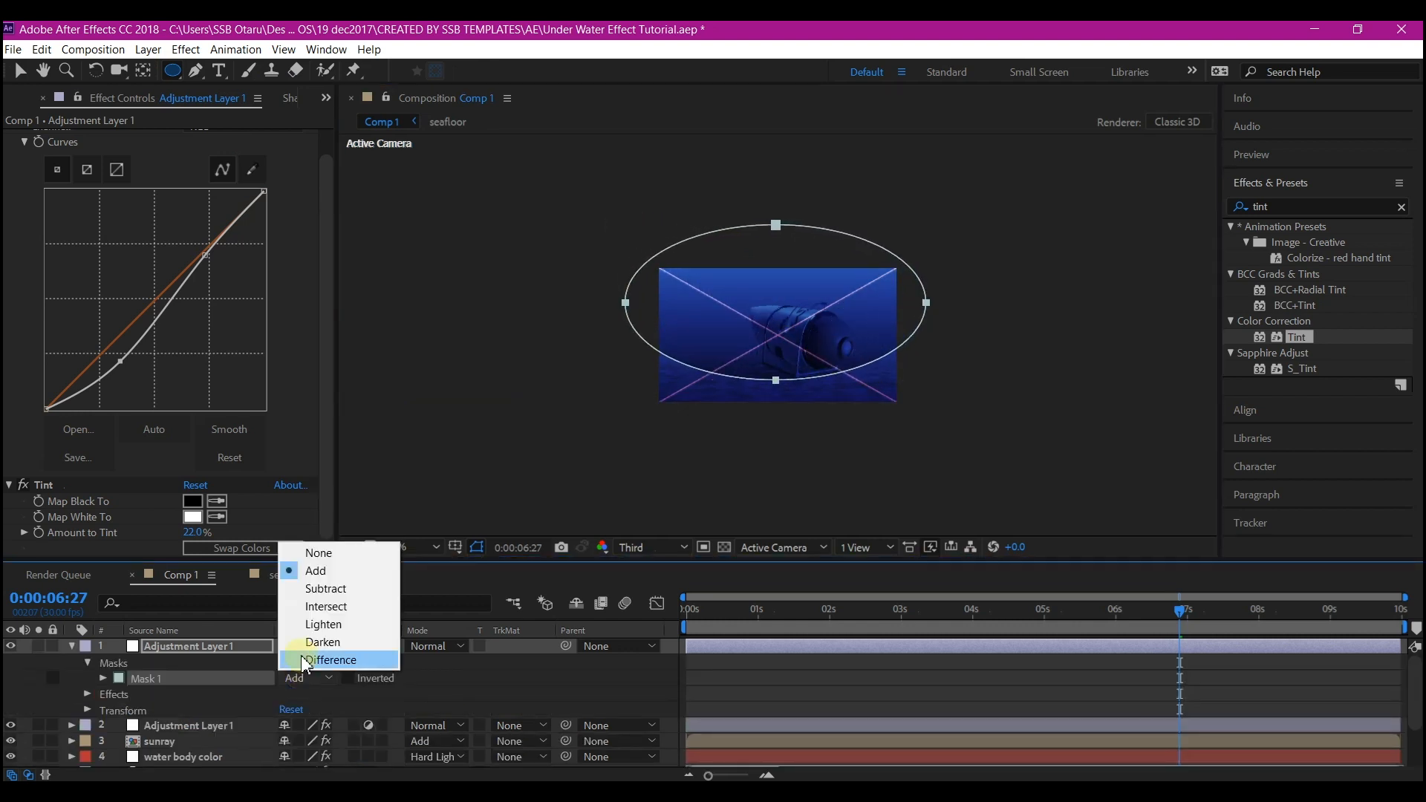
{"action": "left_click", "coordinate": [324, 588]}
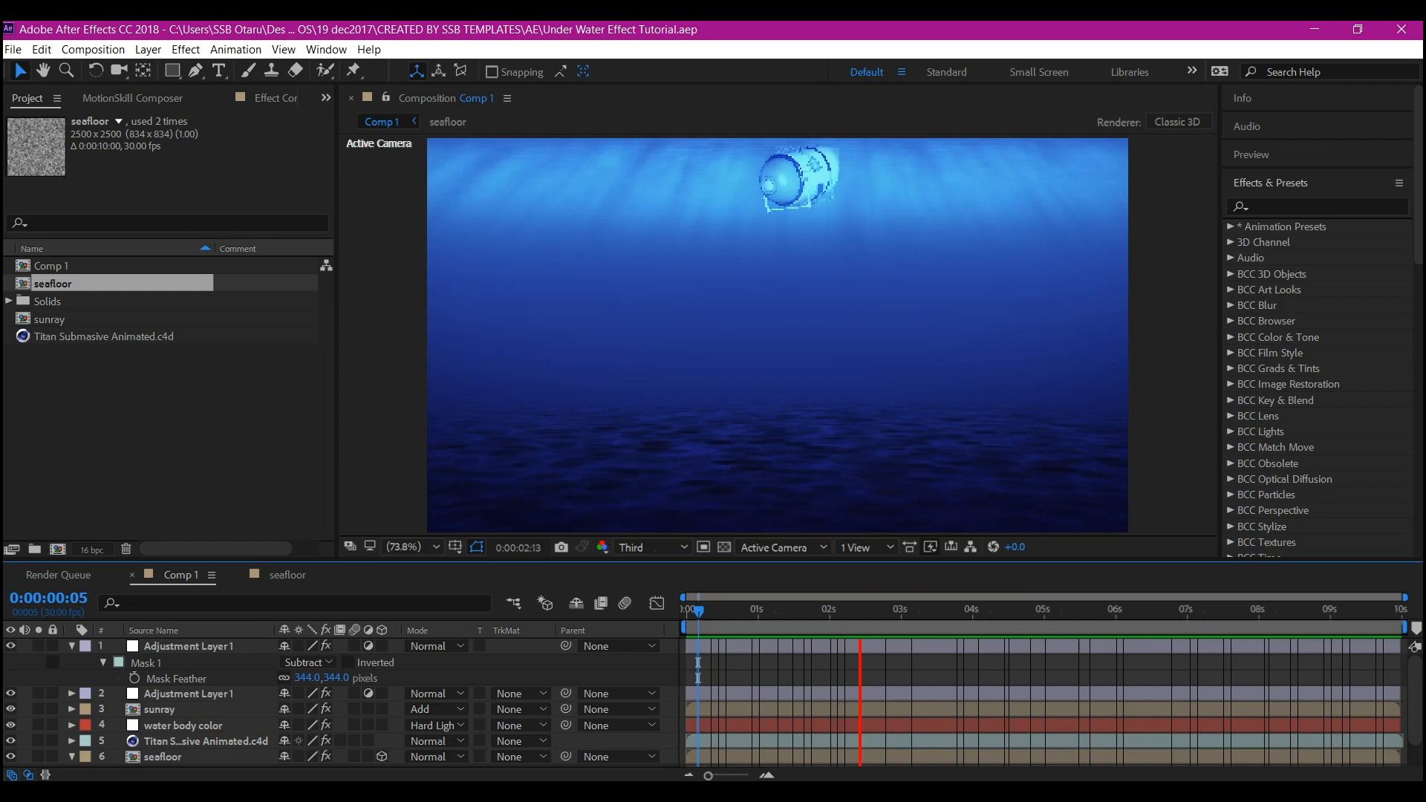
{"action": "left_click", "coordinate": [1005, 608]}
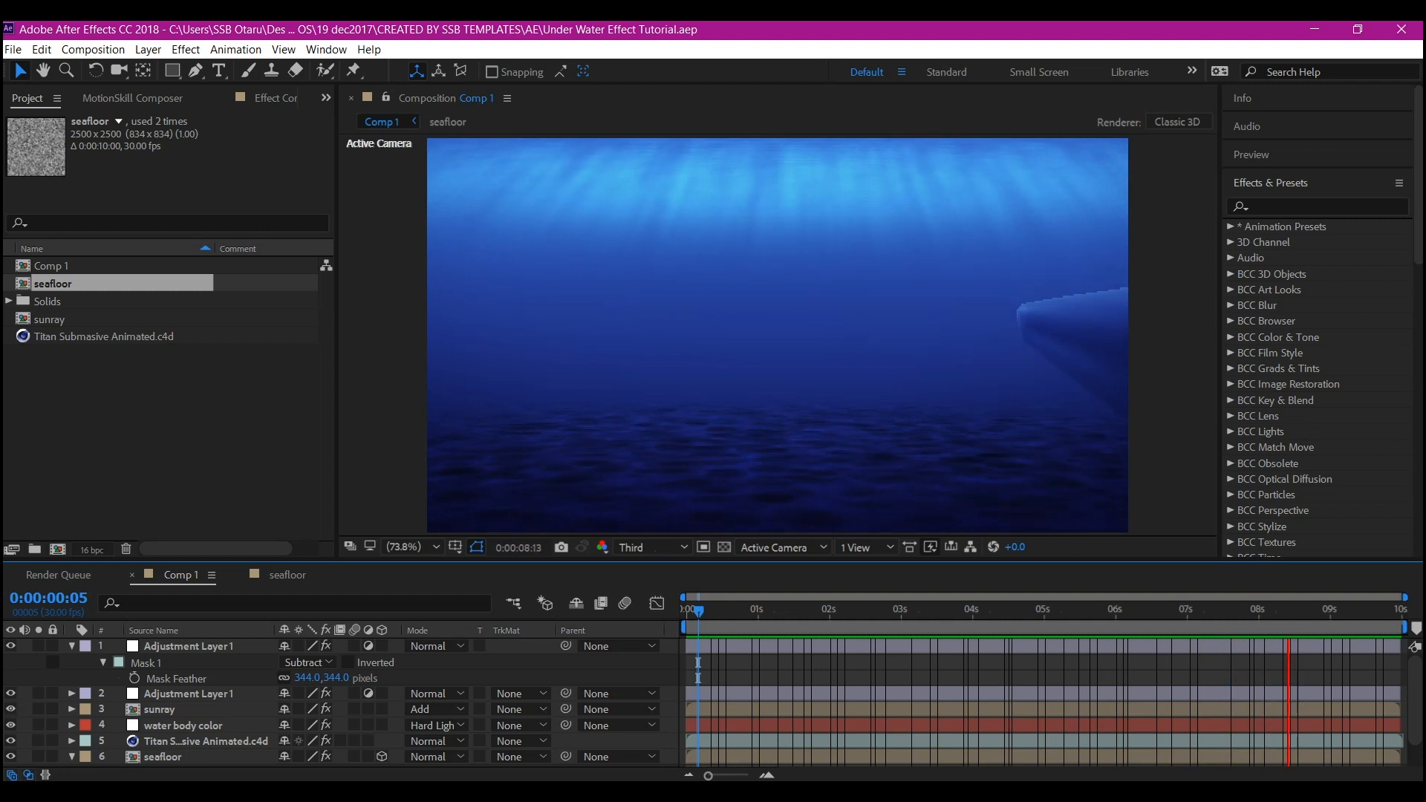
{"action": "left_click", "coordinate": [718, 609]}
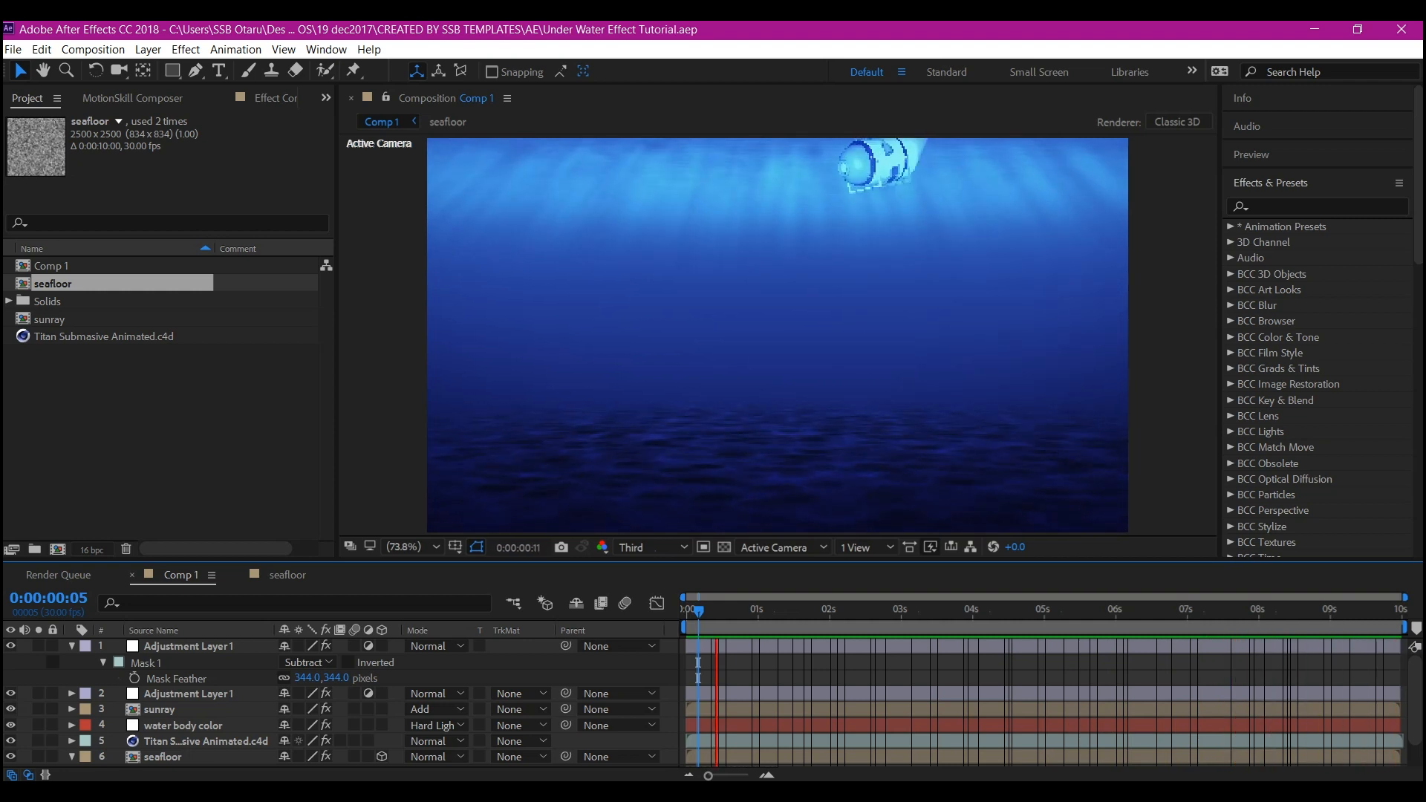
{"action": "left_click", "coordinate": [860, 609]}
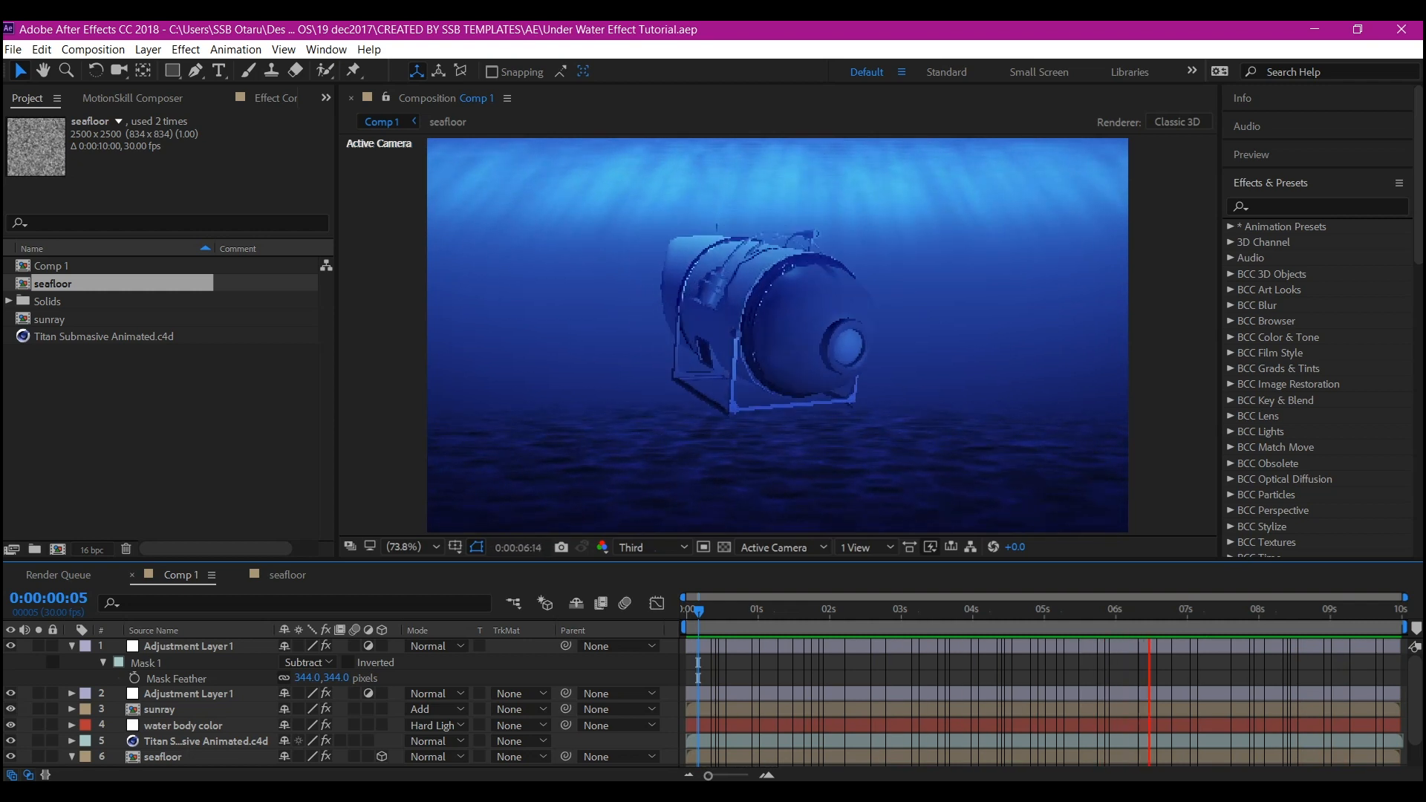
{"action": "left_click", "coordinate": [1288, 609]}
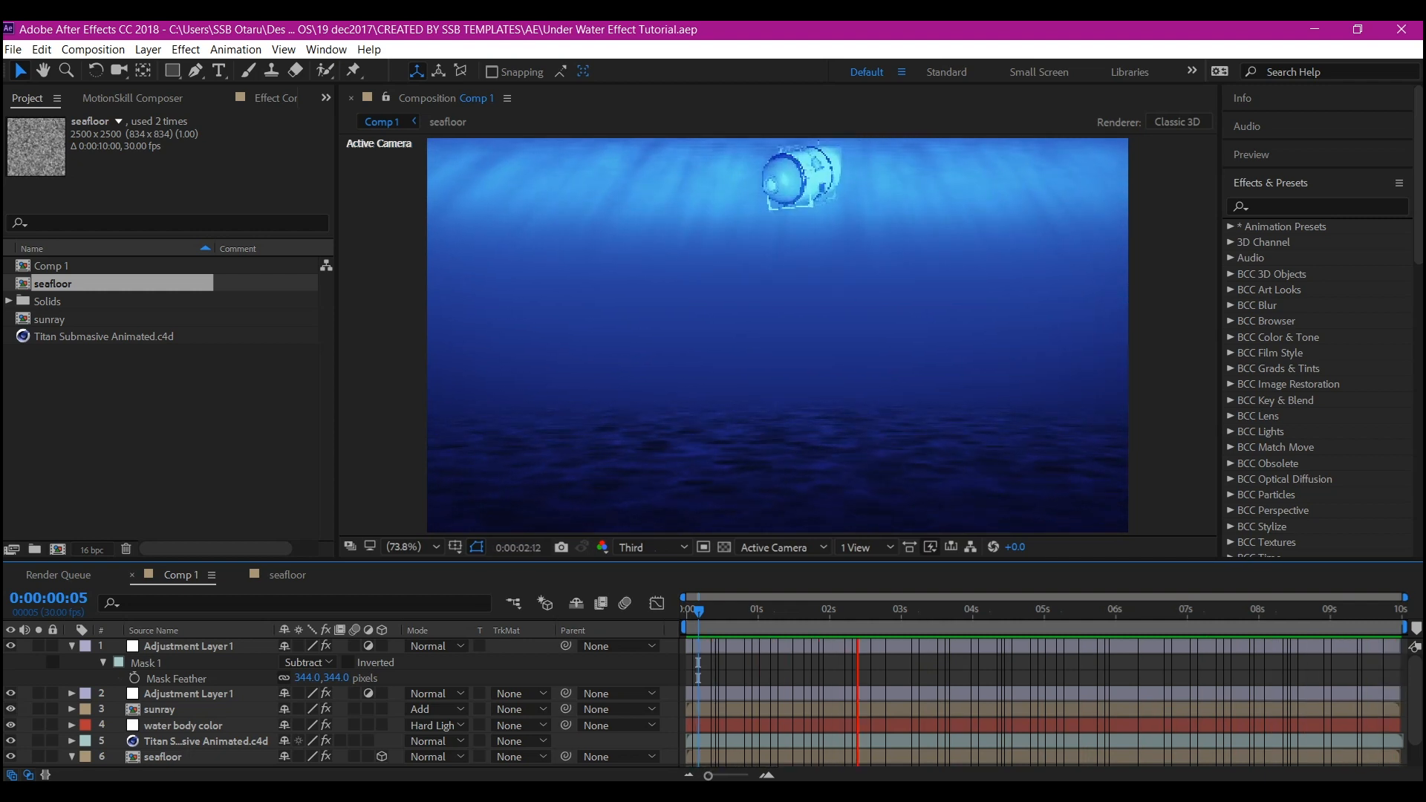
{"action": "left_click", "coordinate": [1005, 609]}
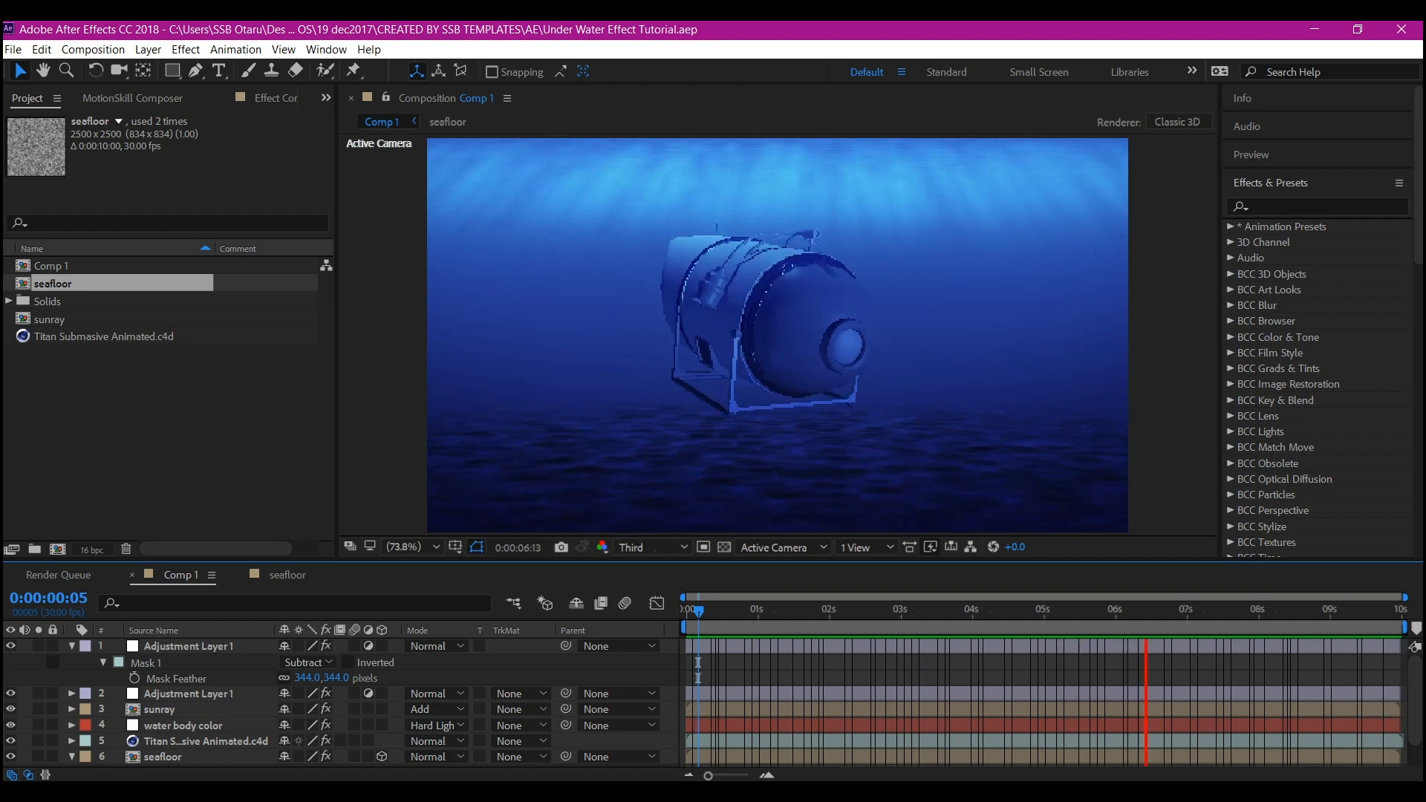
{"action": "left_click", "coordinate": [1292, 608]}
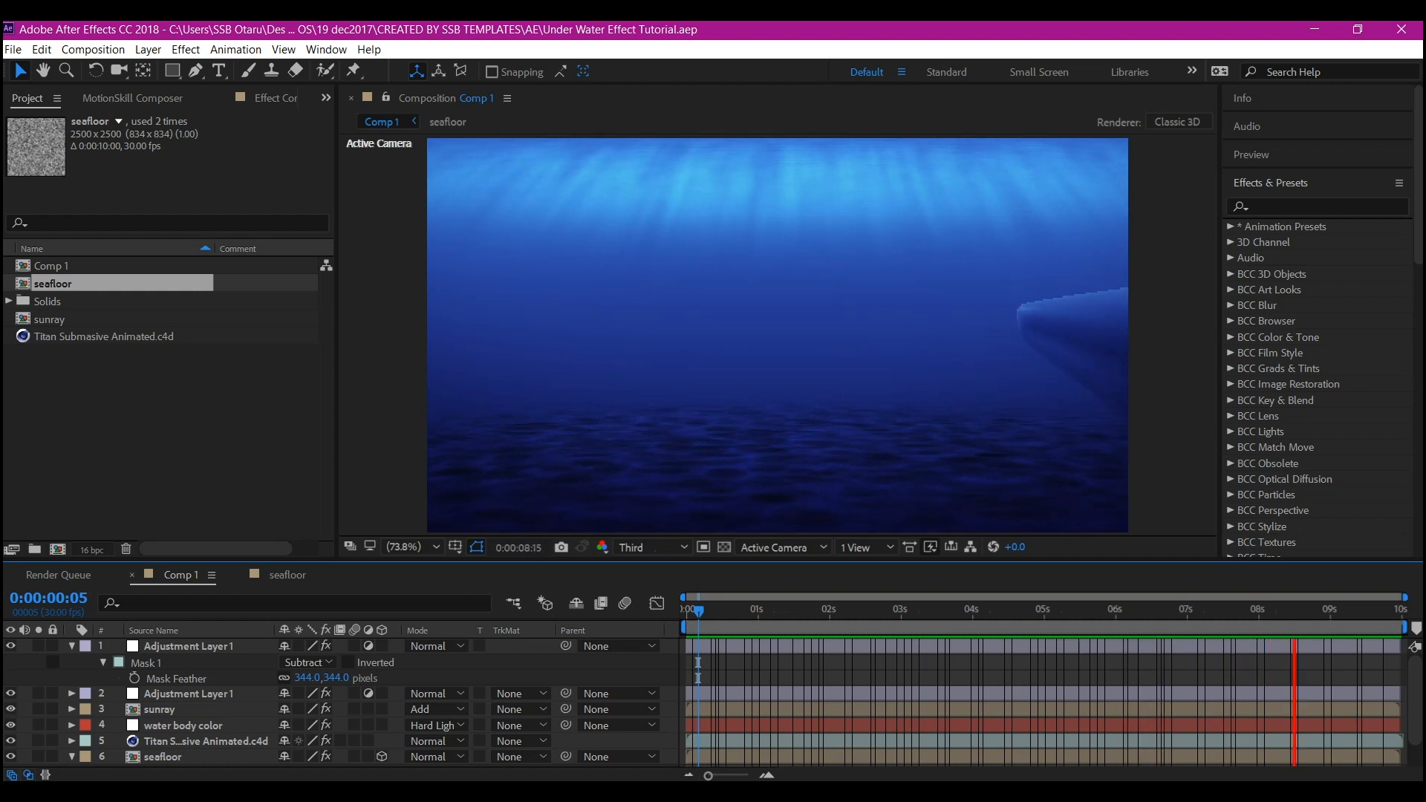
{"action": "left_click", "coordinate": [719, 608]}
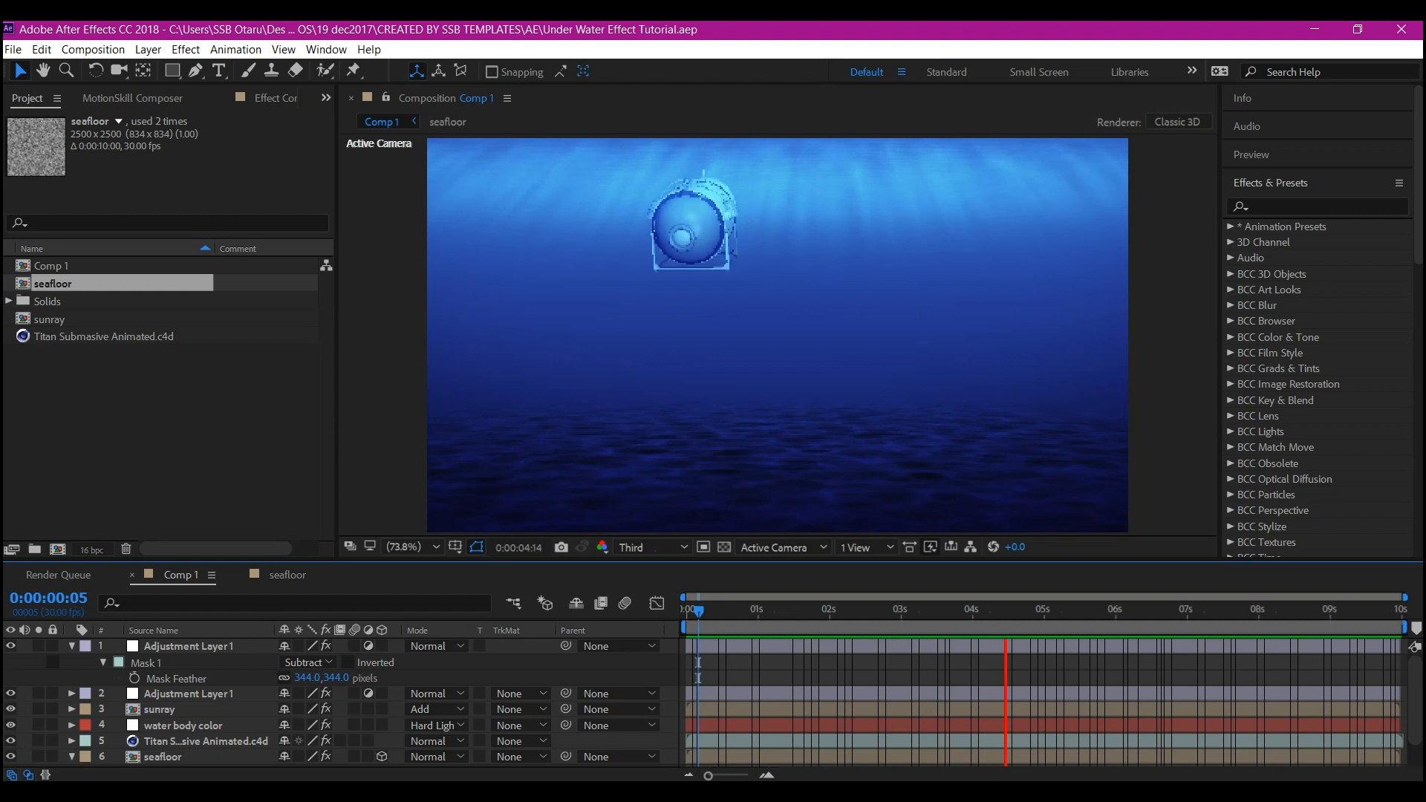
{"action": "left_click", "coordinate": [1146, 609]}
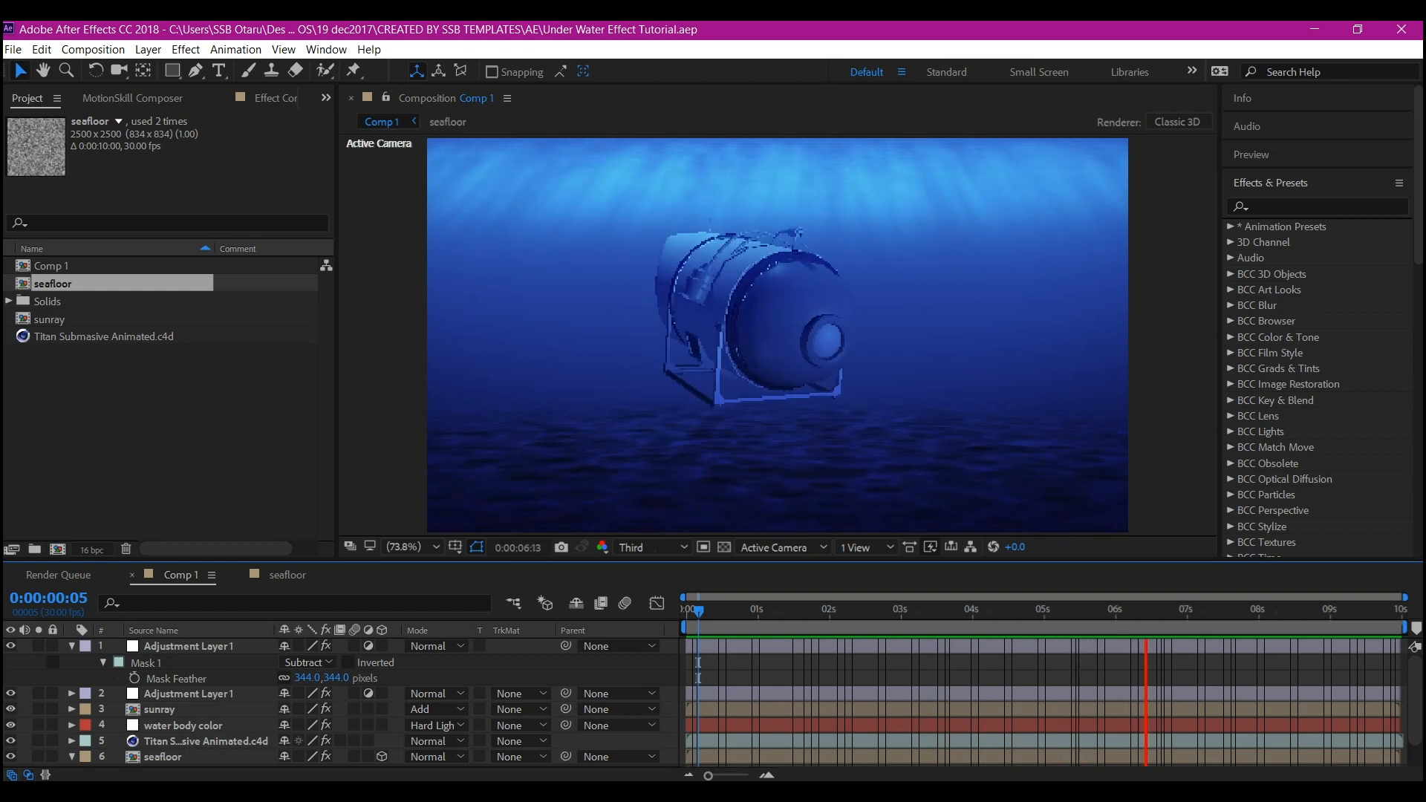
{"action": "left_click", "coordinate": [1289, 608]}
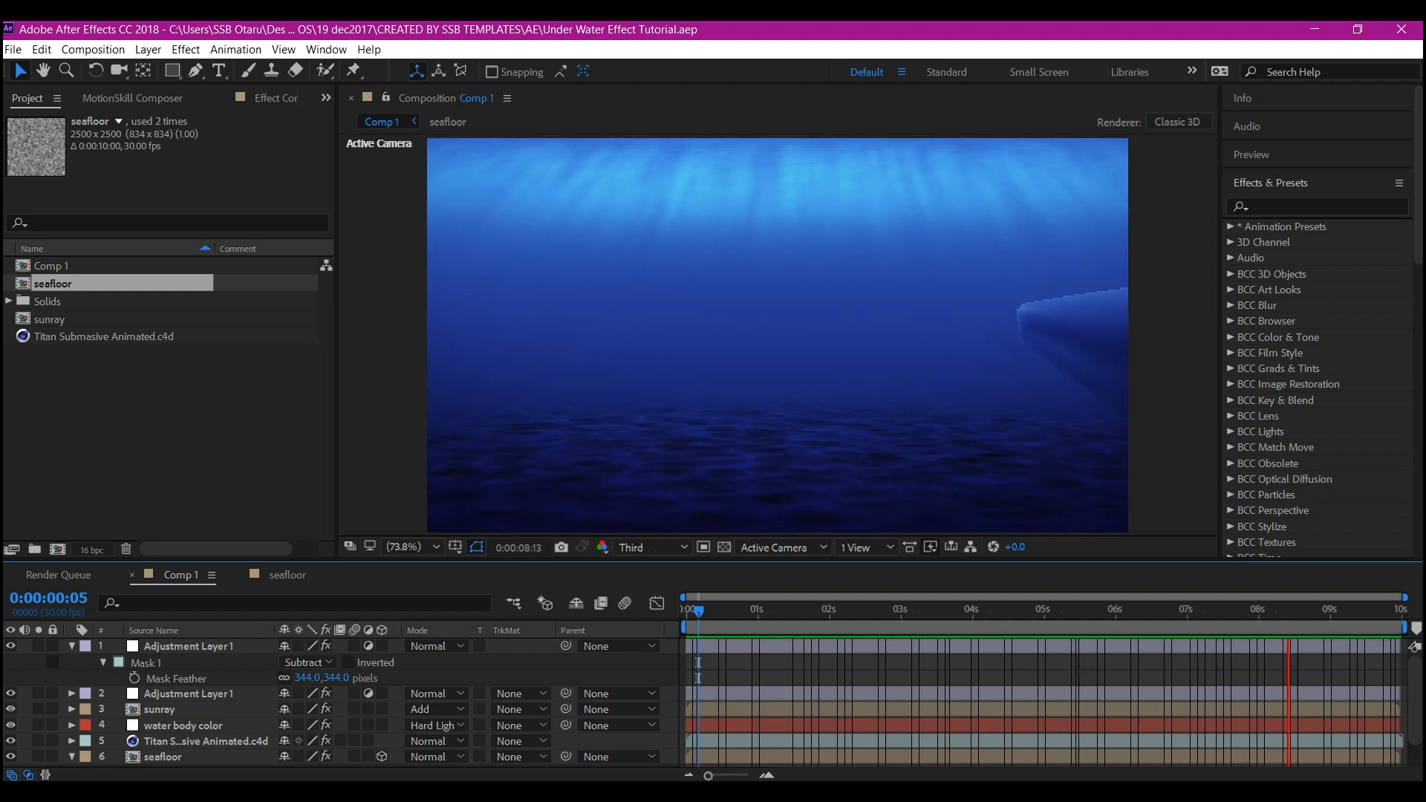